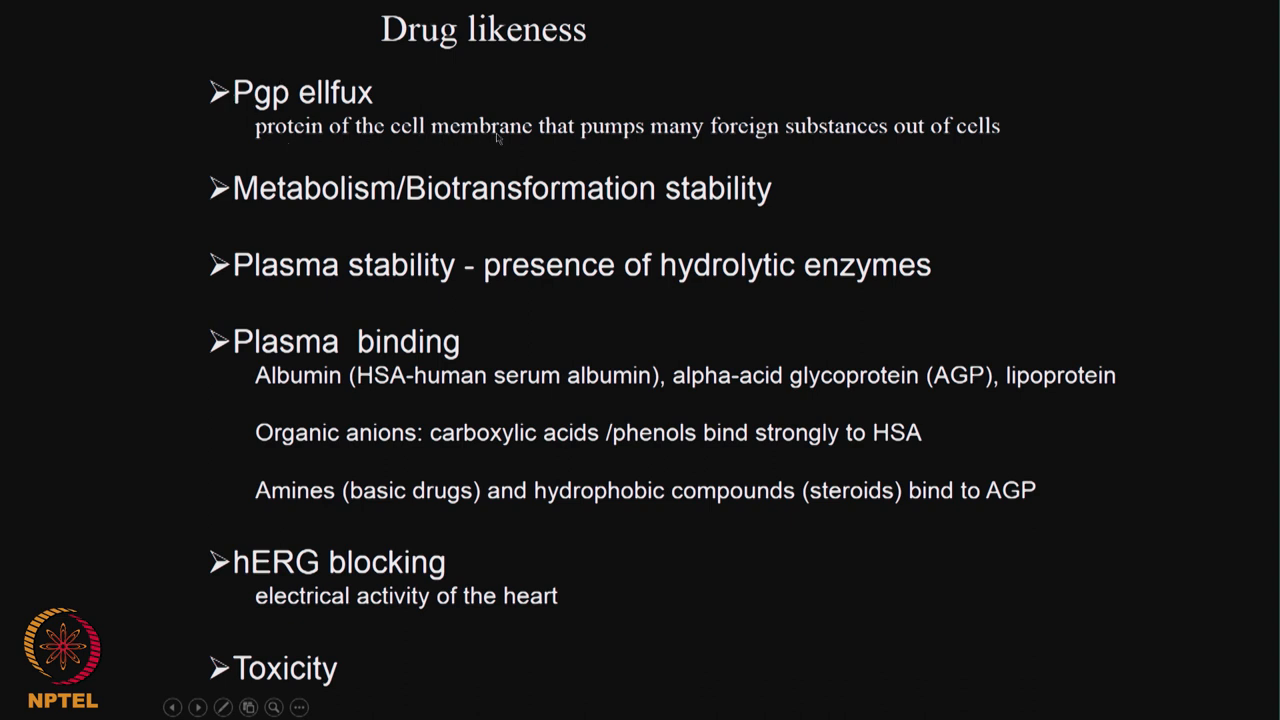
mouse_move(680, 598)
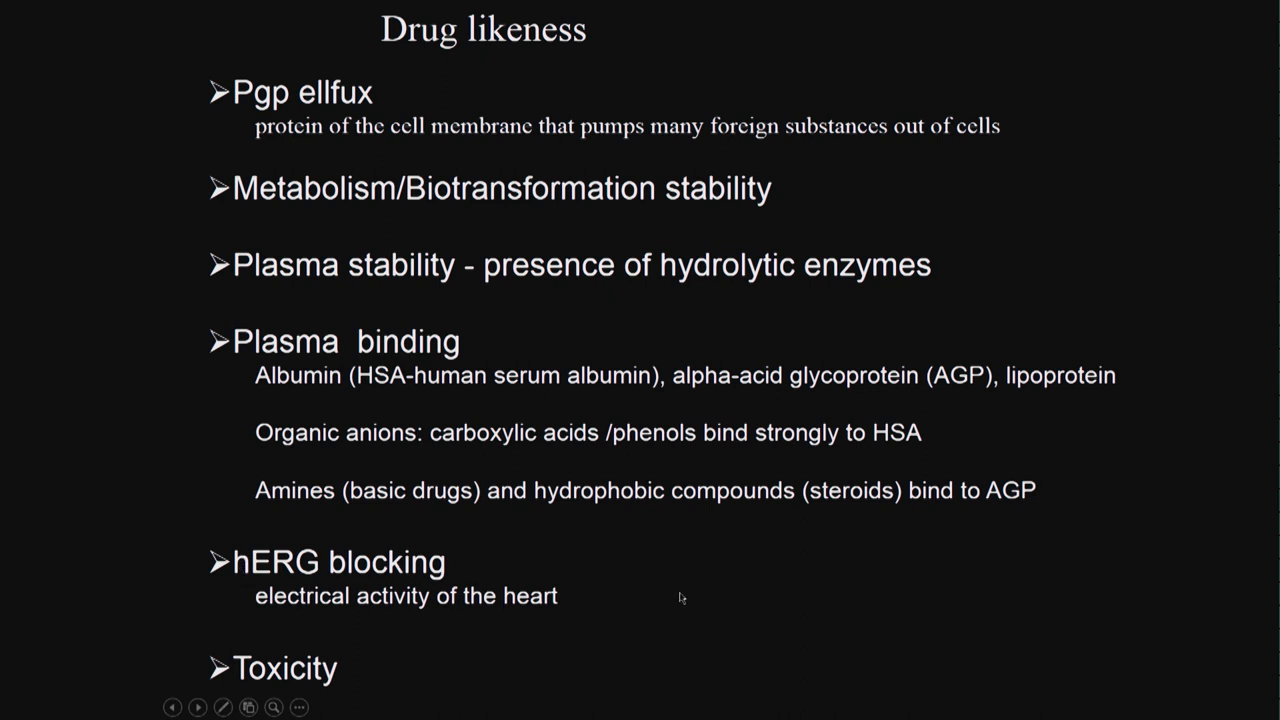
mouse_move(536, 616)
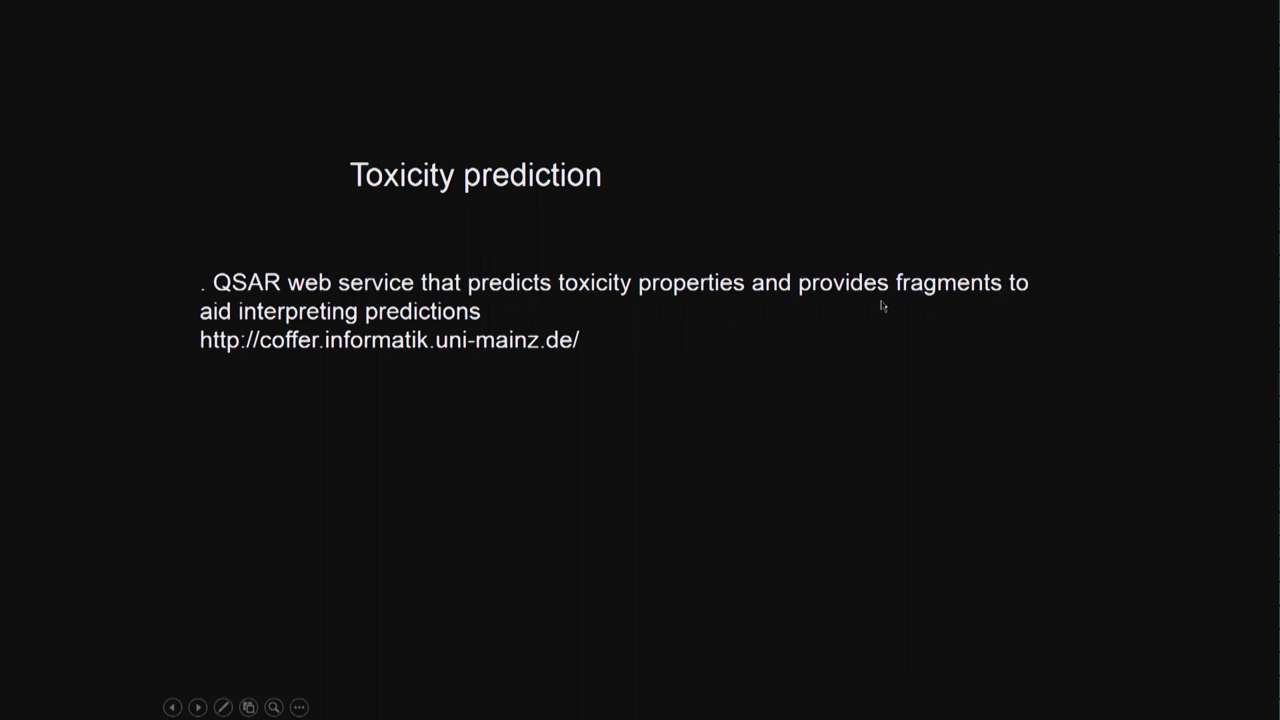
mouse_move(462, 328)
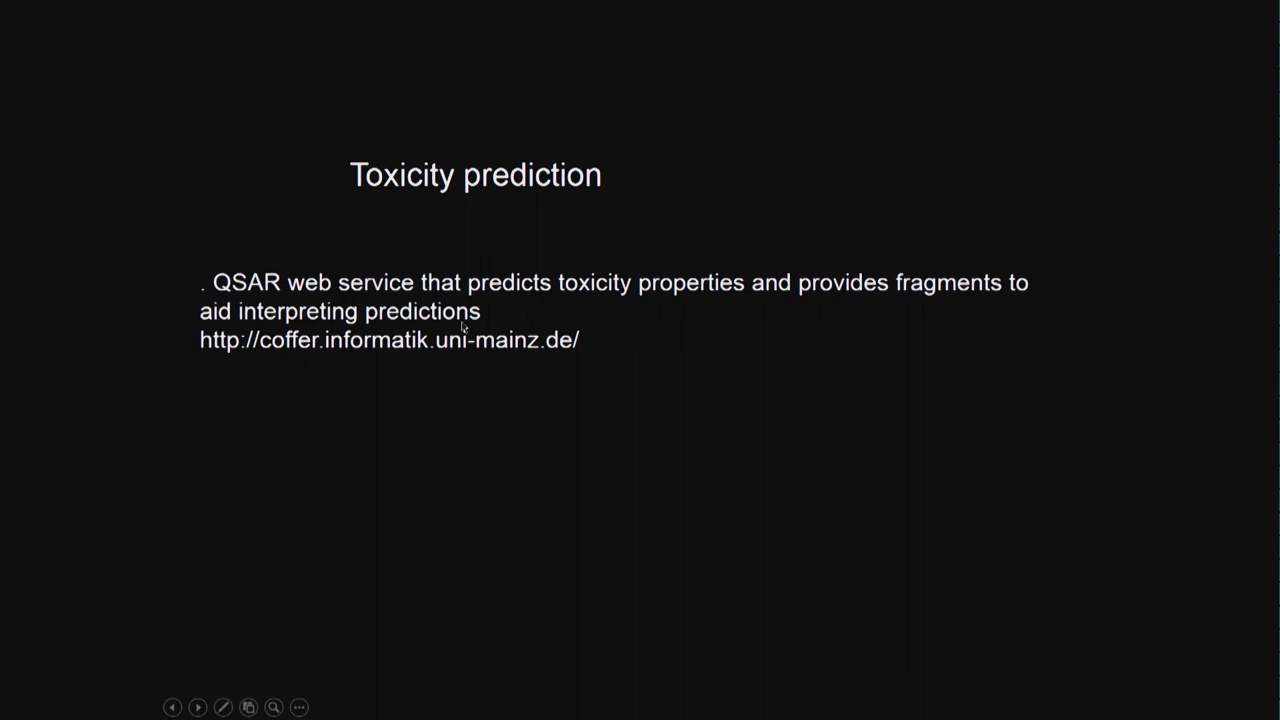
mouse_move(668, 342)
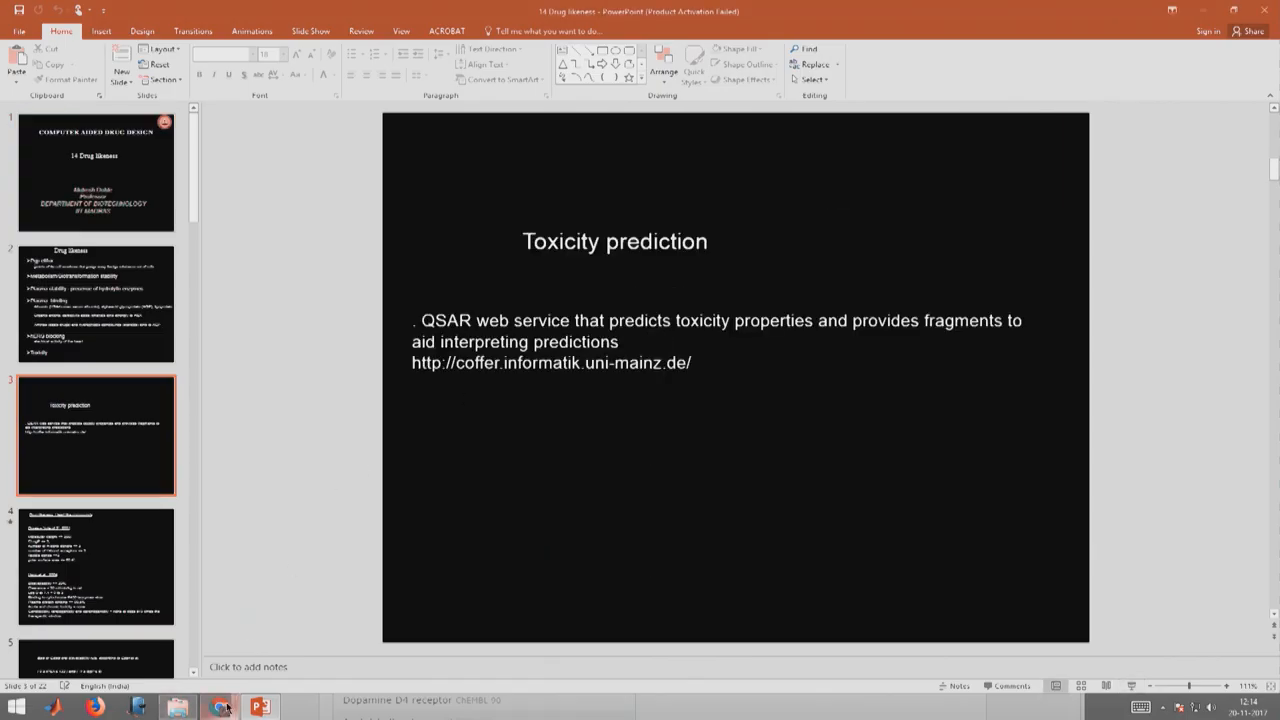
Switch to the CoFFer browser tab showing its prediction models and recent predictions.
click(218, 708)
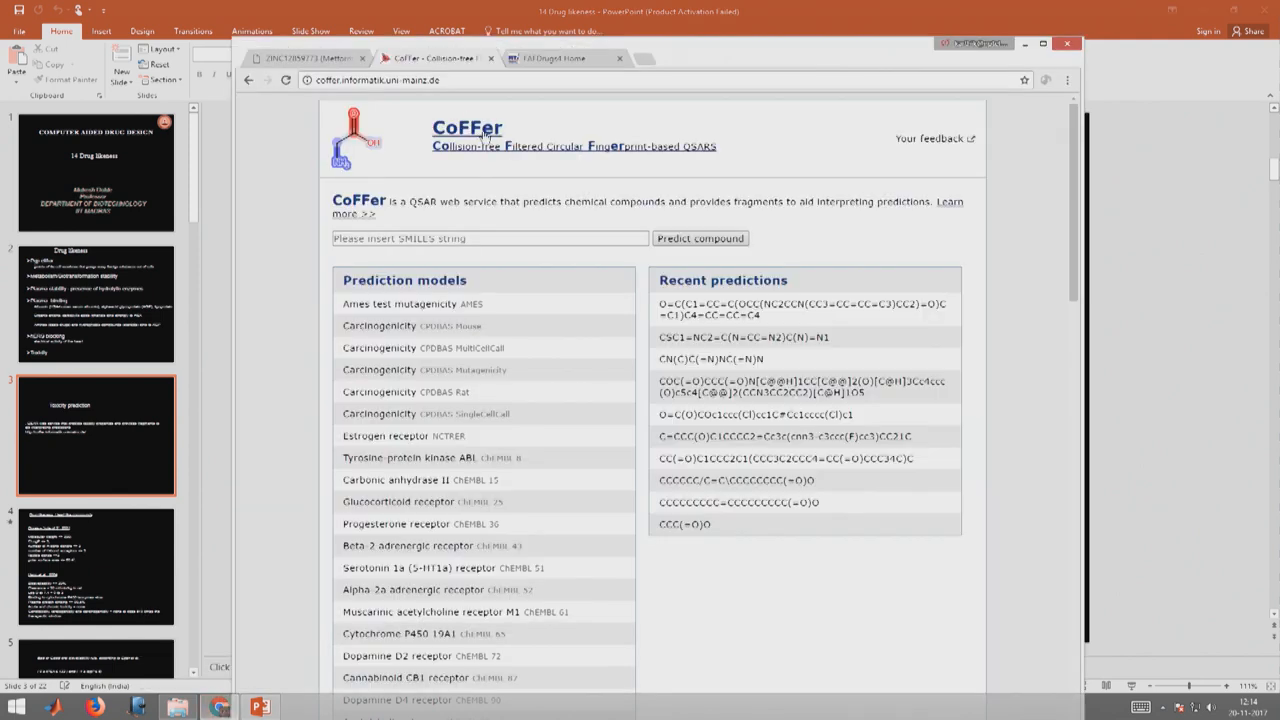
mouse_move(476, 322)
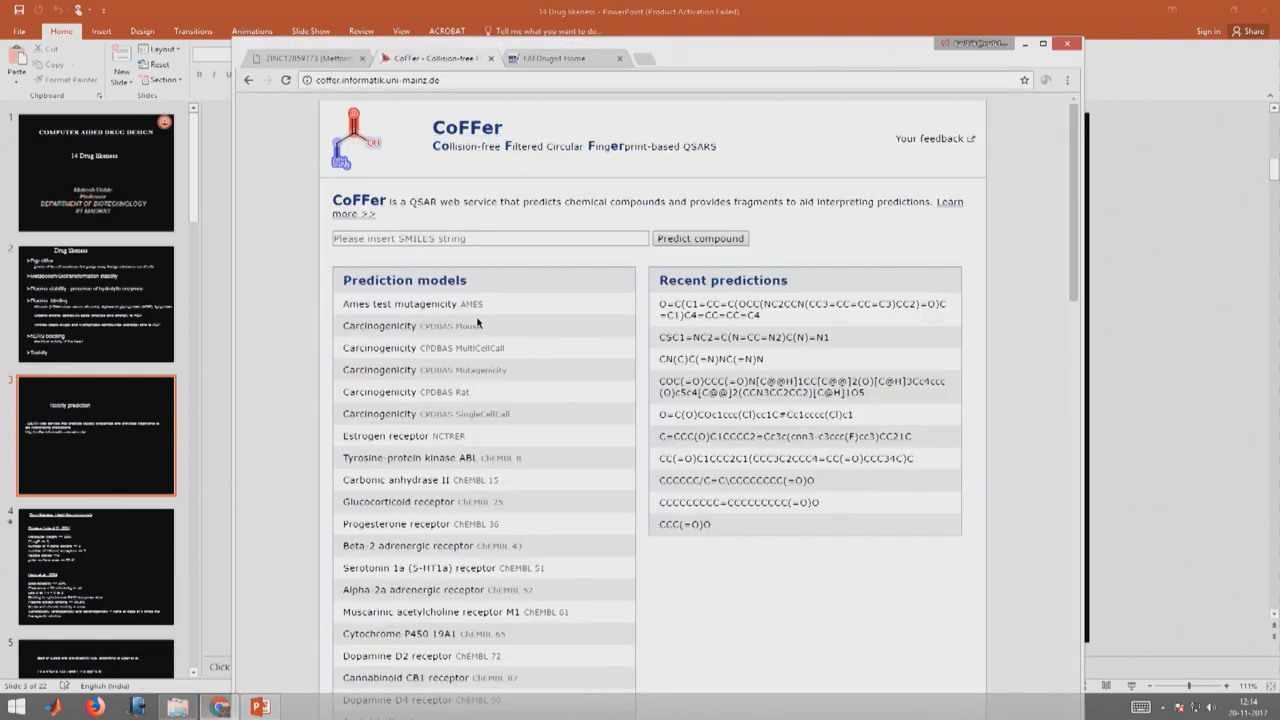
mouse_move(488, 396)
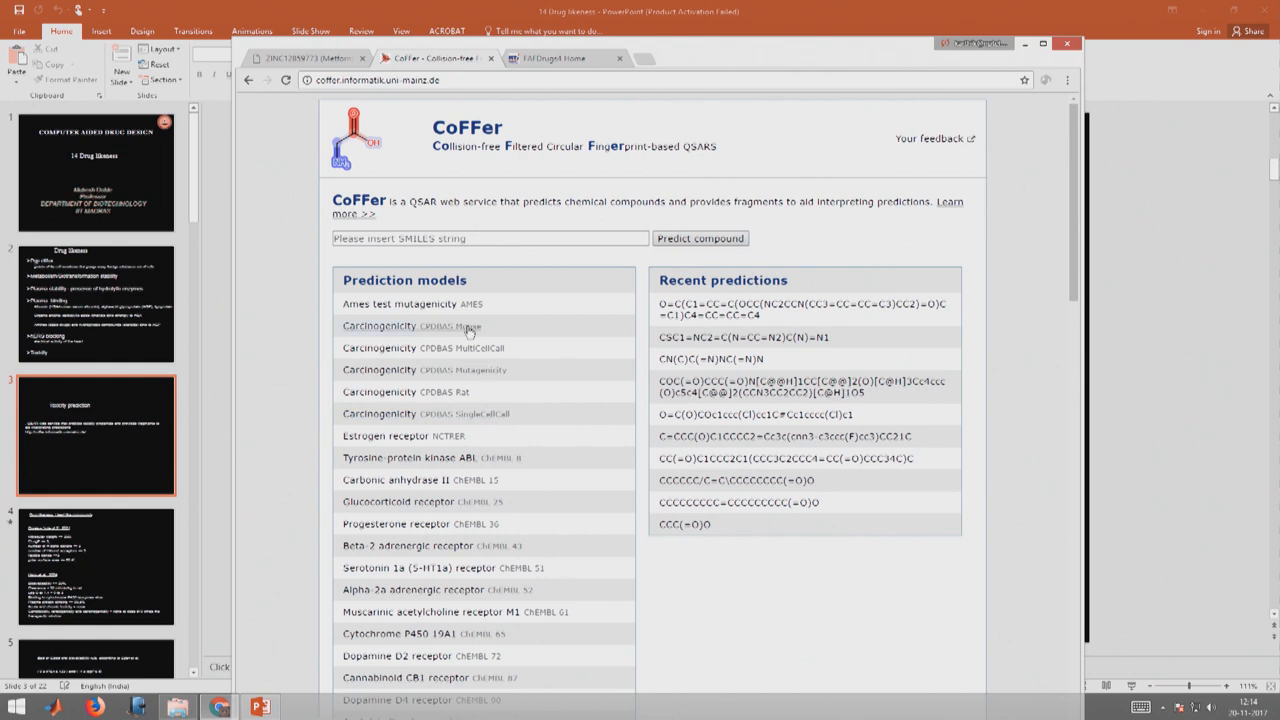
mouse_move(518, 372)
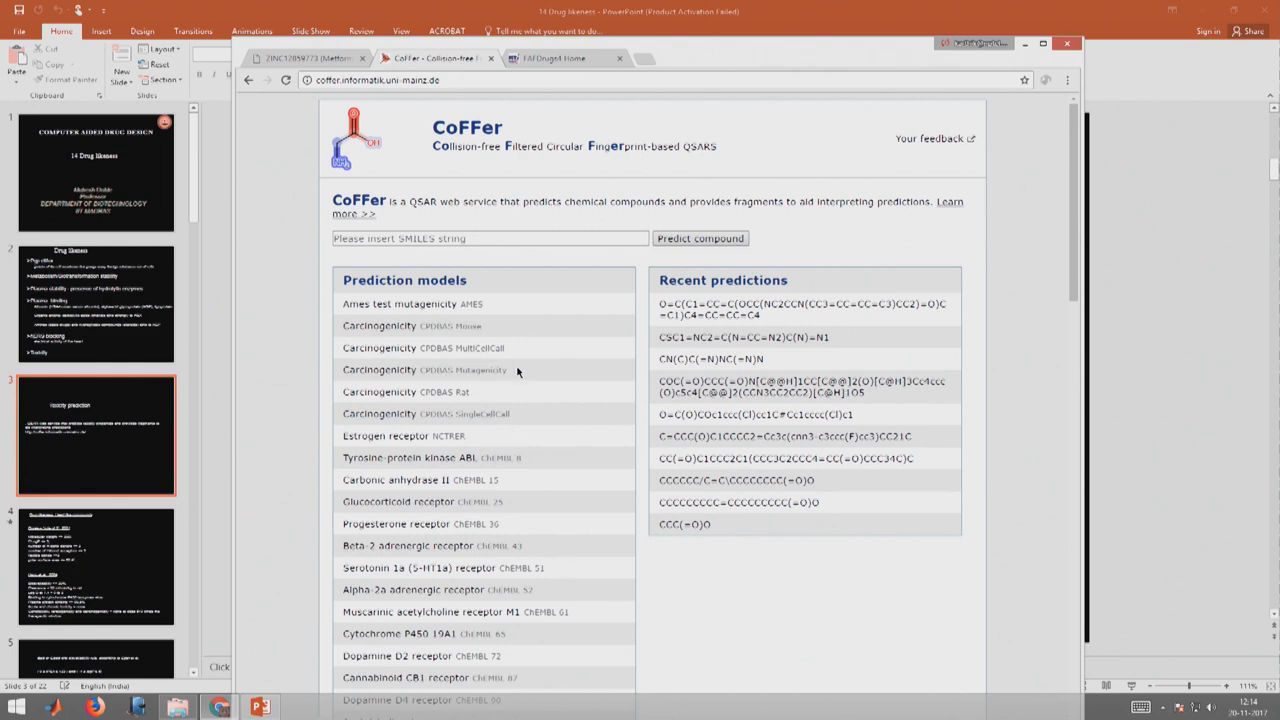
mouse_move(532, 472)
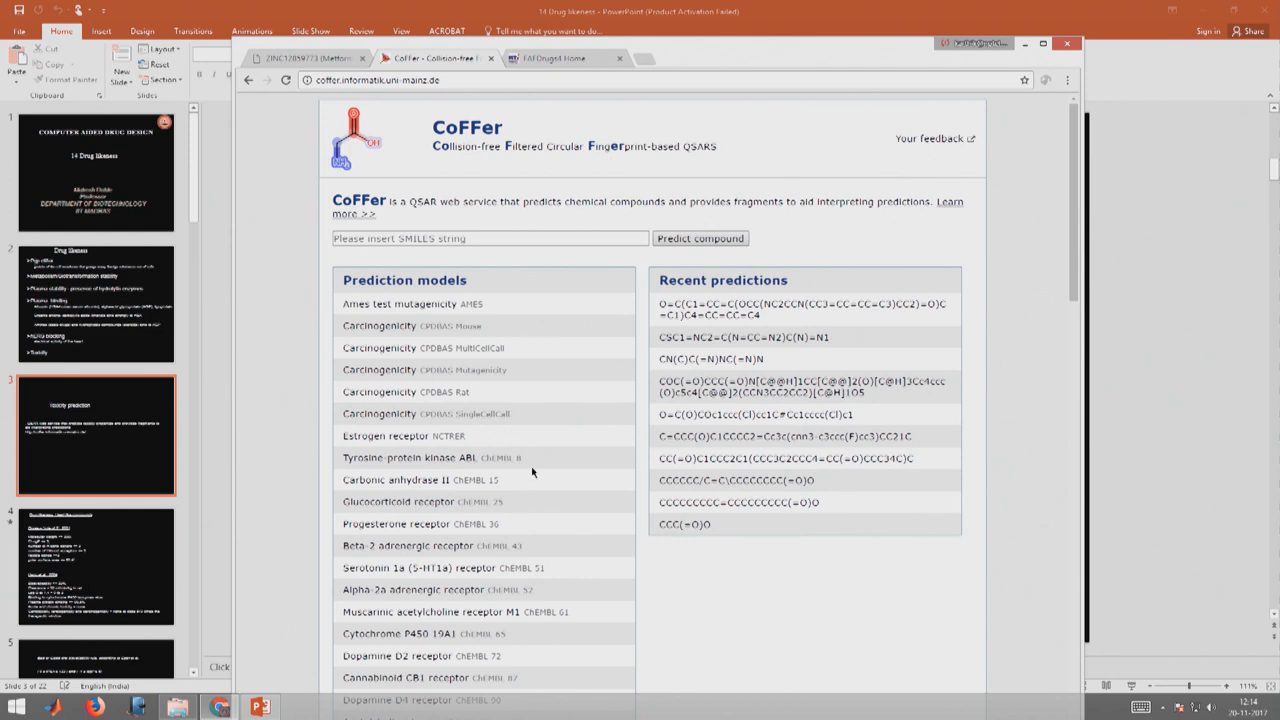
mouse_move(532, 468)
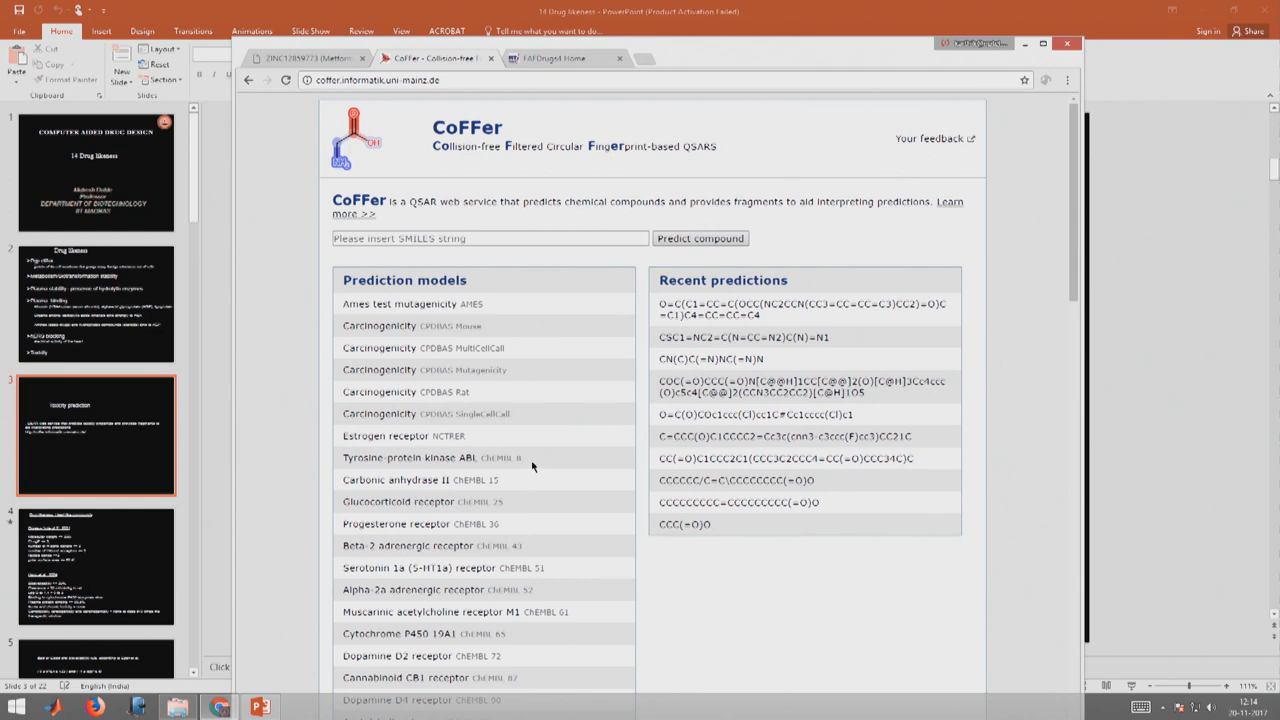
mouse_move(492, 642)
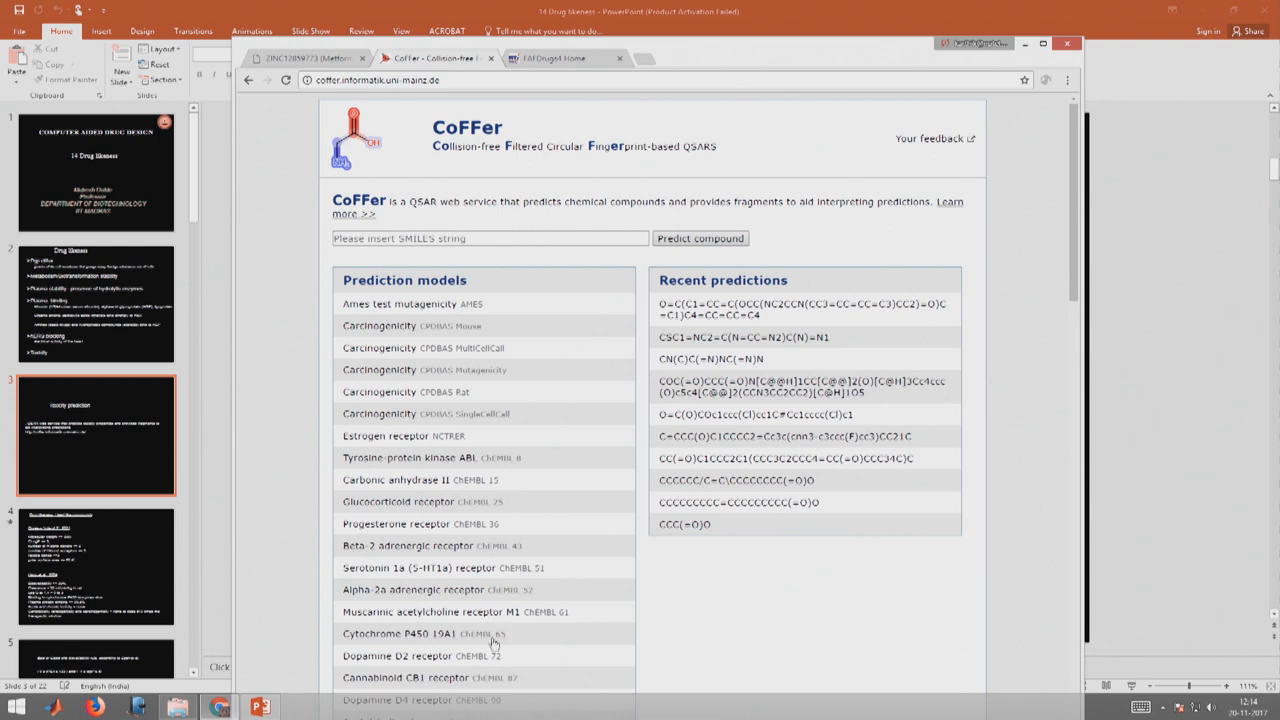
mouse_move(546, 292)
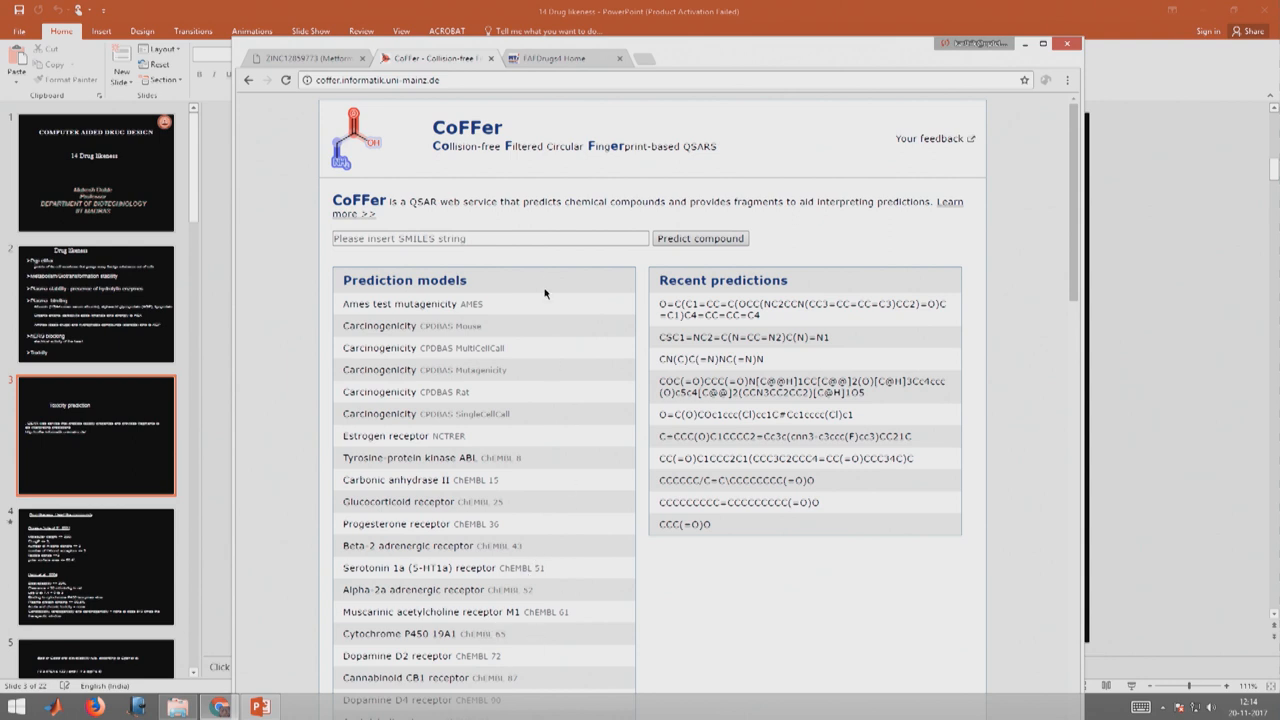
mouse_move(384, 164)
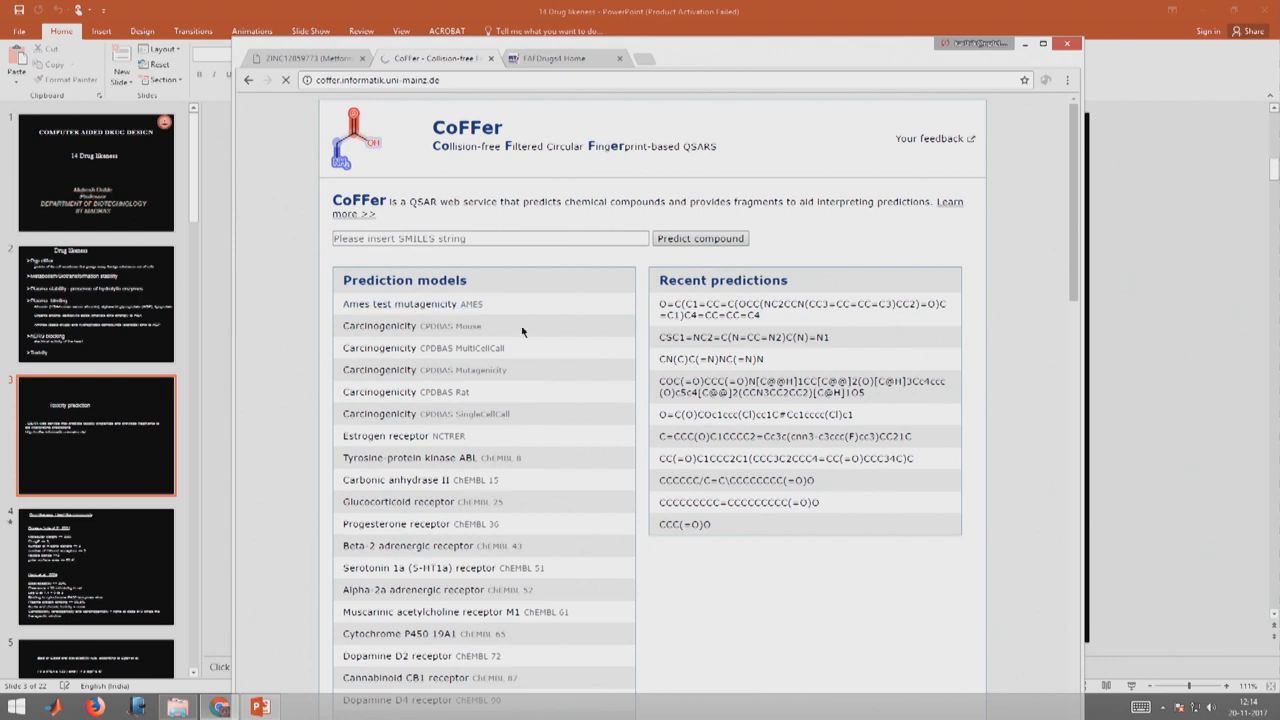
Fill the Ames test mutagenicity model with metformin's SMILES CN(C)C(=N)NC(=N)N copied from ZINC.
click(384, 304)
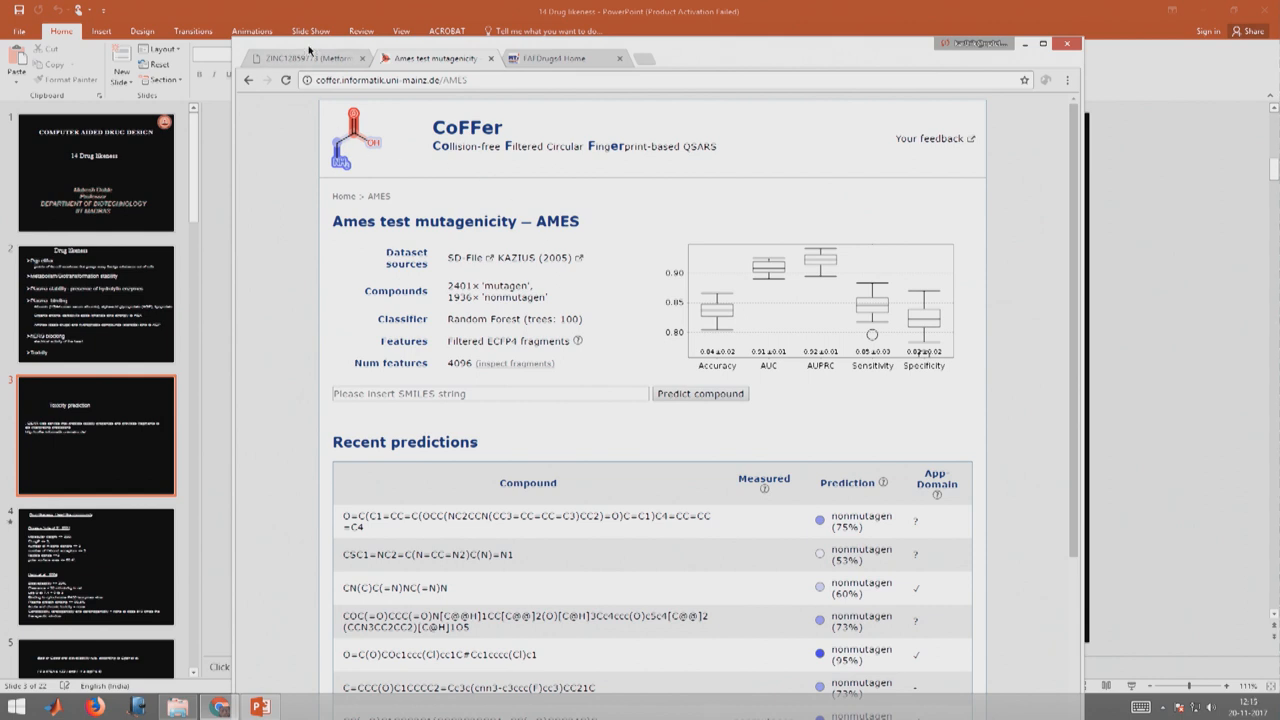
click(304, 58)
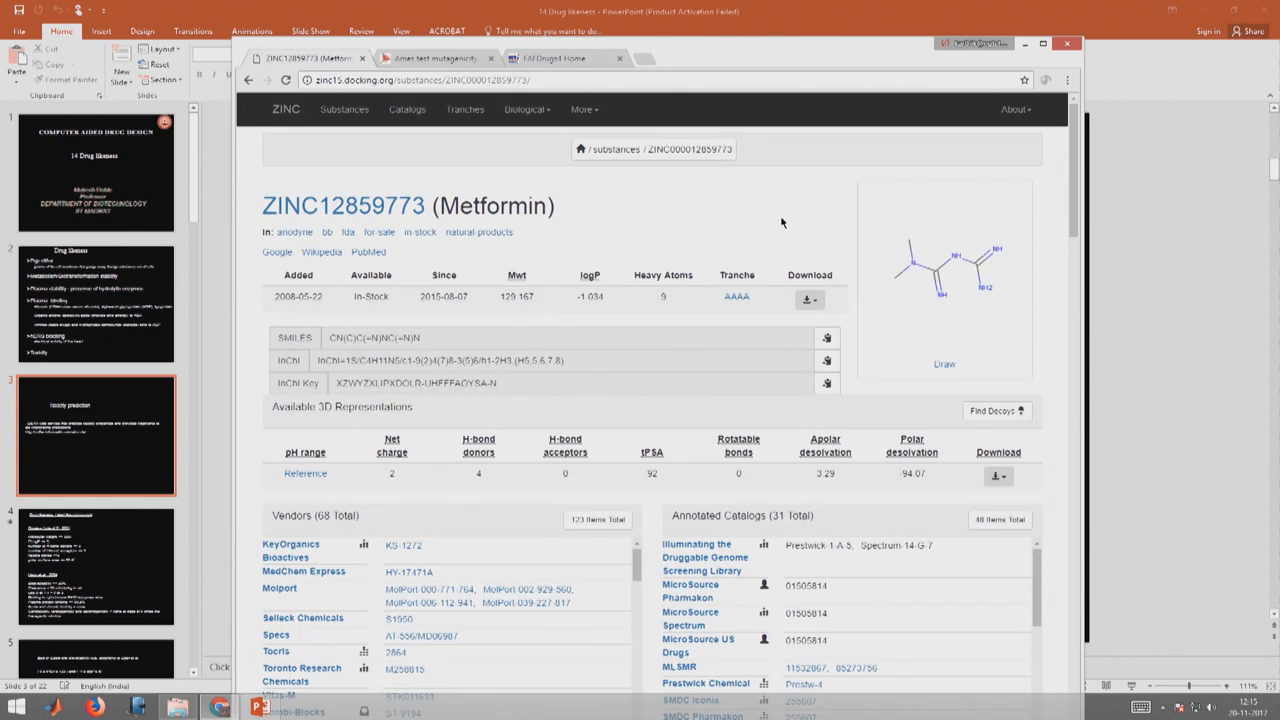
mouse_move(418, 340)
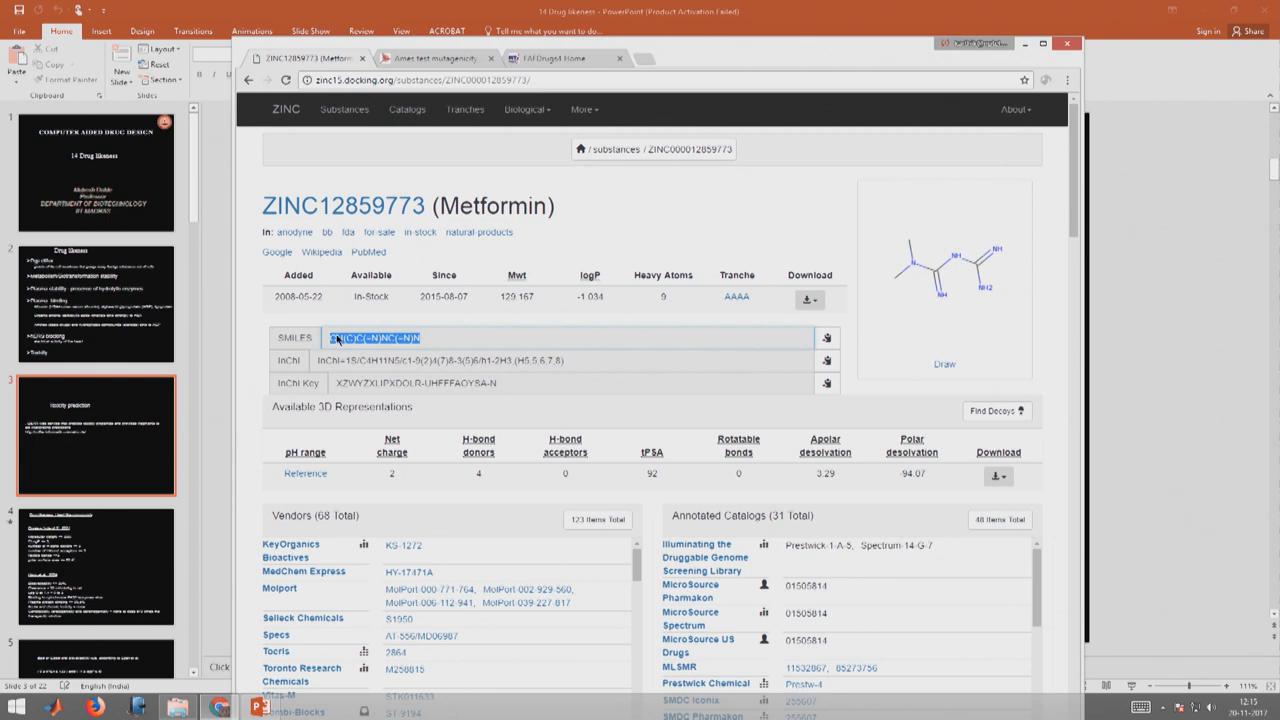
click(430, 58)
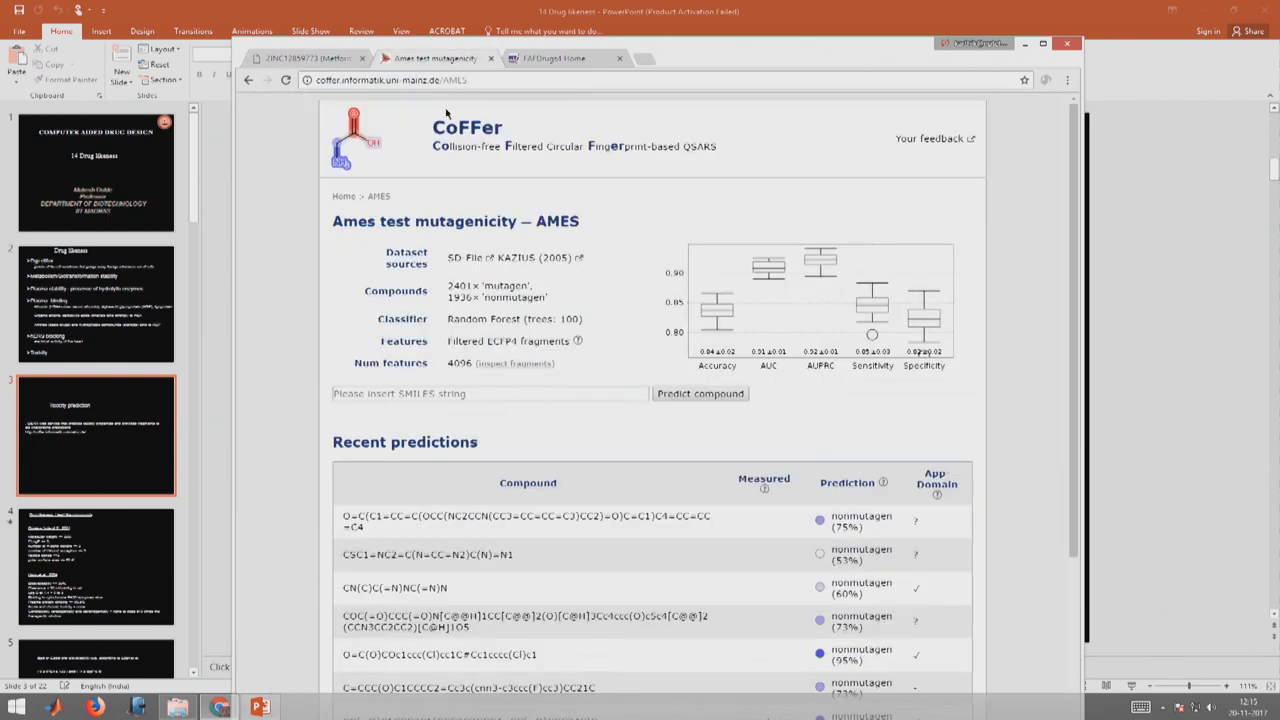
click(490, 392)
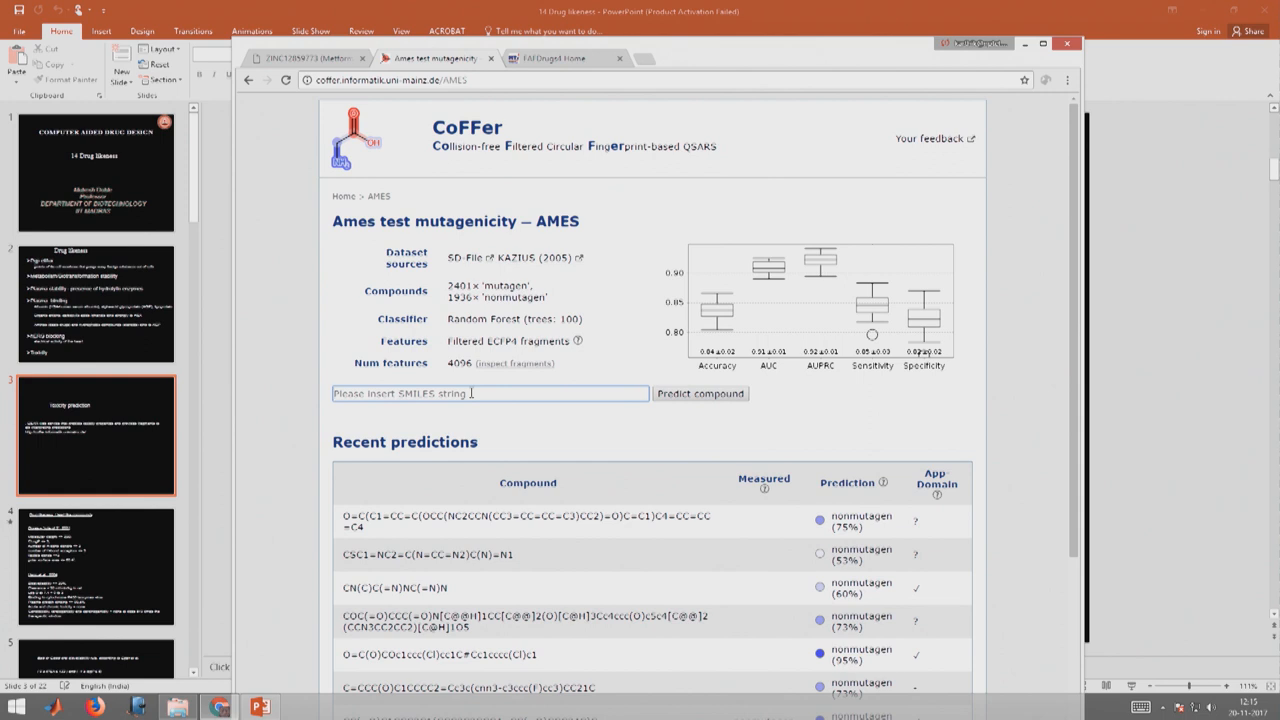
text(CN(C)C(=N)NC(=N)N)
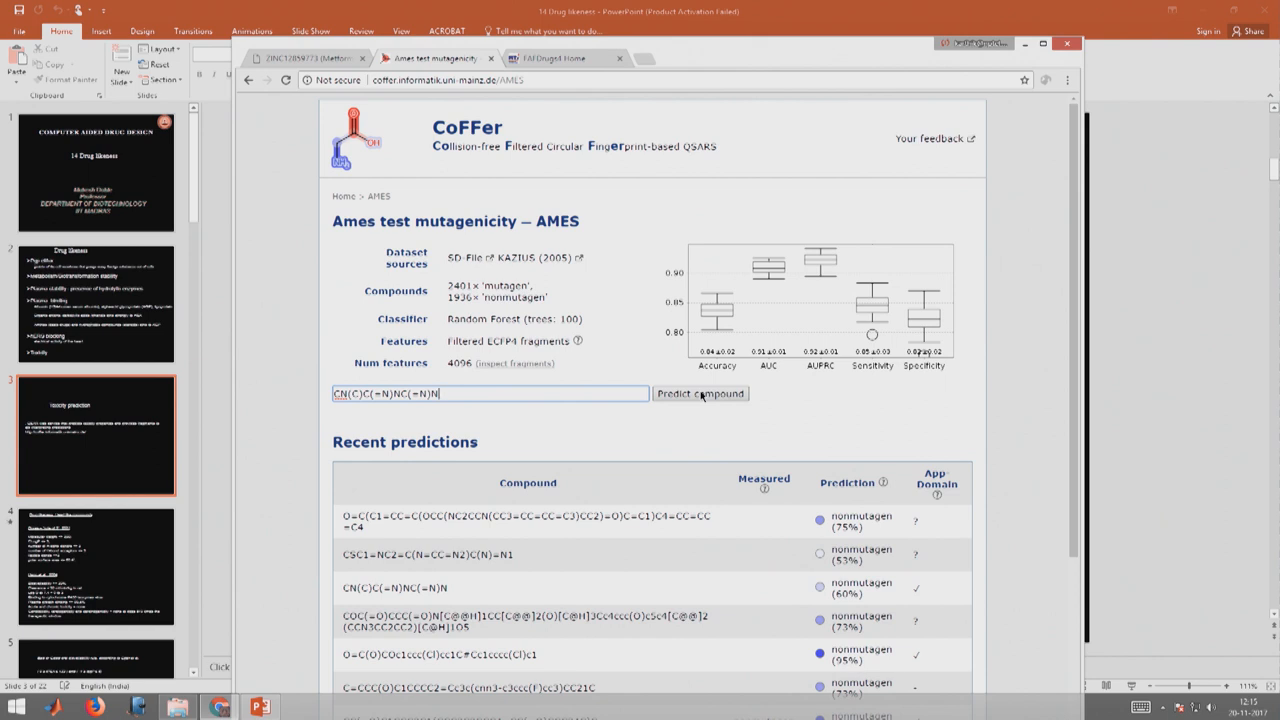
Run the Ames prediction for metformin (nonmutagen, 60%) and review its fragment contributions table.
click(700, 392)
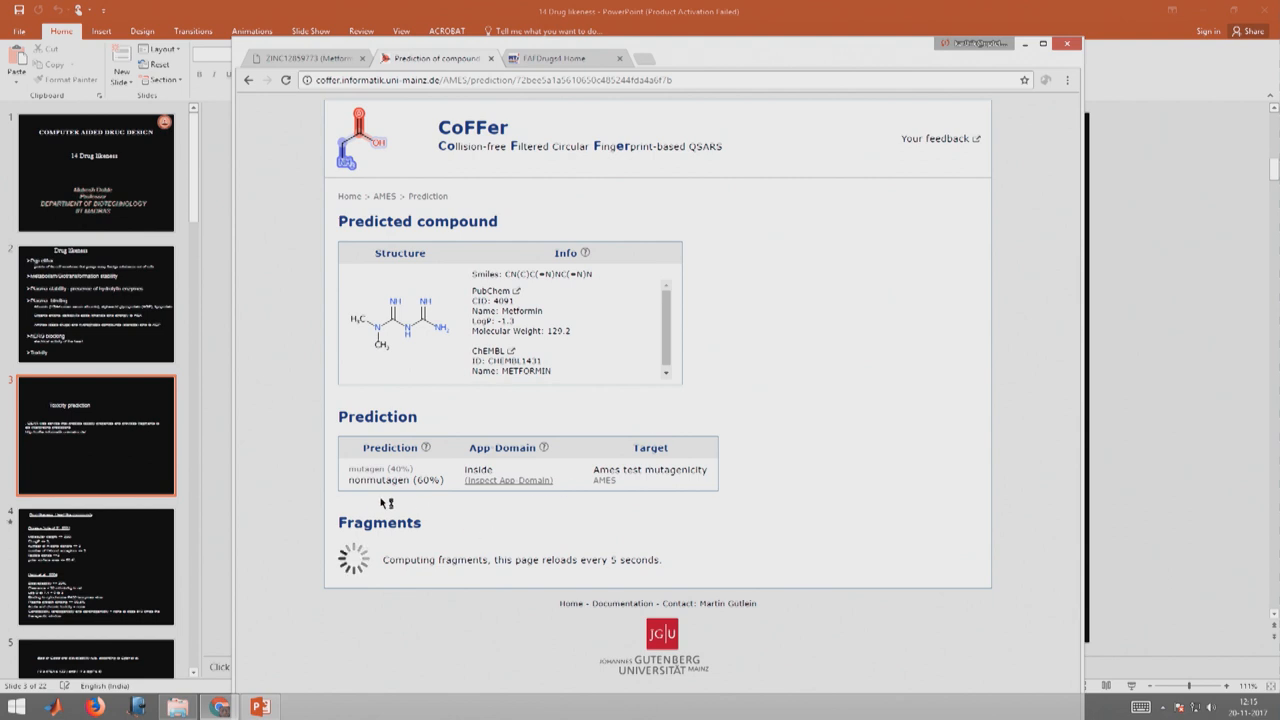
mouse_move(420, 504)
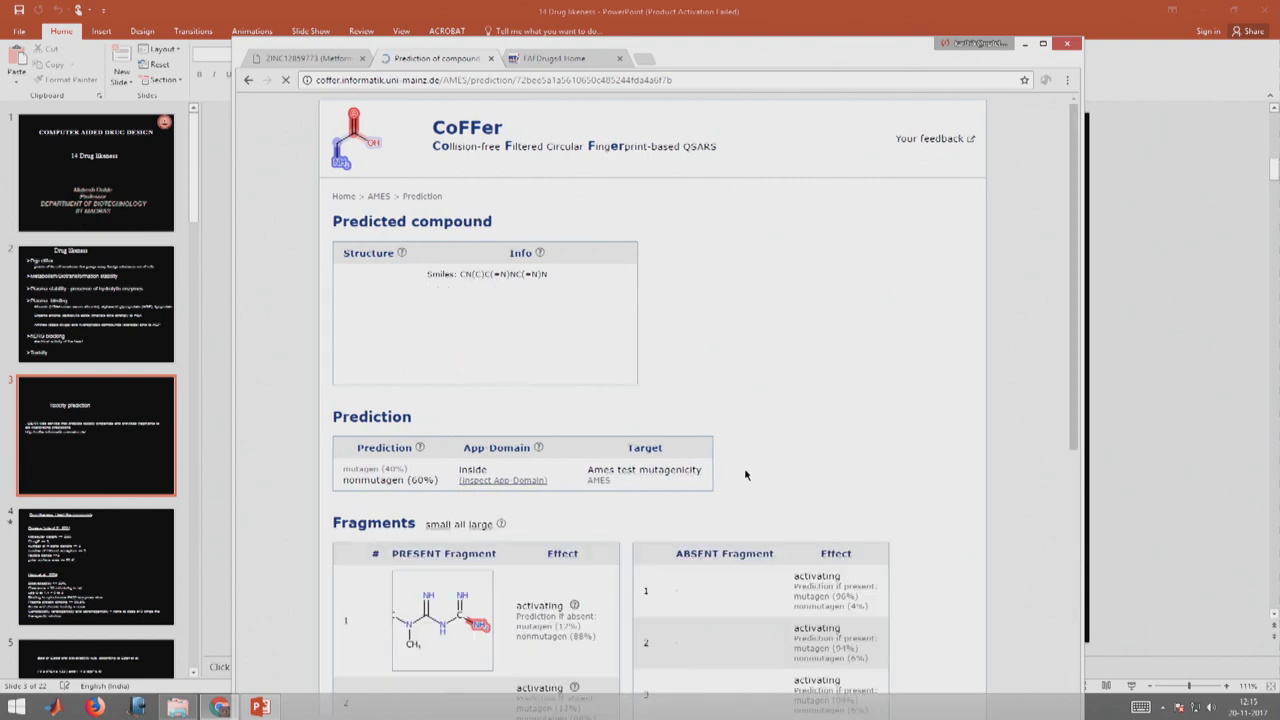
scroll(down, 3)
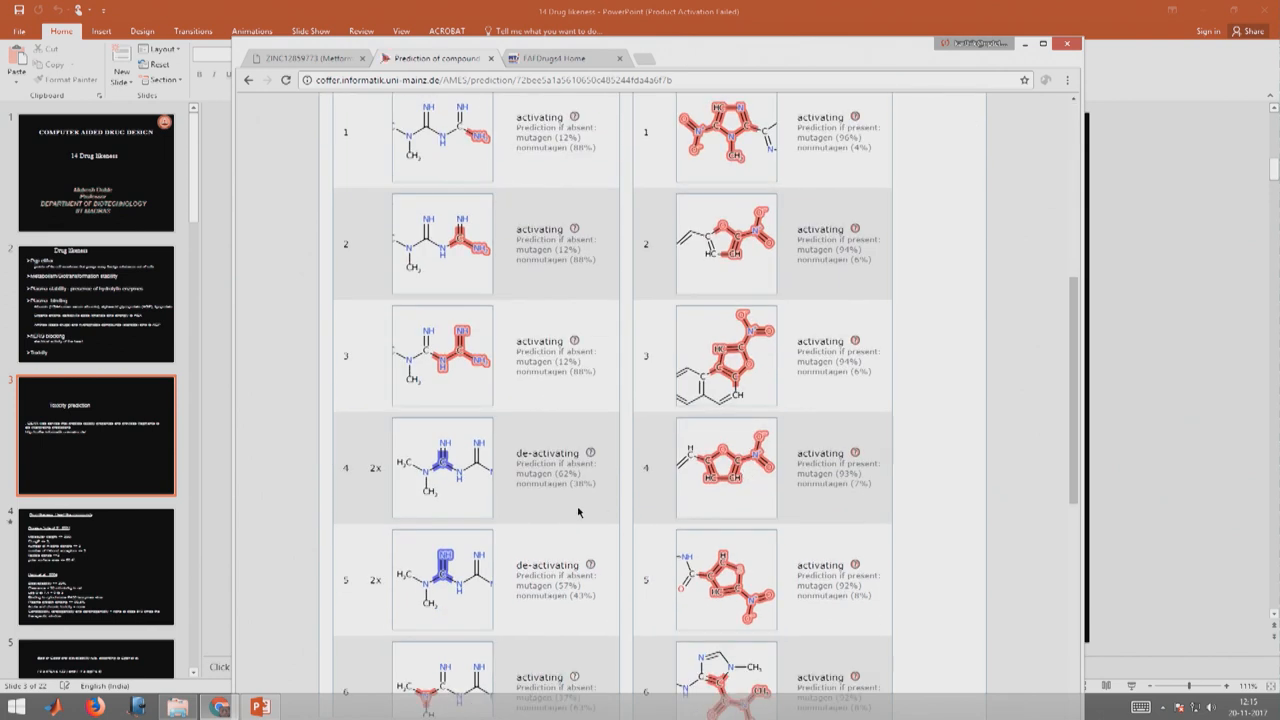
scroll(up, 3)
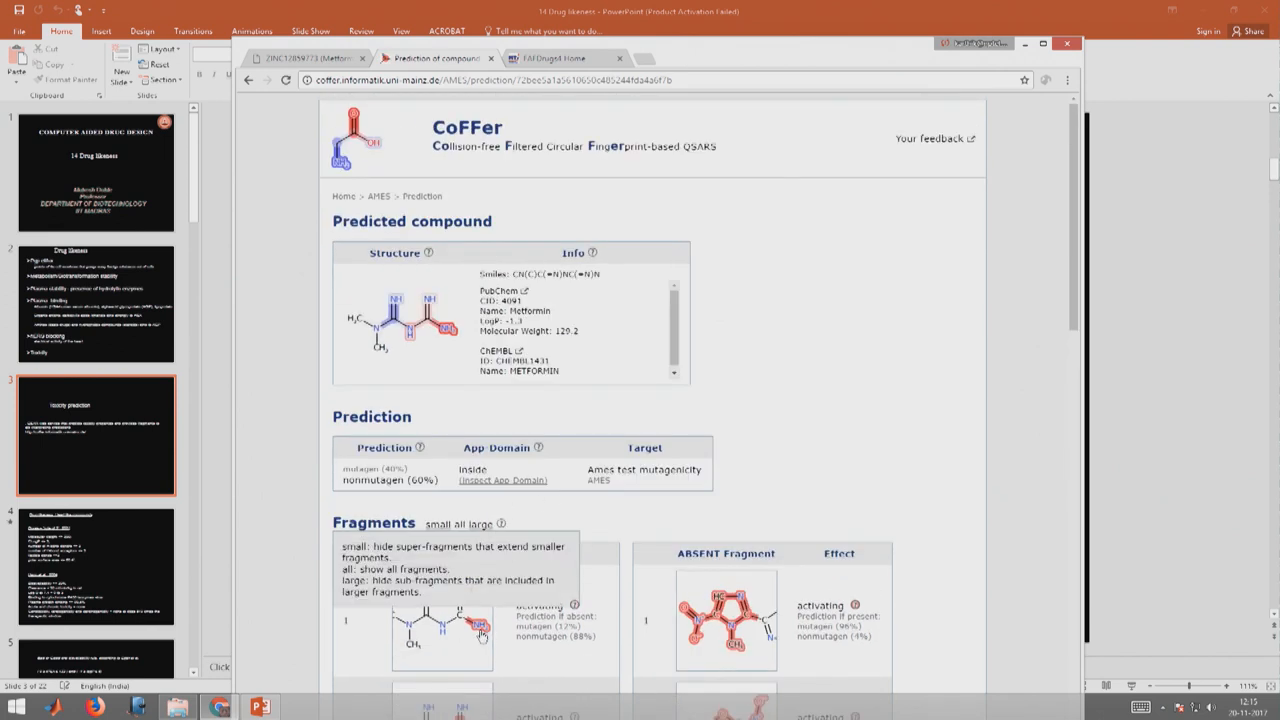
scroll(down, 3)
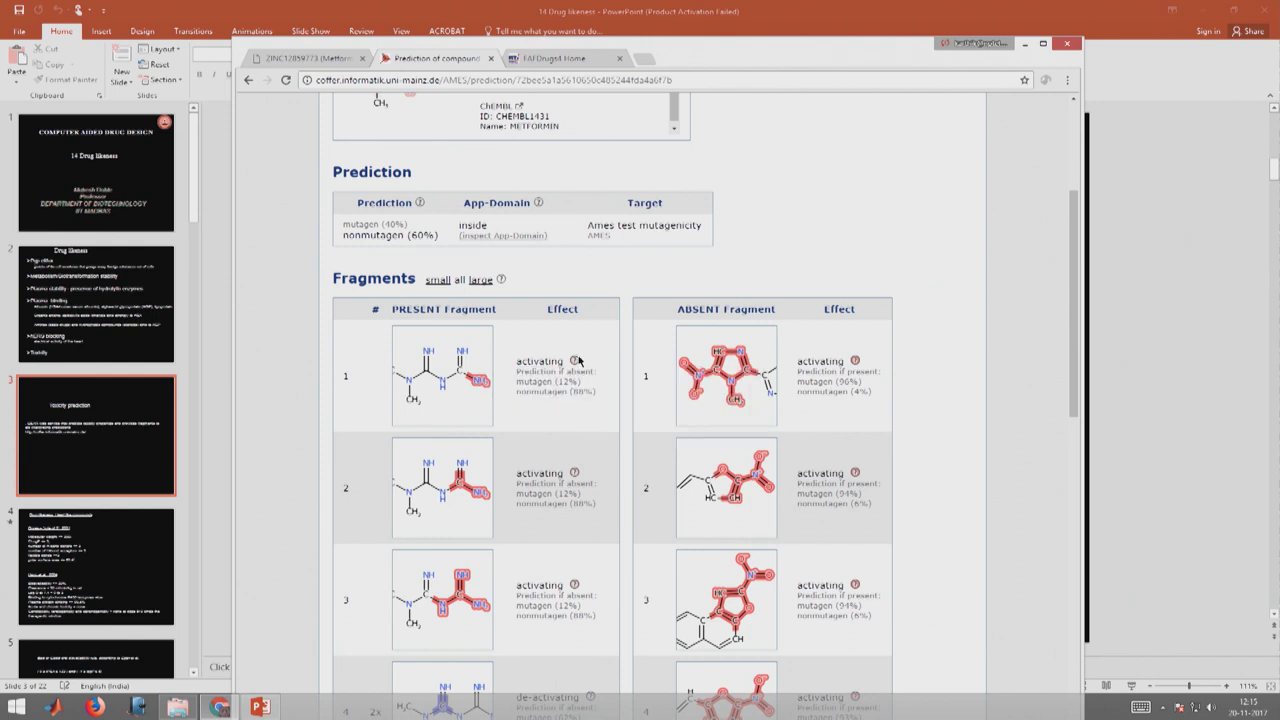
mouse_move(574, 360)
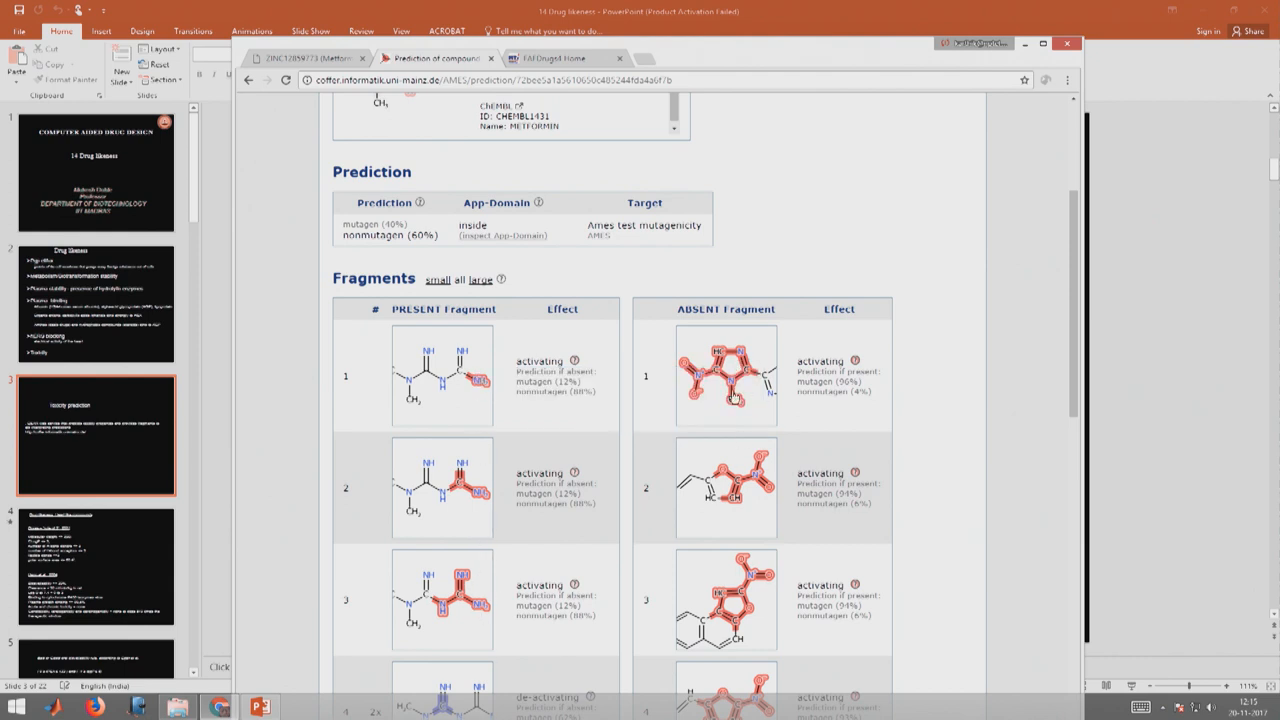
scroll(down, 3)
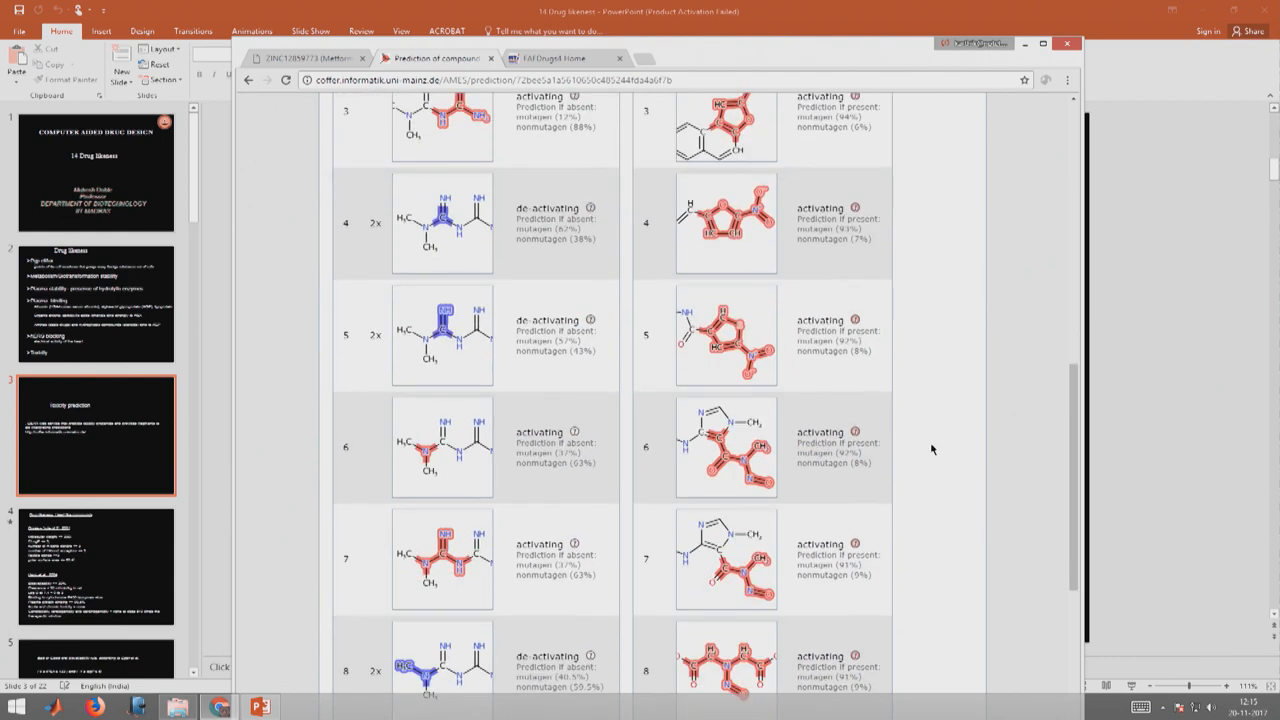
scroll(up, 3)
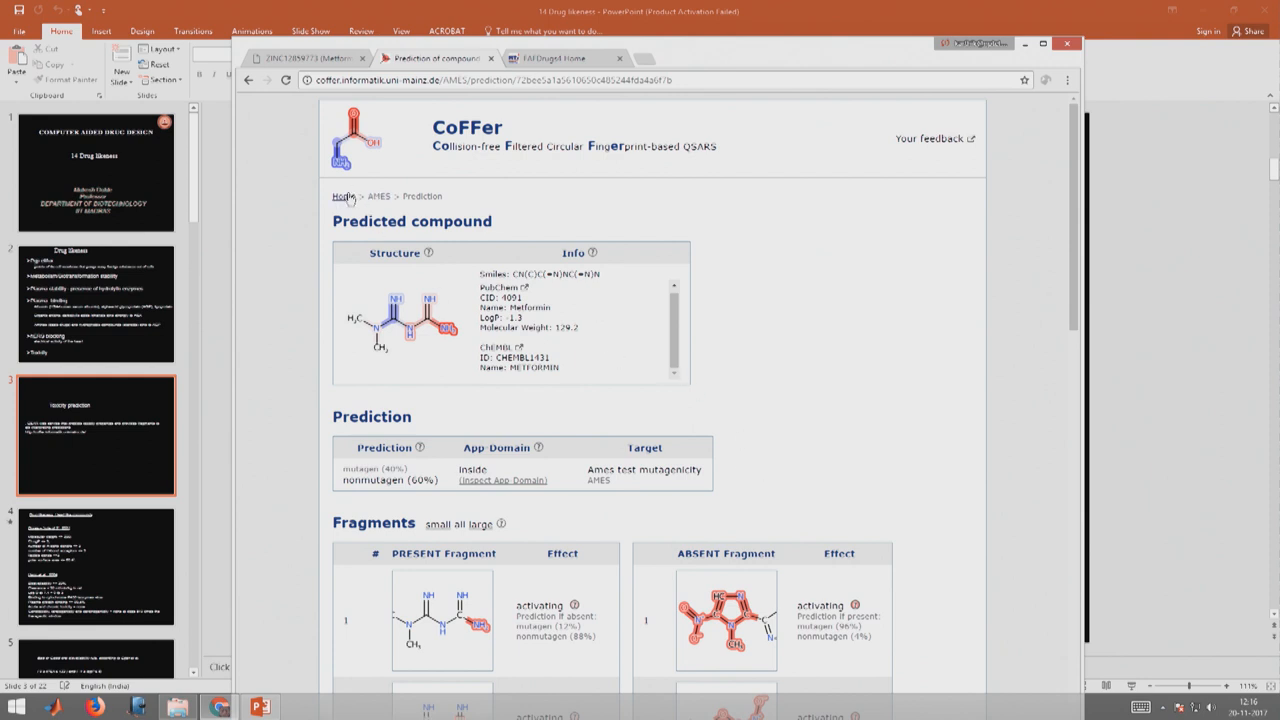
From the home page, run the CPDBAS Mouse carcinogenicity model on metformin's SMILES CN(C)C(=N)NC(=N)N.
click(344, 196)
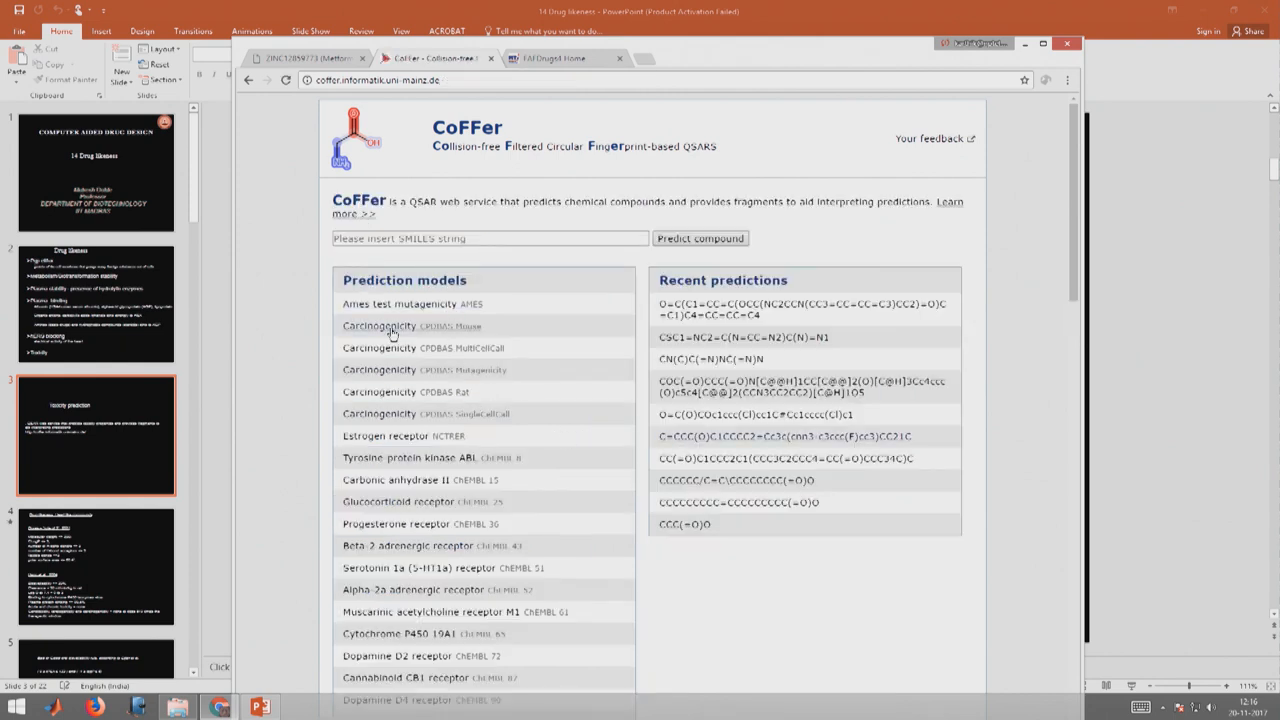
click(380, 326)
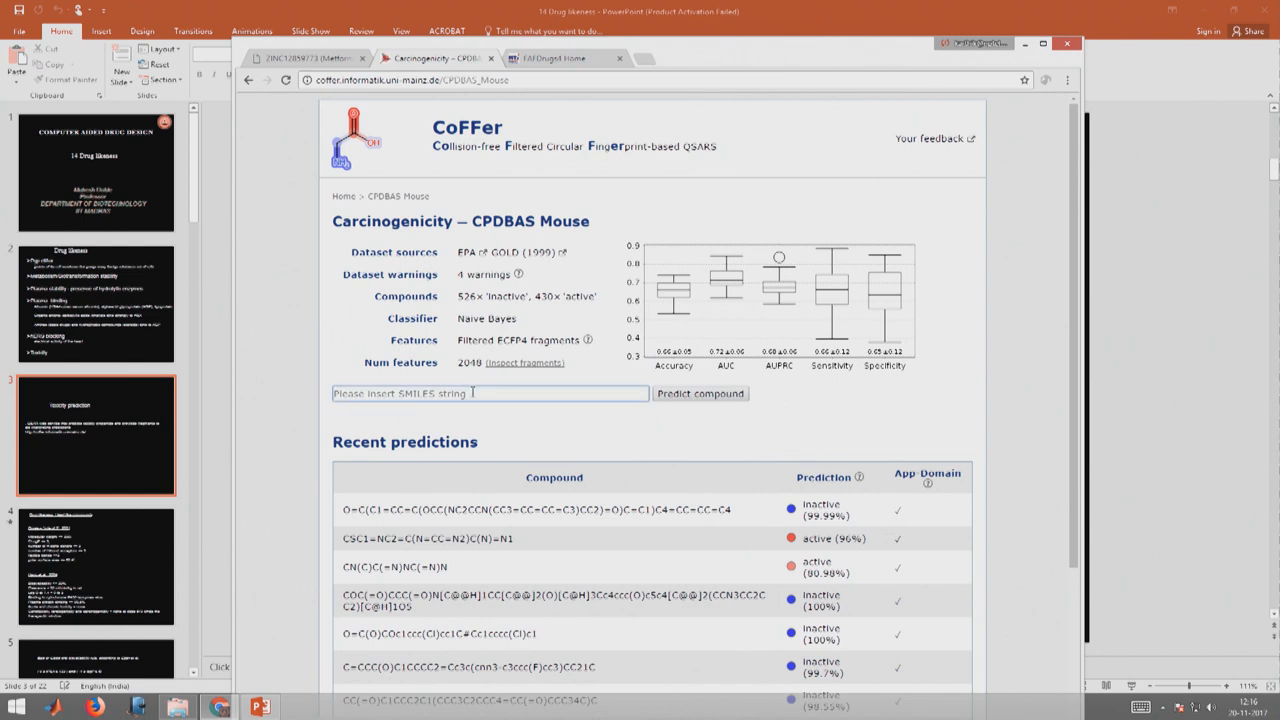
text(CN(C)C(=N)NC(=N)N)
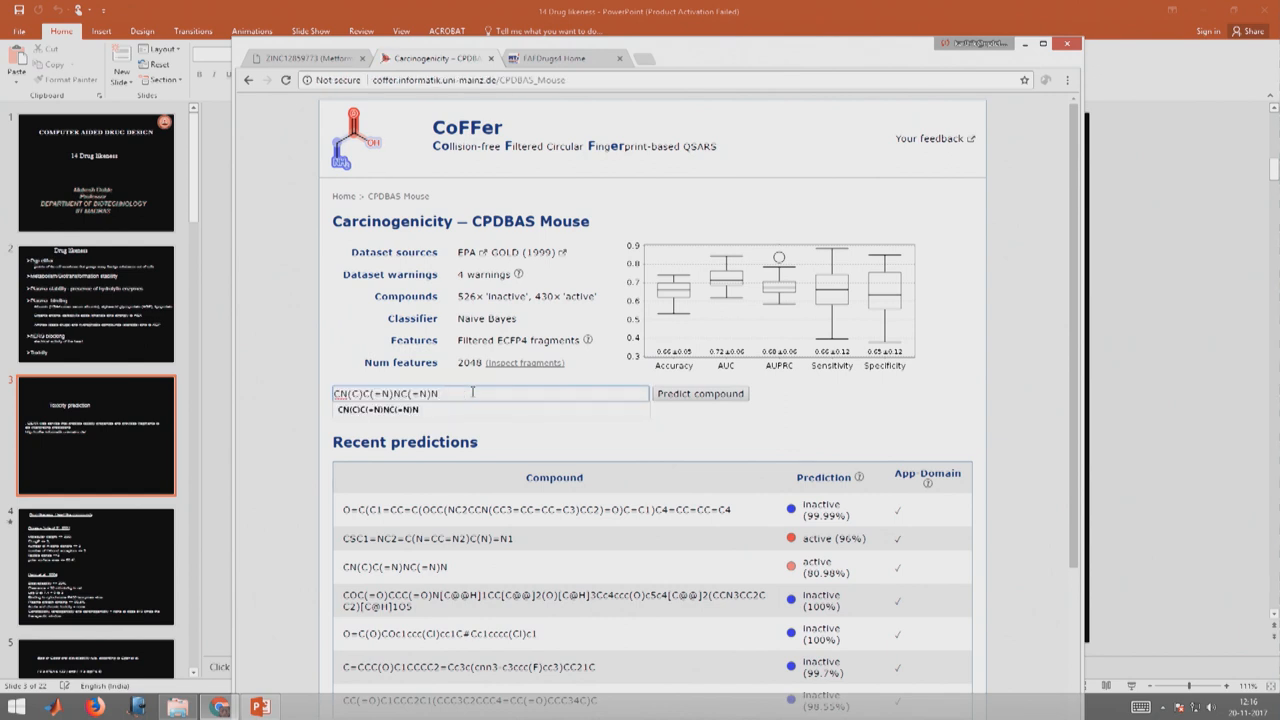
click(700, 392)
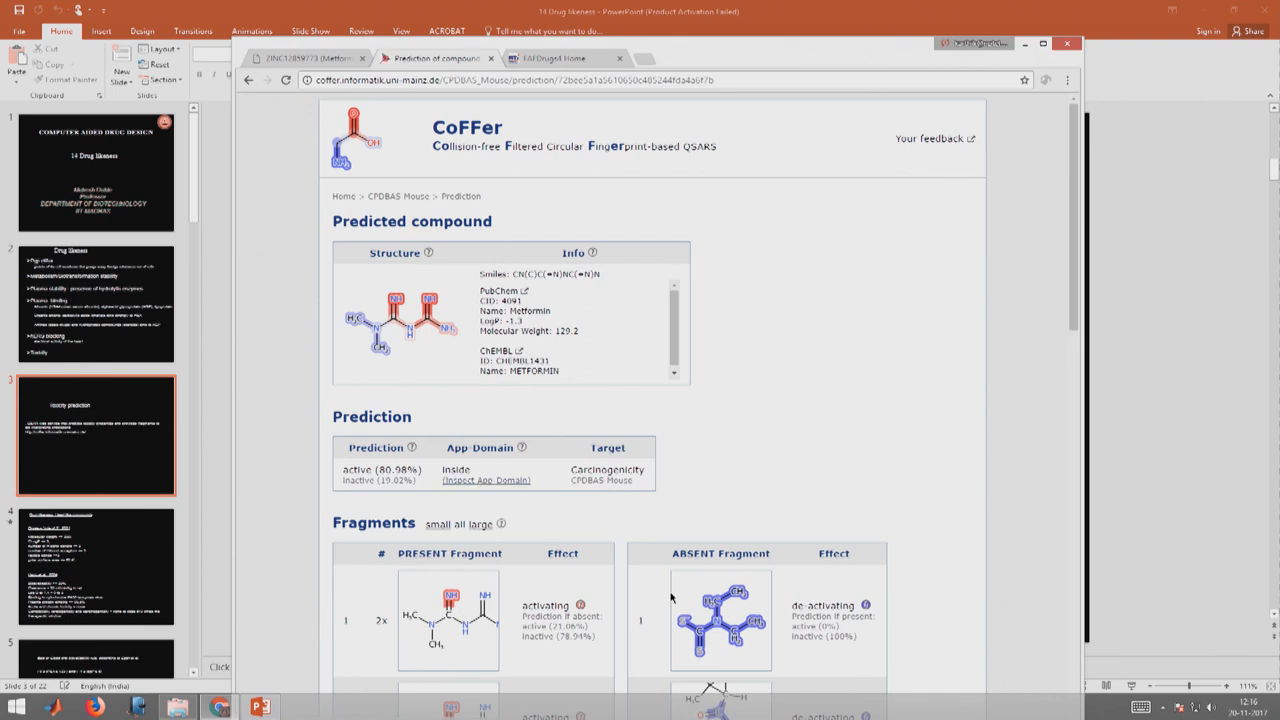
Review the mouse carcinogenicity result (active, 80.98%) and its fragment contributions.
scroll(down, 3)
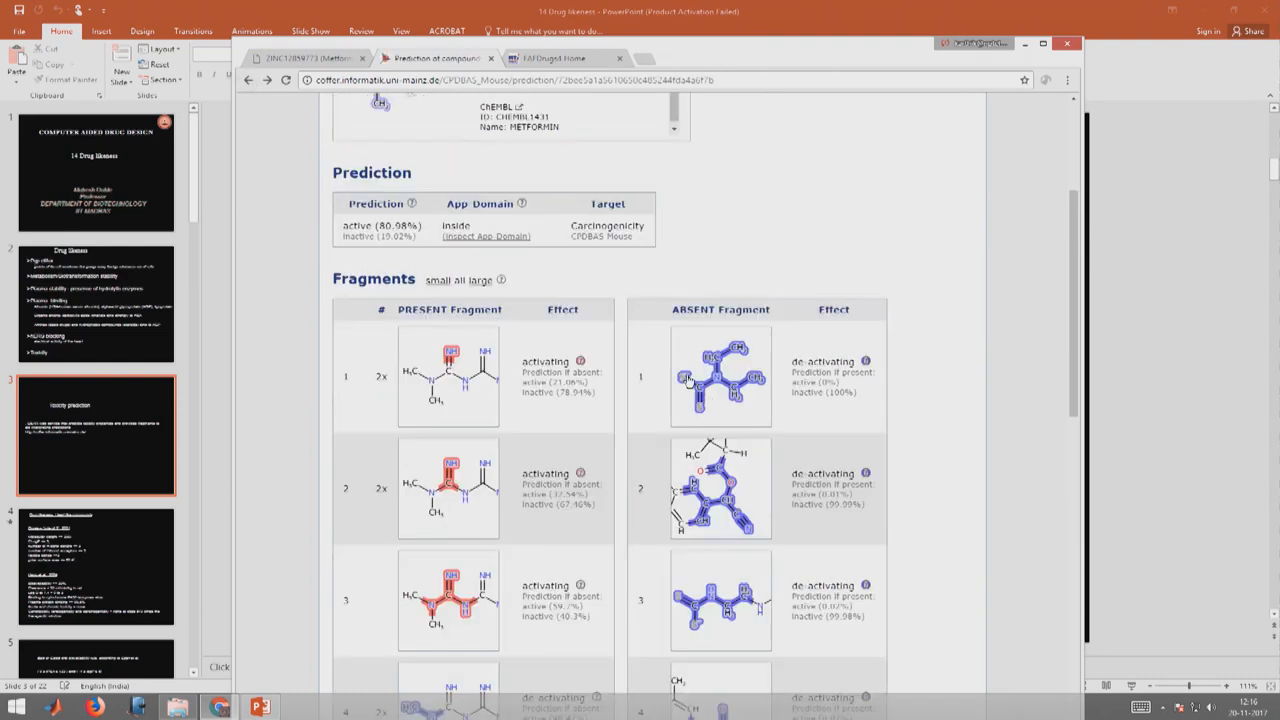
mouse_move(736, 264)
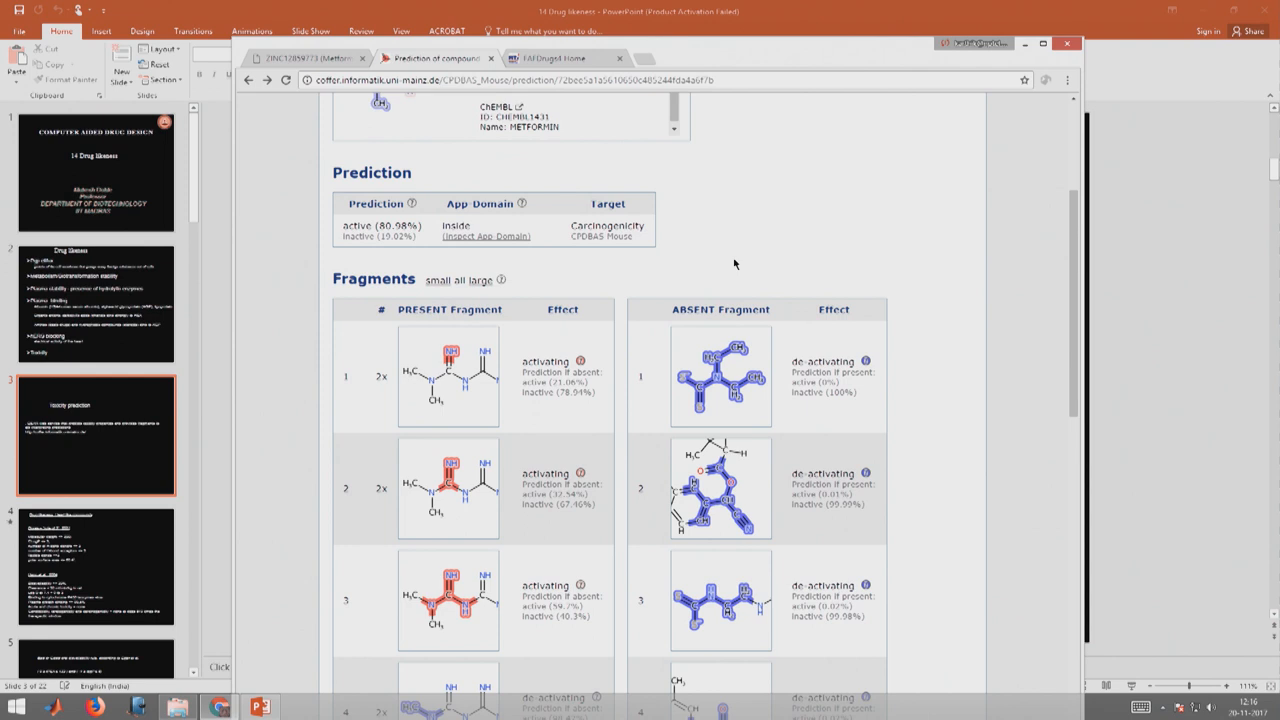
scroll(down, 3)
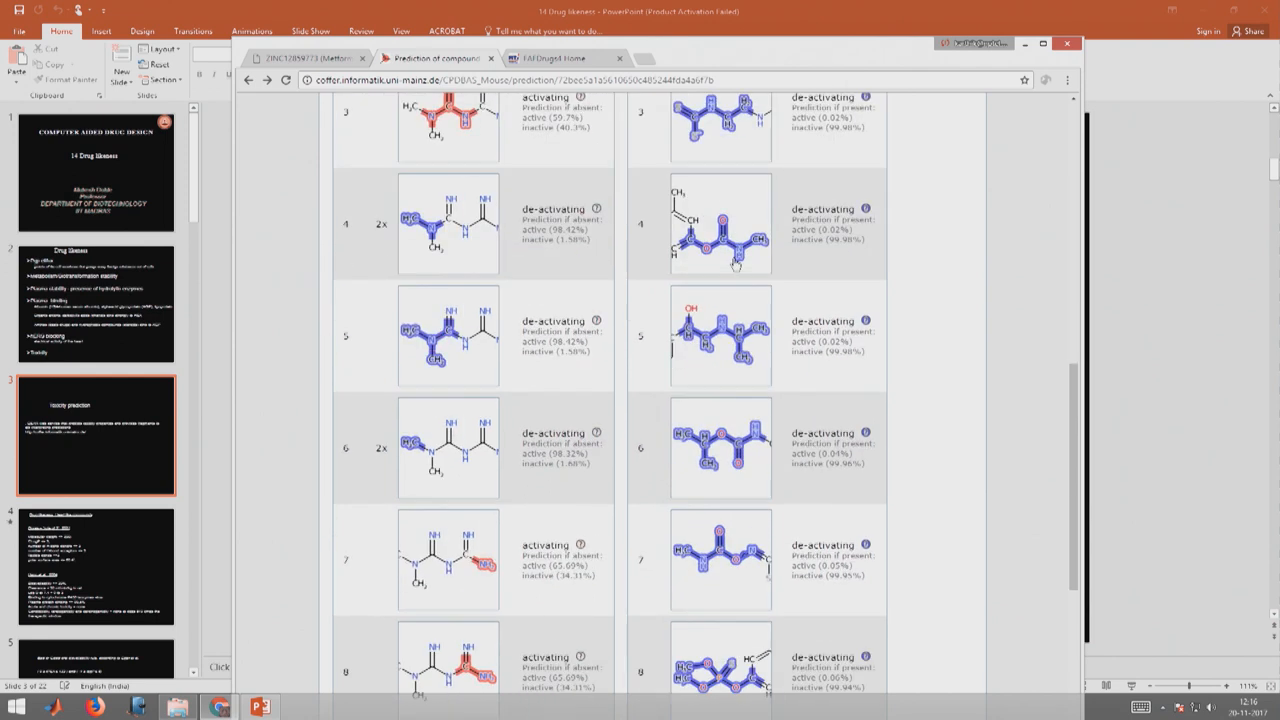
scroll(up, 3)
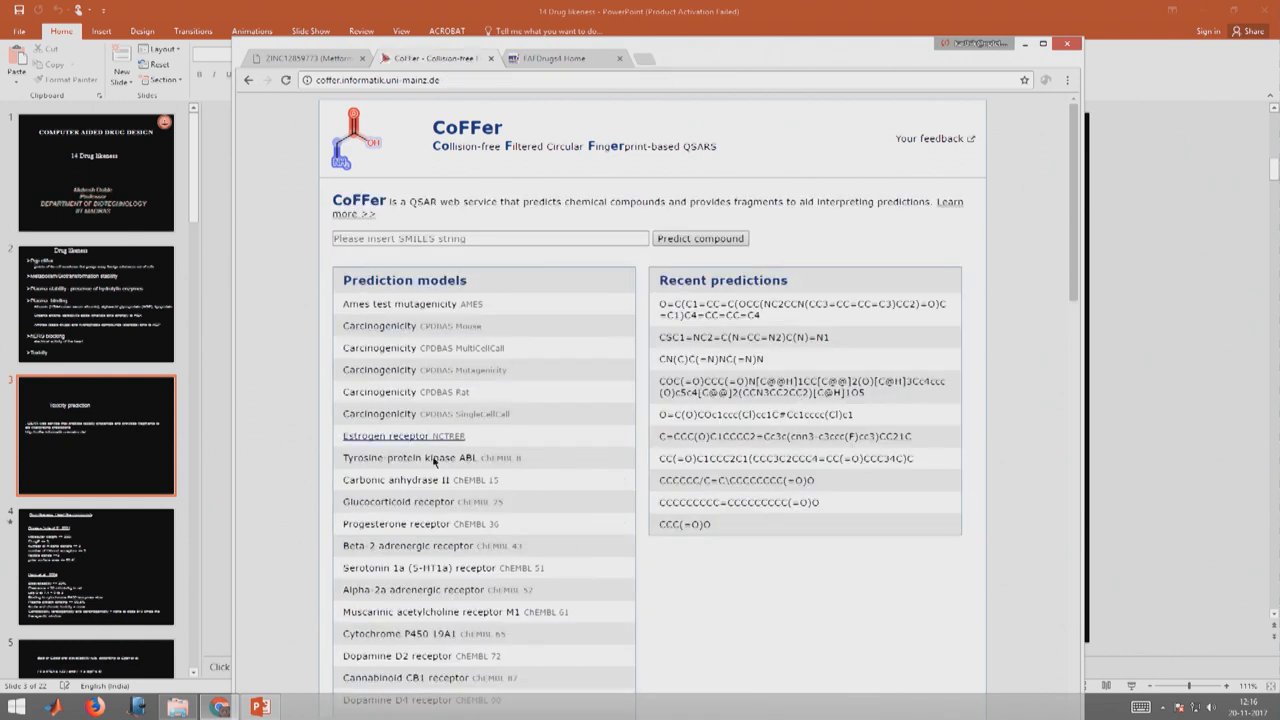
mouse_move(530, 684)
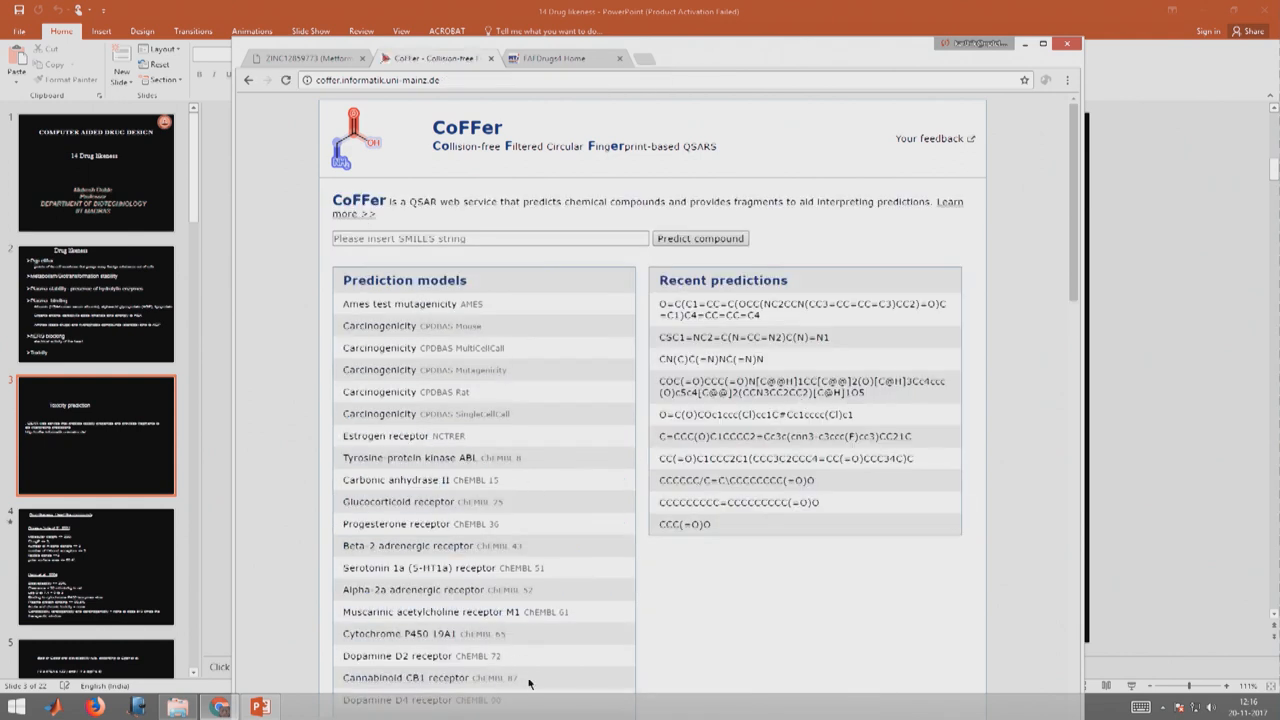
mouse_move(724, 612)
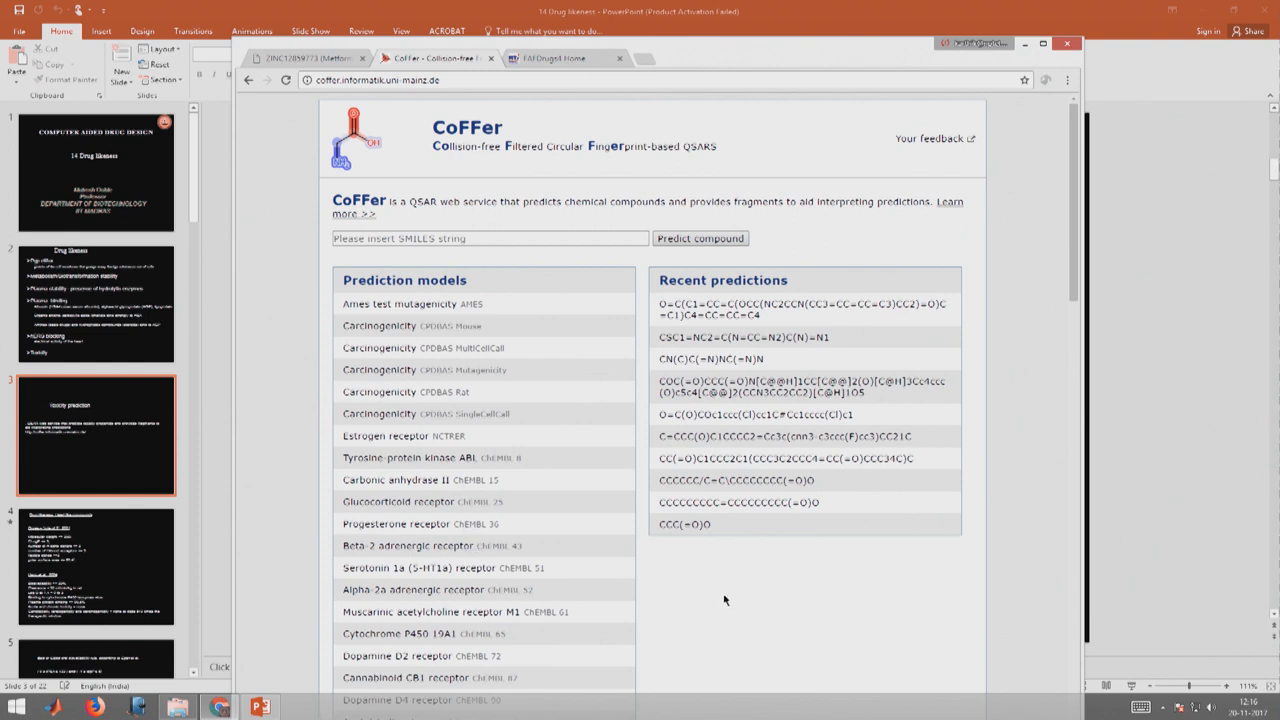
mouse_move(480, 670)
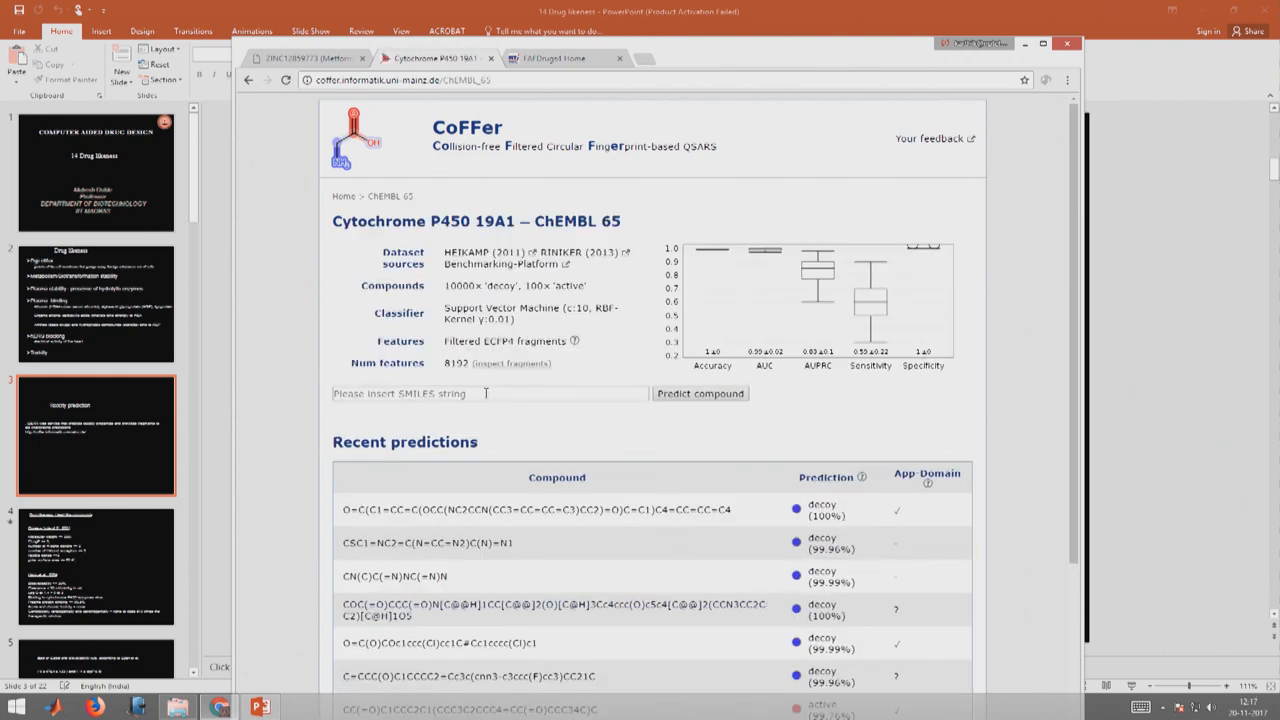
Run the Cytochrome P450 19A1 prediction for metformin (decoy, 99.99%) and scroll through the documentation.
click(490, 392)
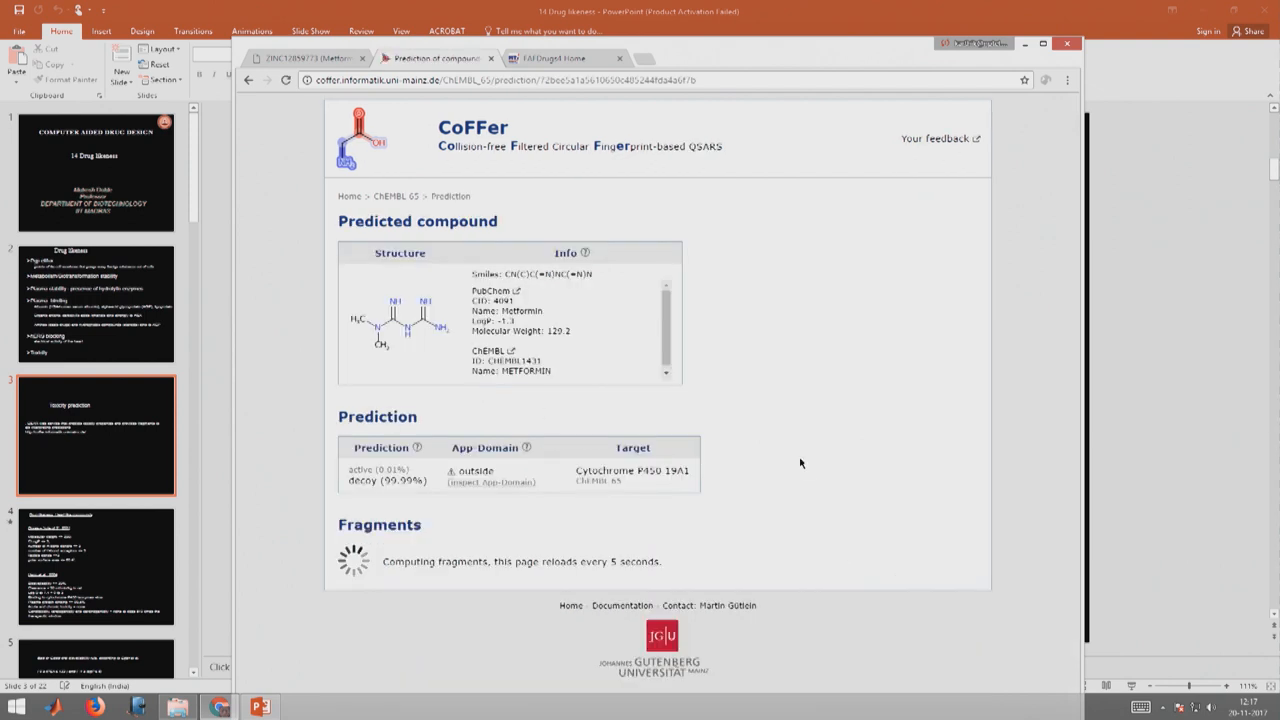
mouse_move(784, 516)
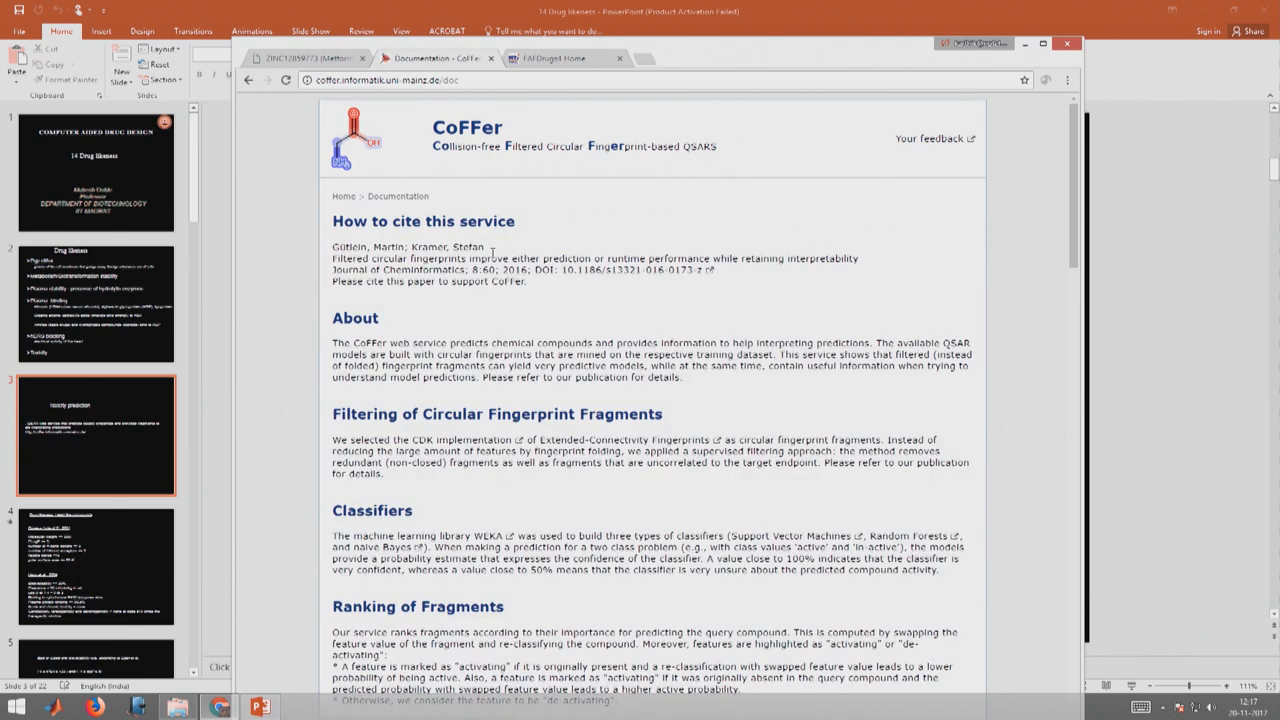
scroll(down, 3)
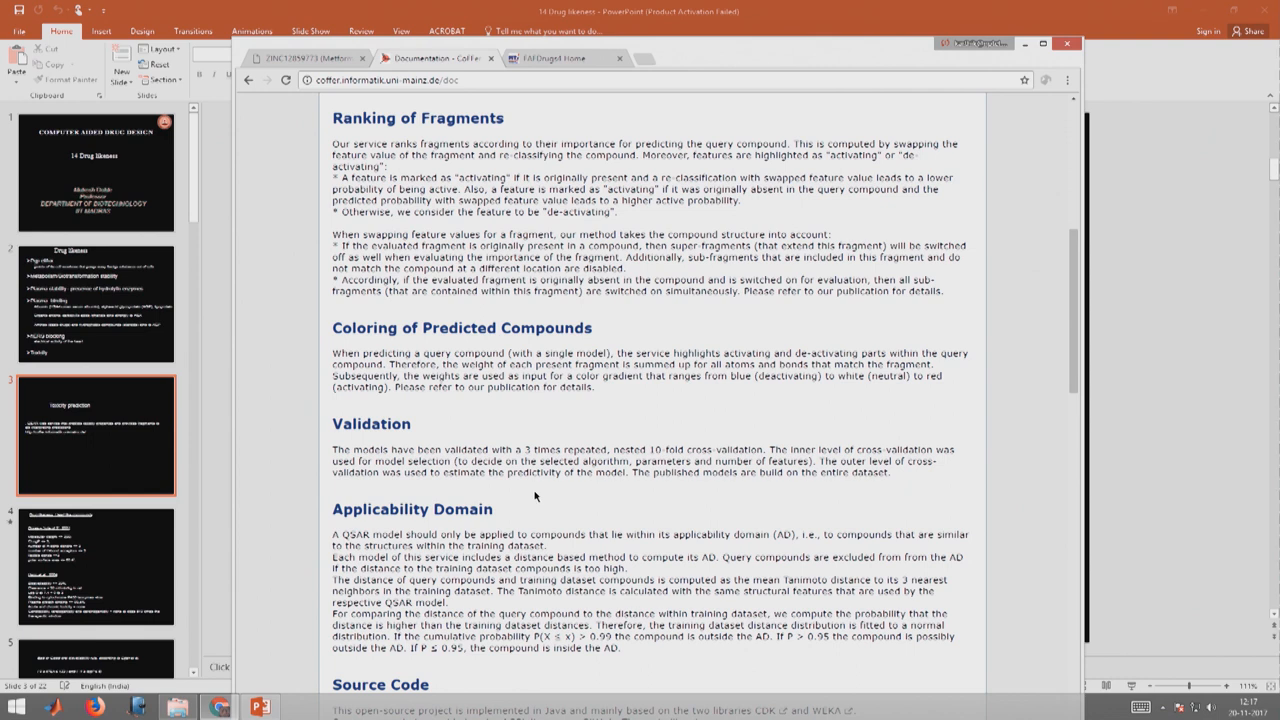
mouse_move(580, 424)
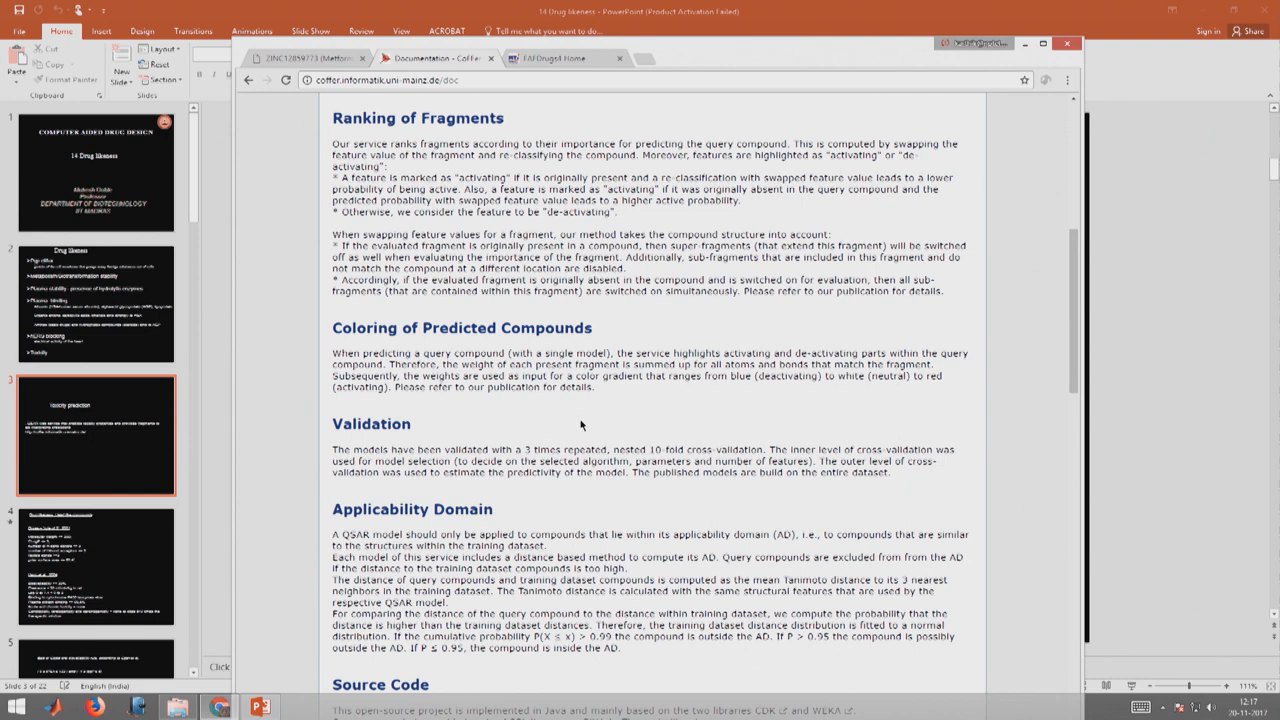
scroll(up, 3)
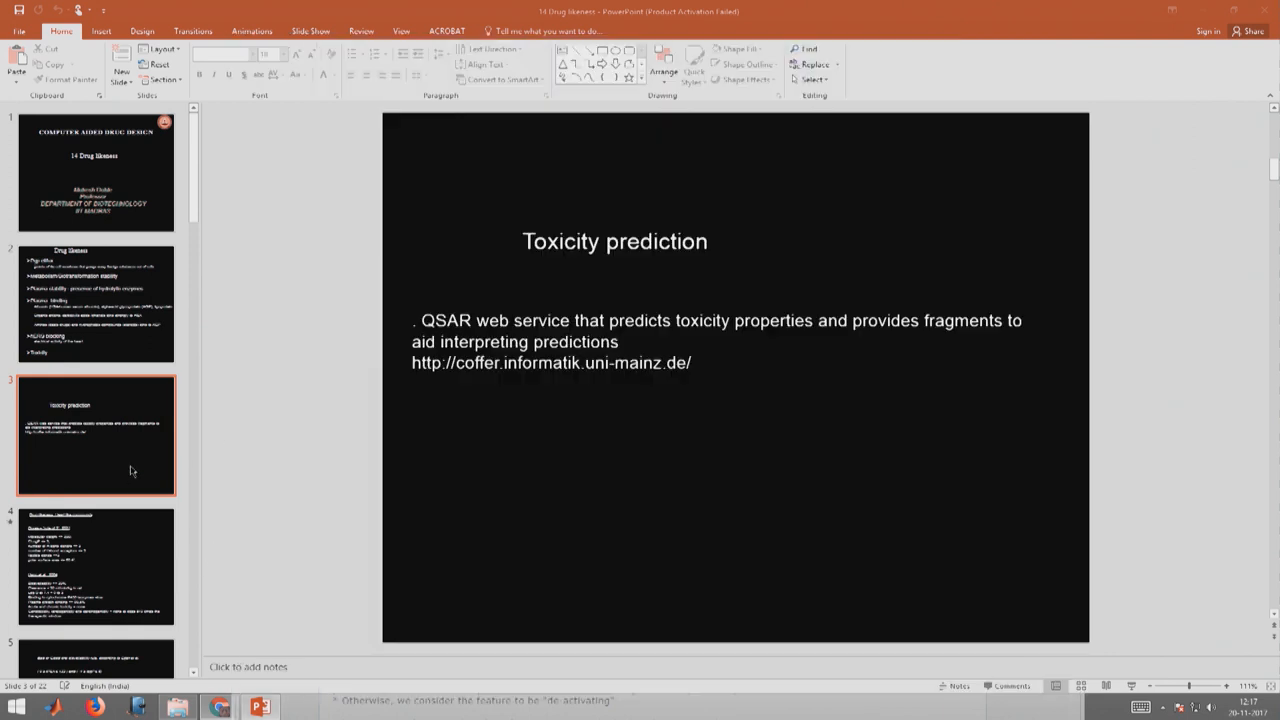
mouse_move(640, 508)
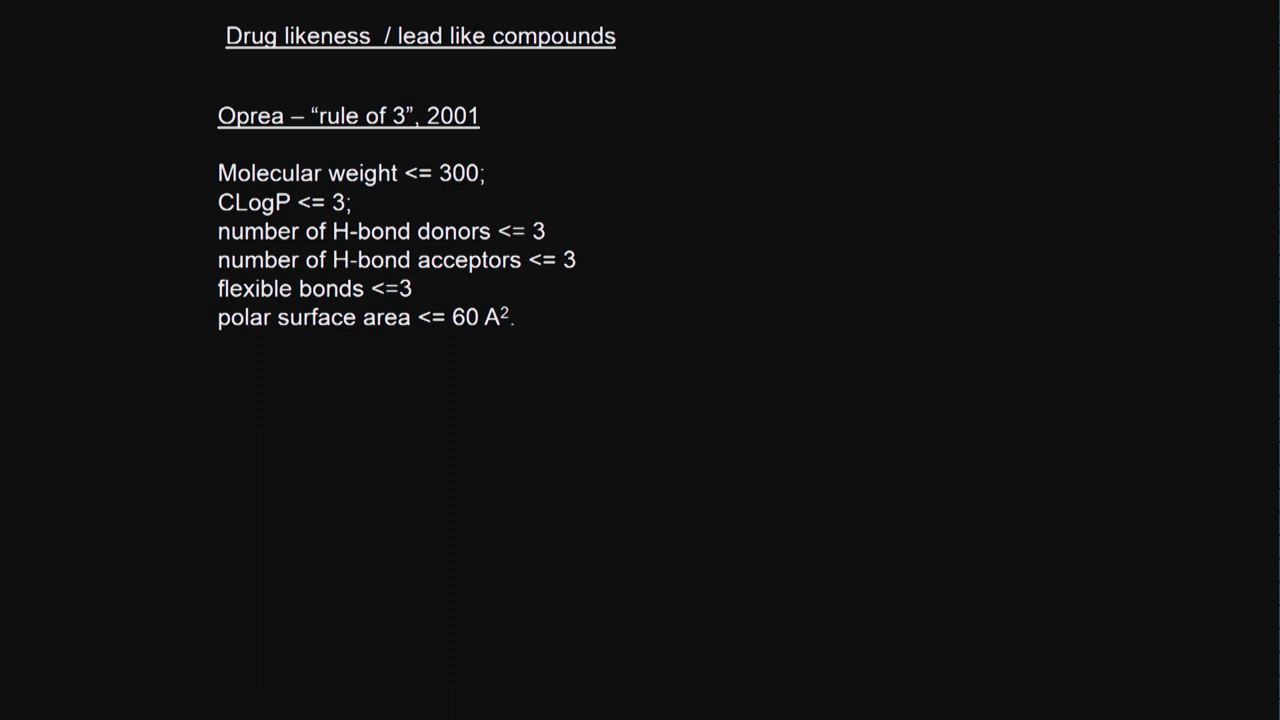
mouse_move(578, 270)
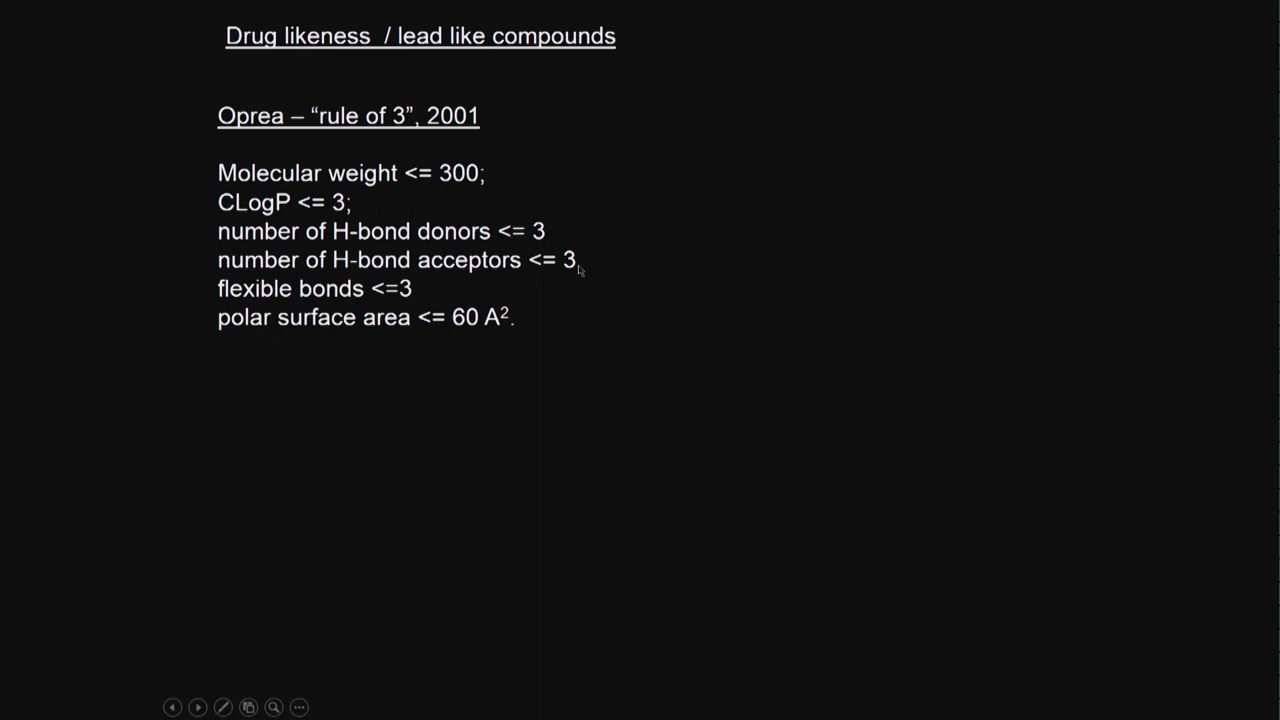
mouse_move(236, 318)
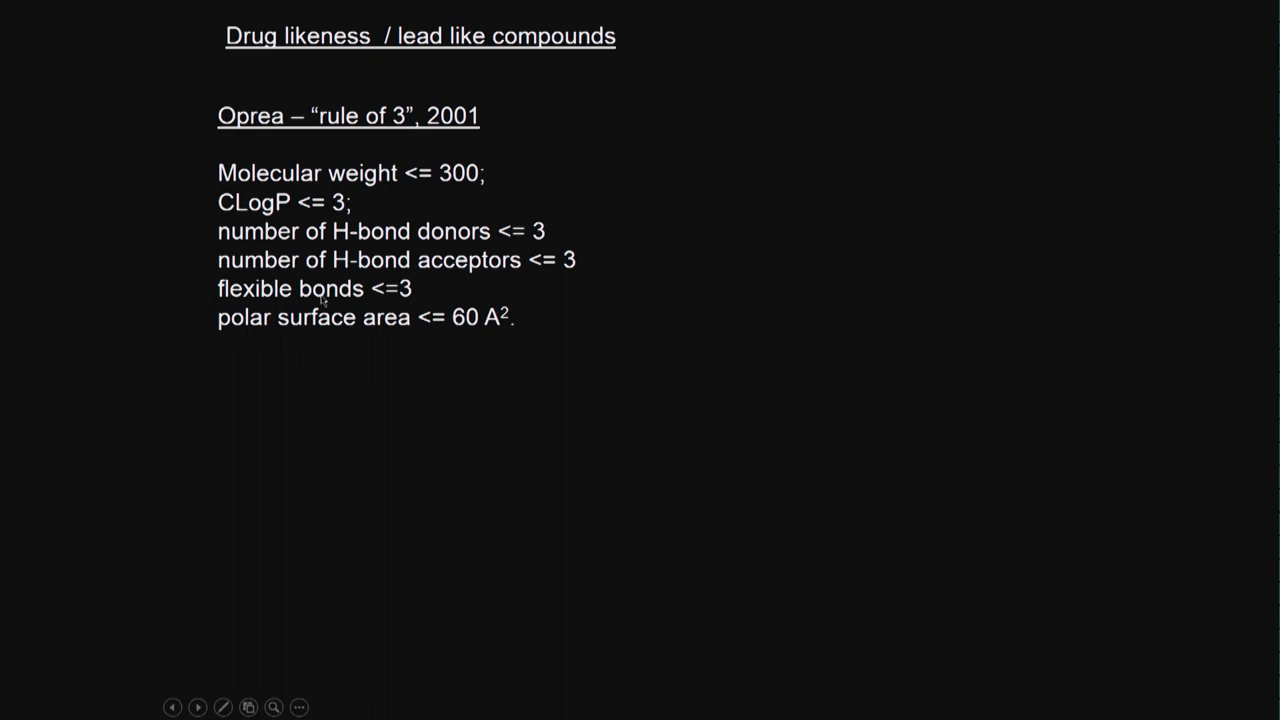
mouse_move(298, 334)
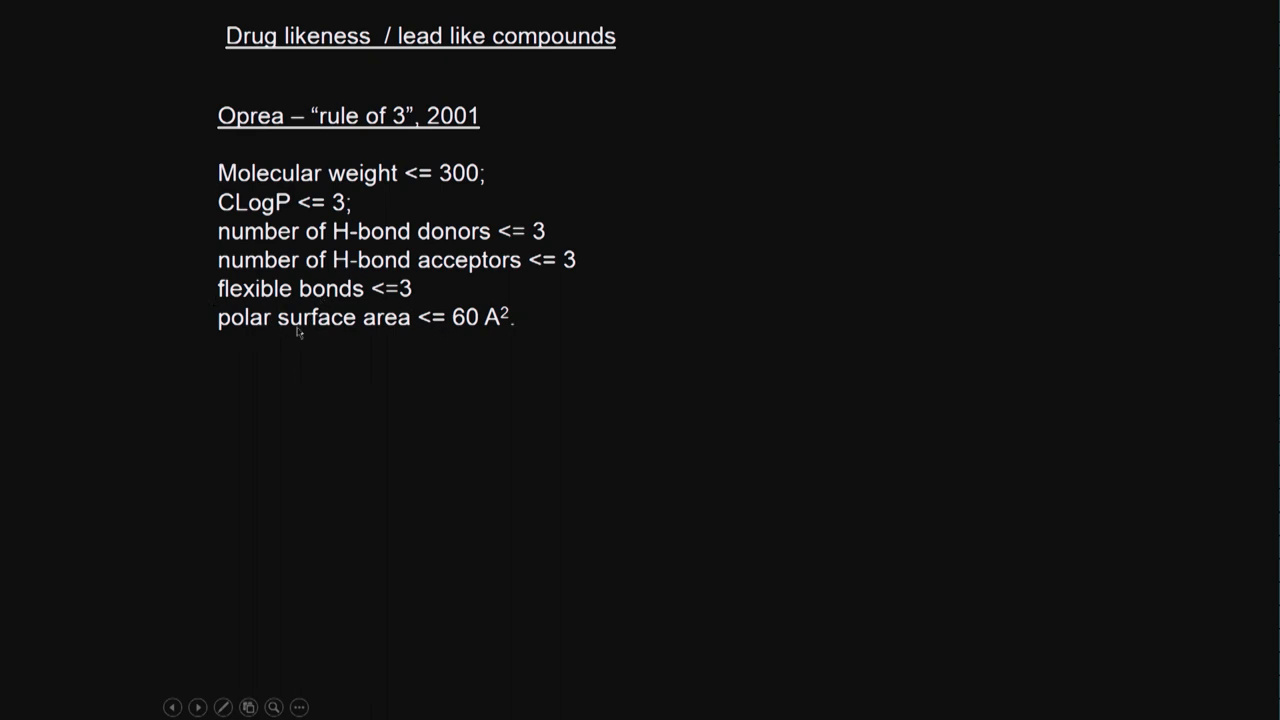
mouse_move(496, 342)
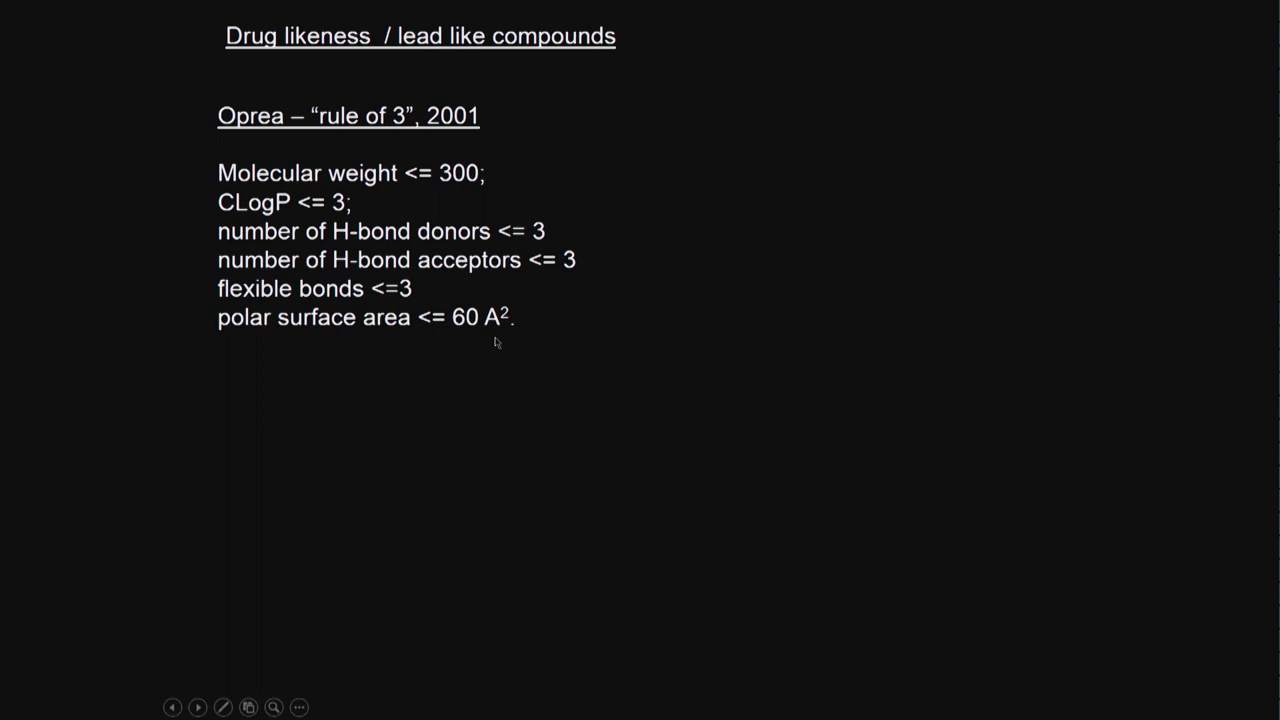
mouse_move(578, 380)
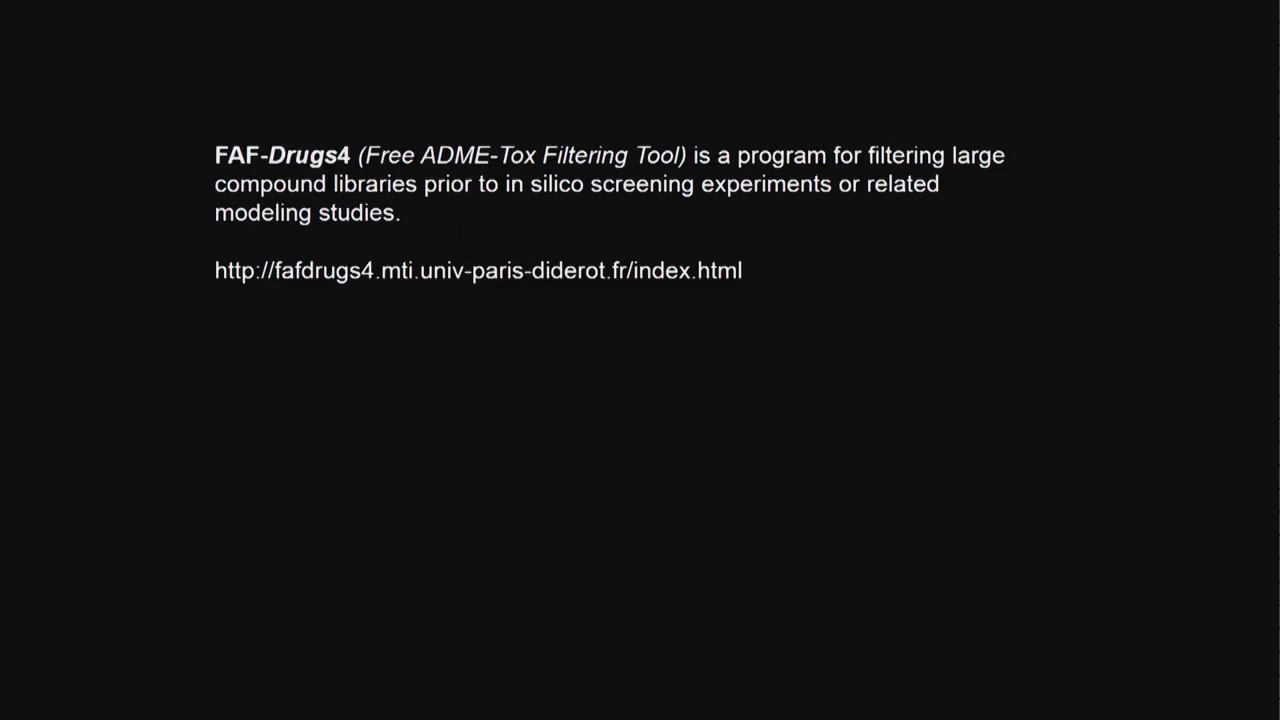
mouse_move(284, 166)
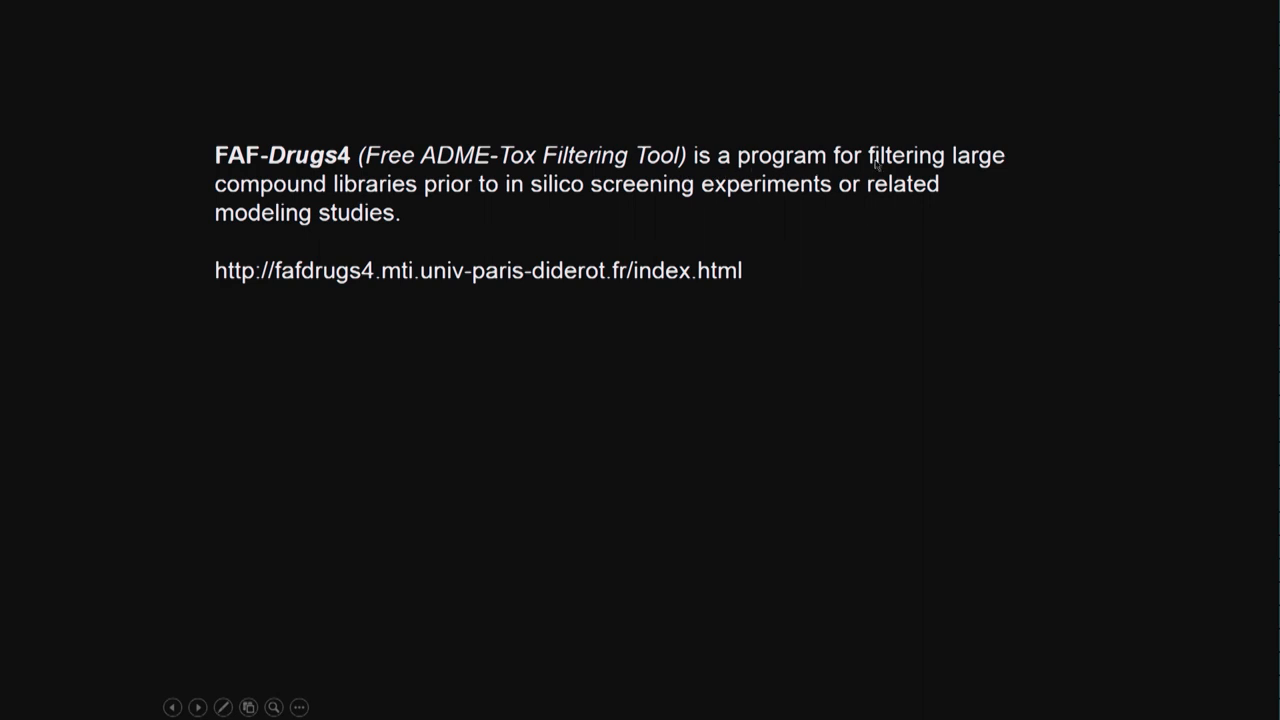
mouse_move(476, 200)
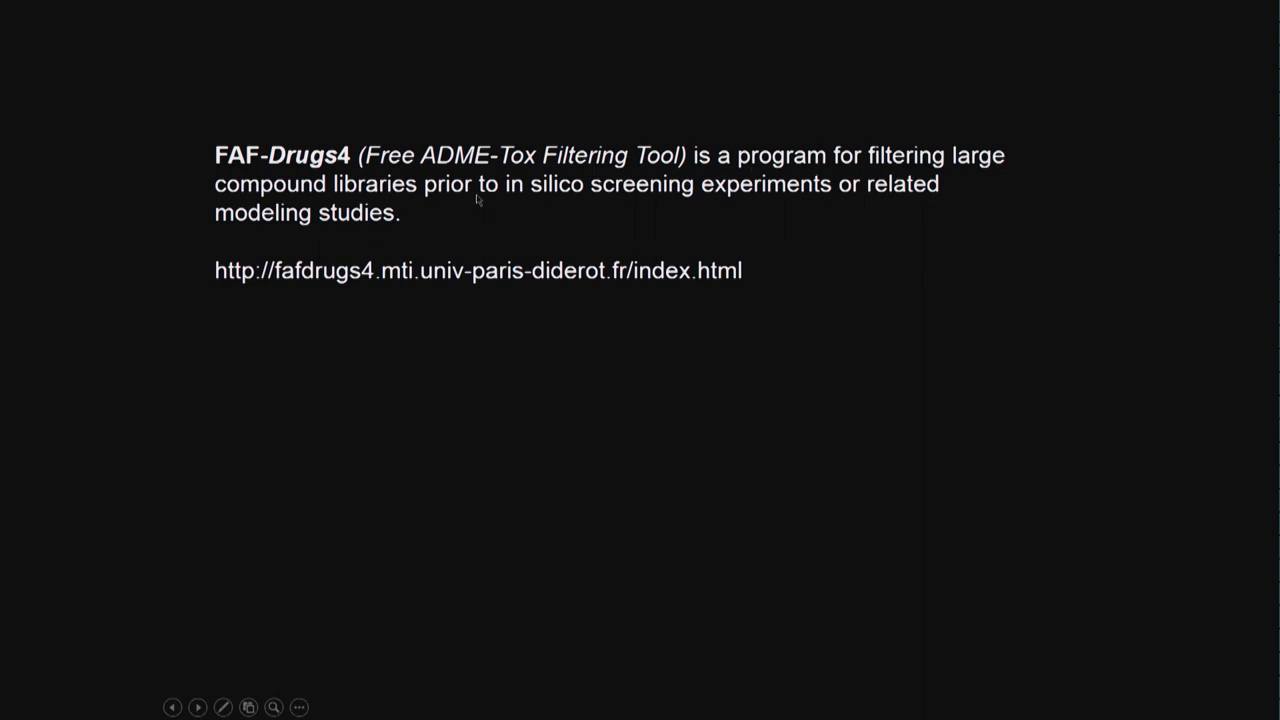
mouse_move(810, 188)
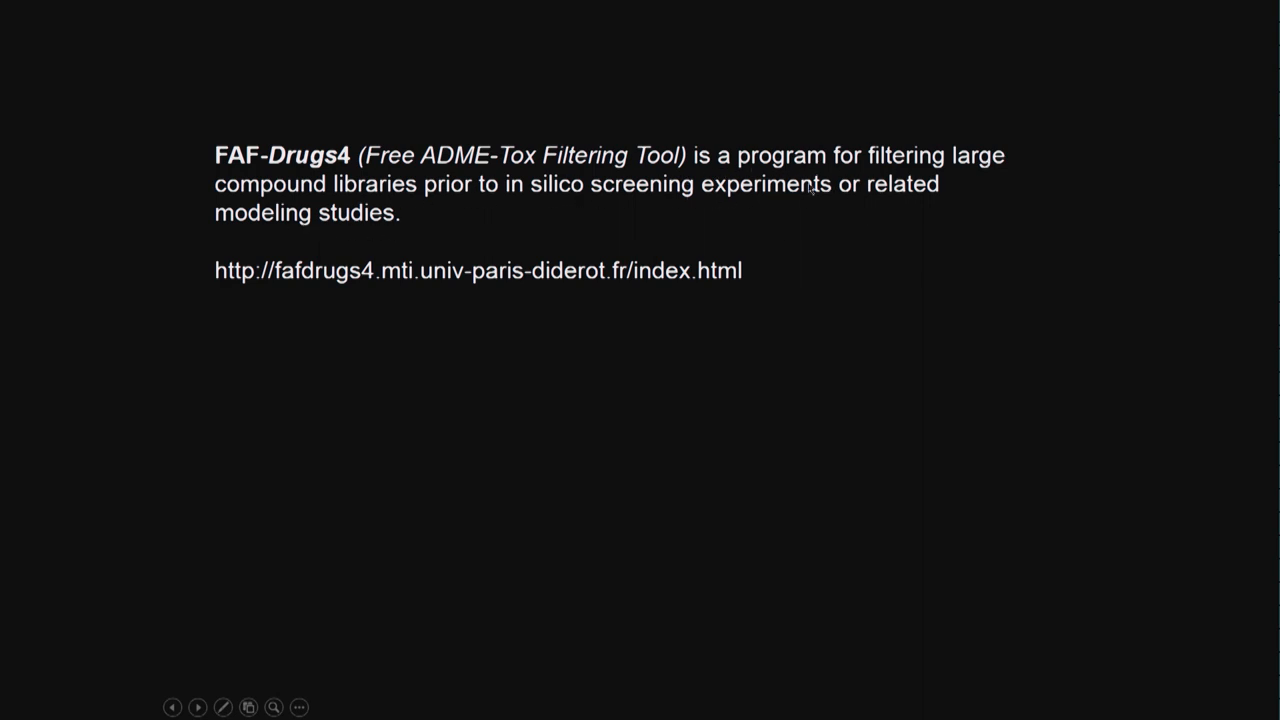
mouse_move(292, 206)
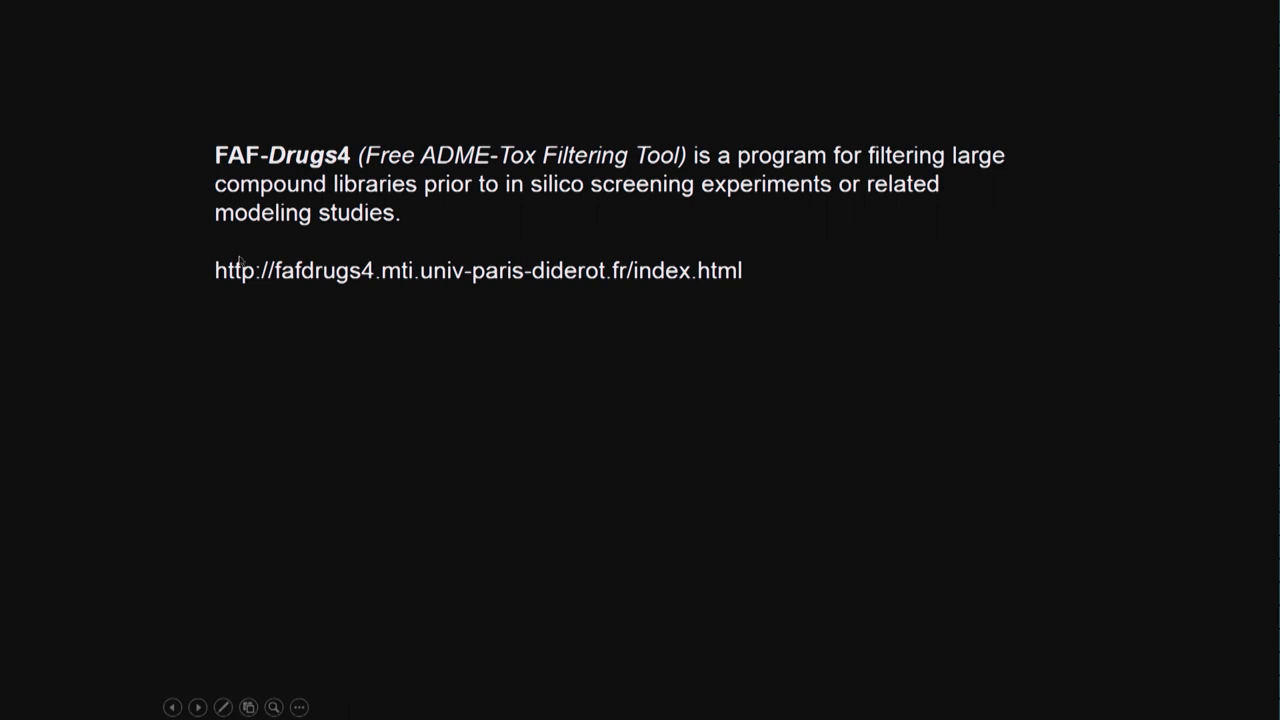
mouse_move(292, 364)
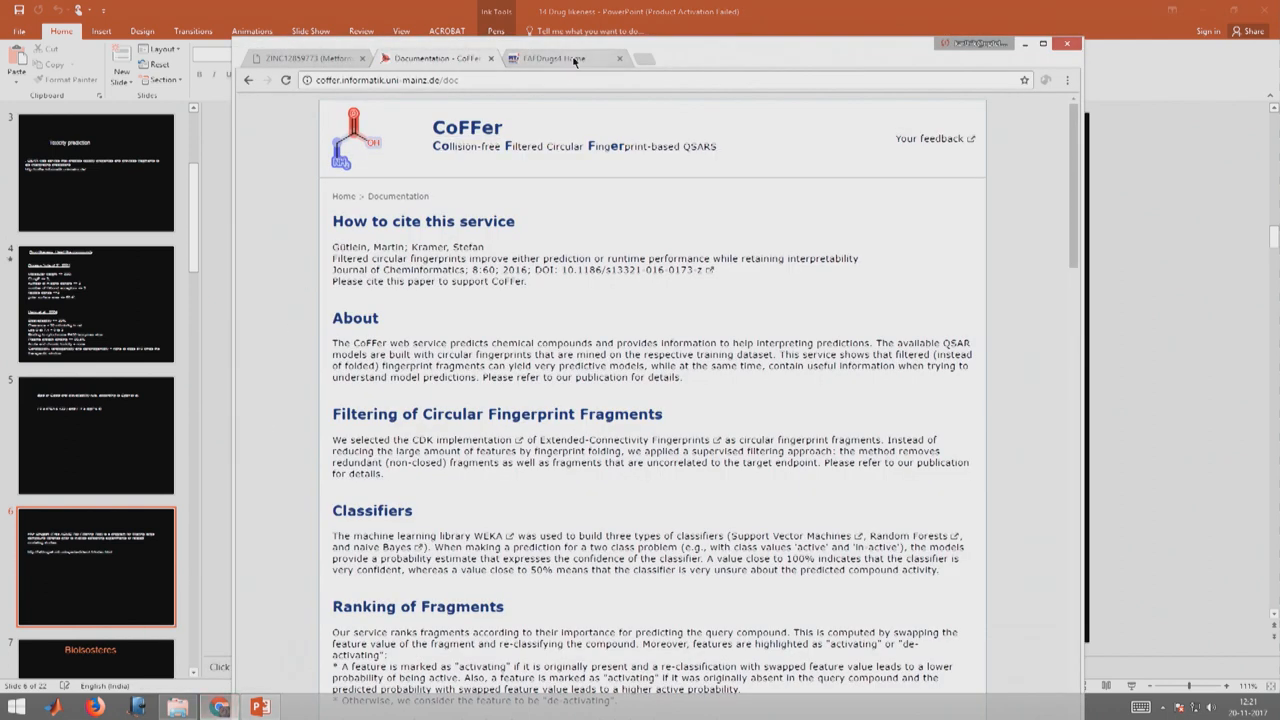
click(548, 58)
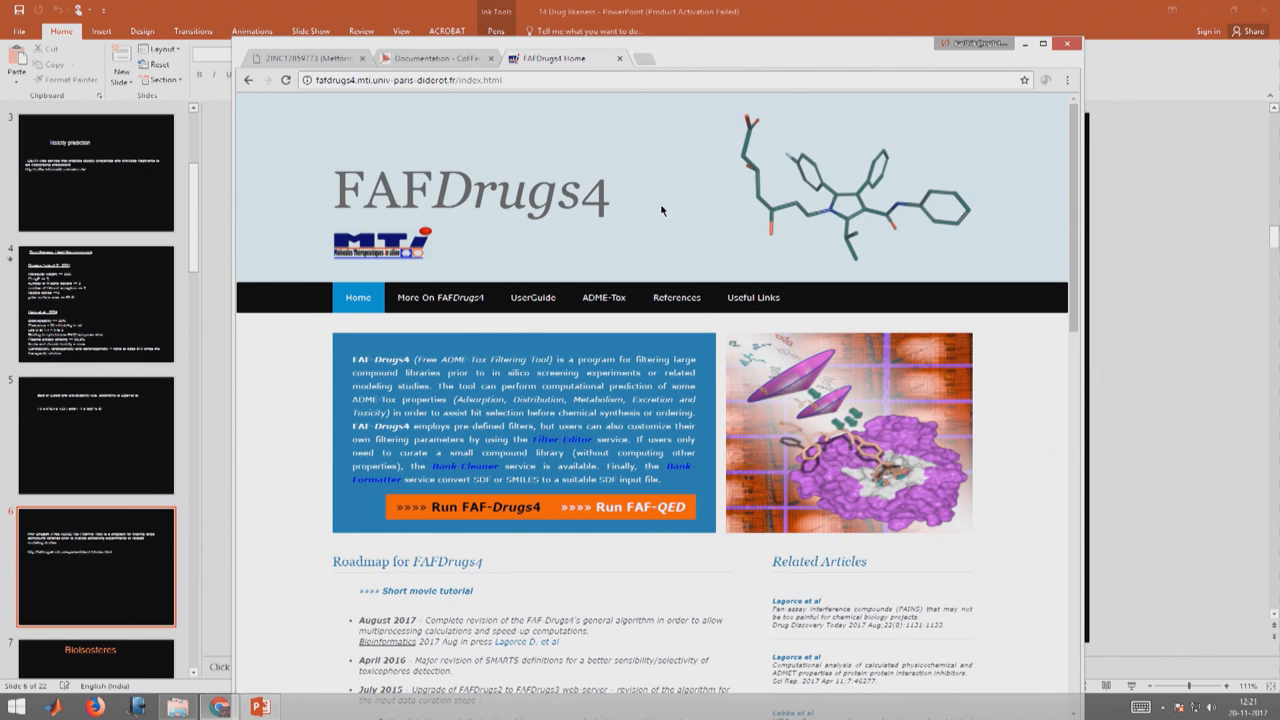
click(440, 296)
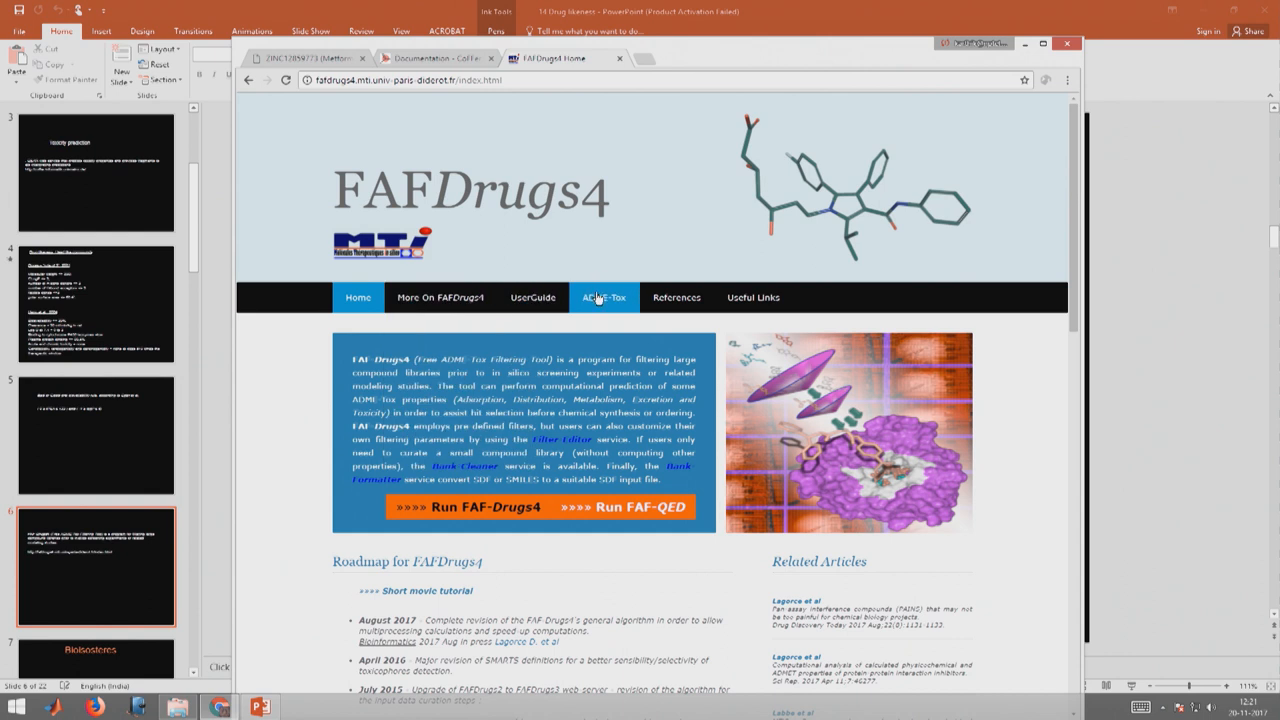
click(440, 296)
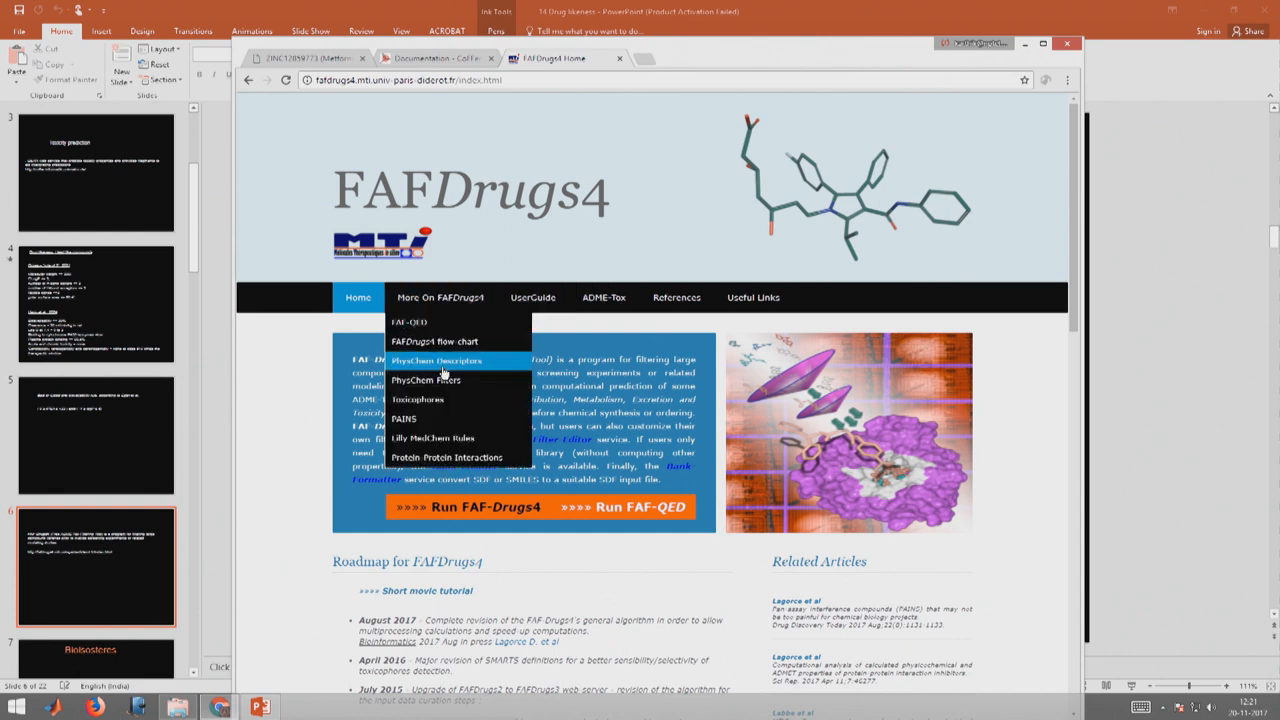
click(436, 360)
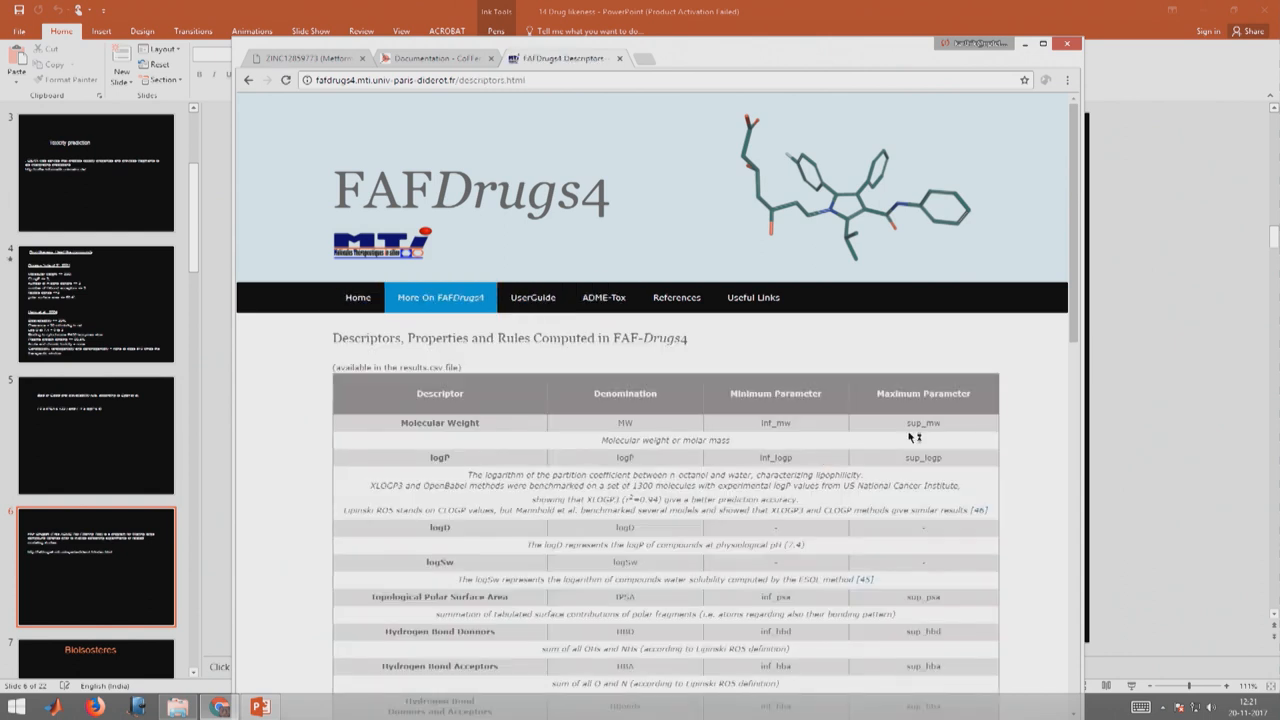
scroll(down, 3)
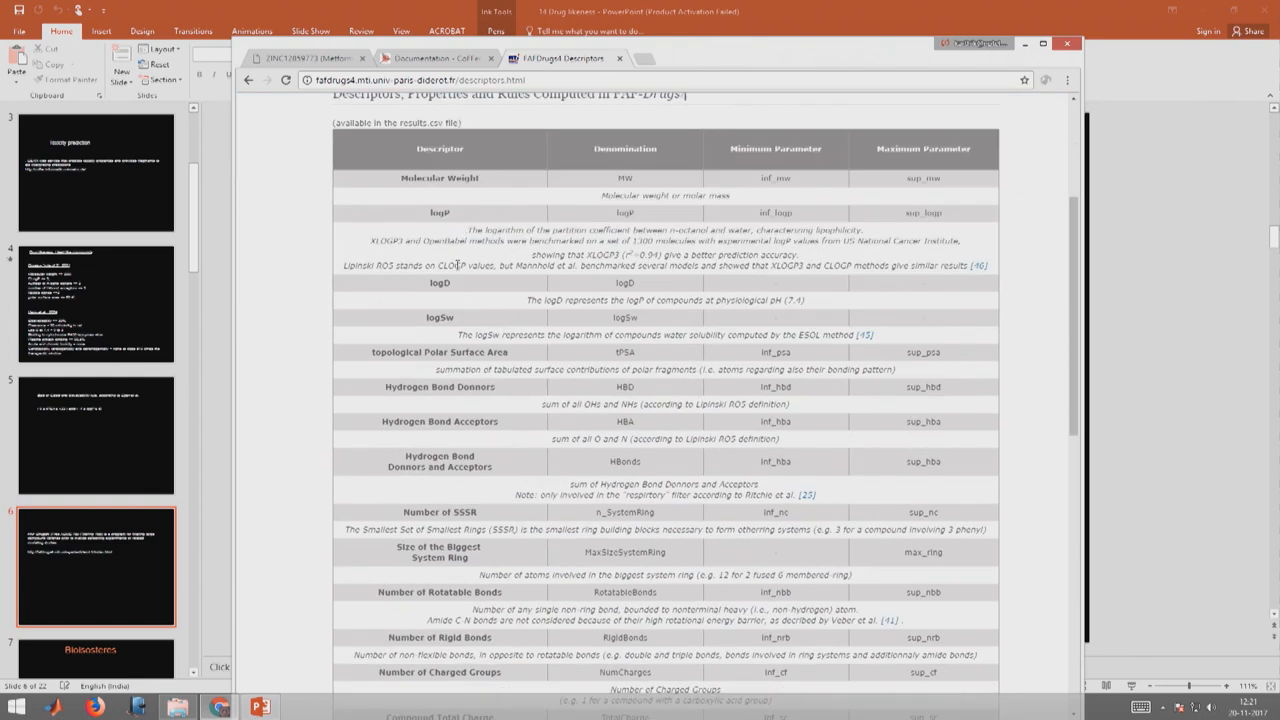
mouse_move(474, 328)
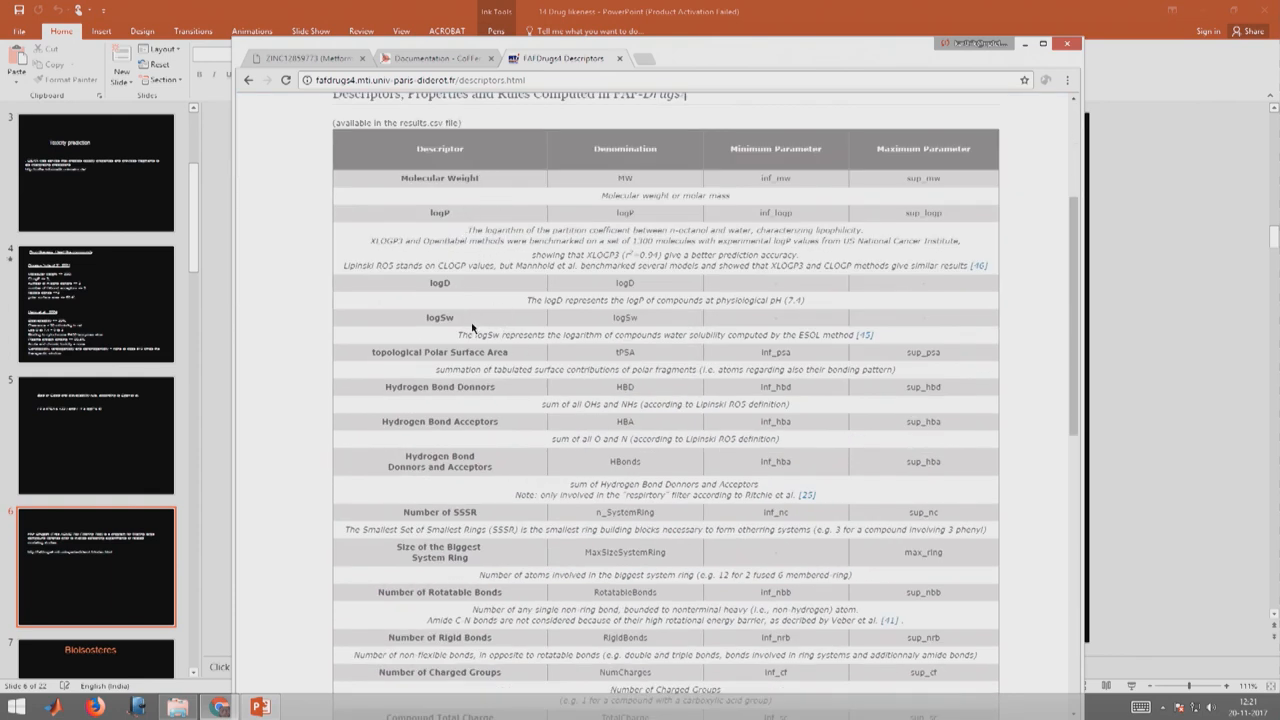
mouse_move(492, 352)
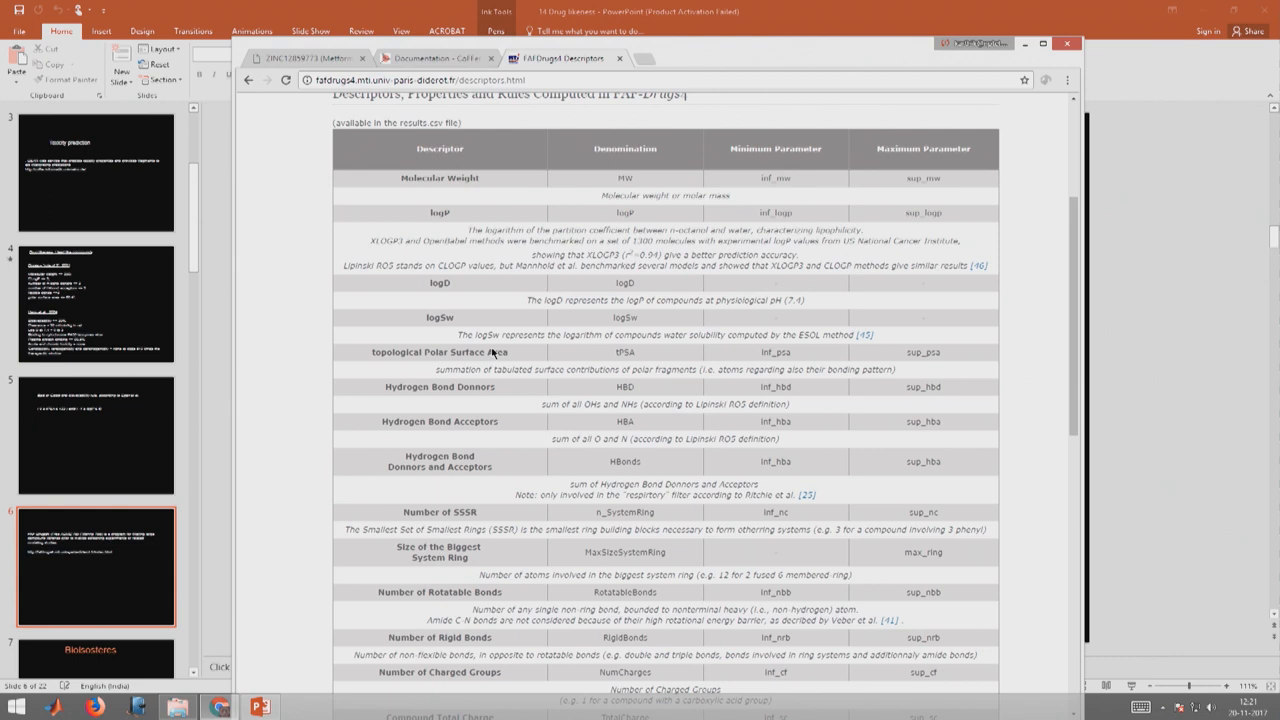
mouse_move(636, 432)
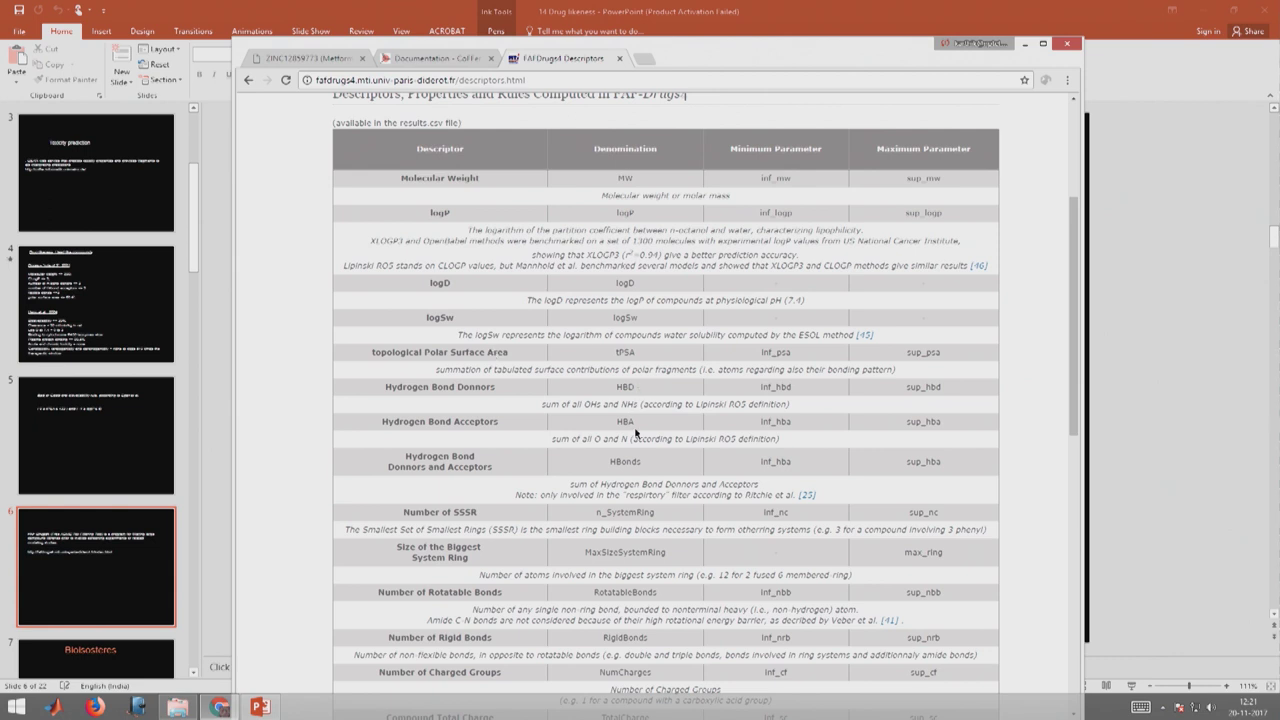
mouse_move(632, 460)
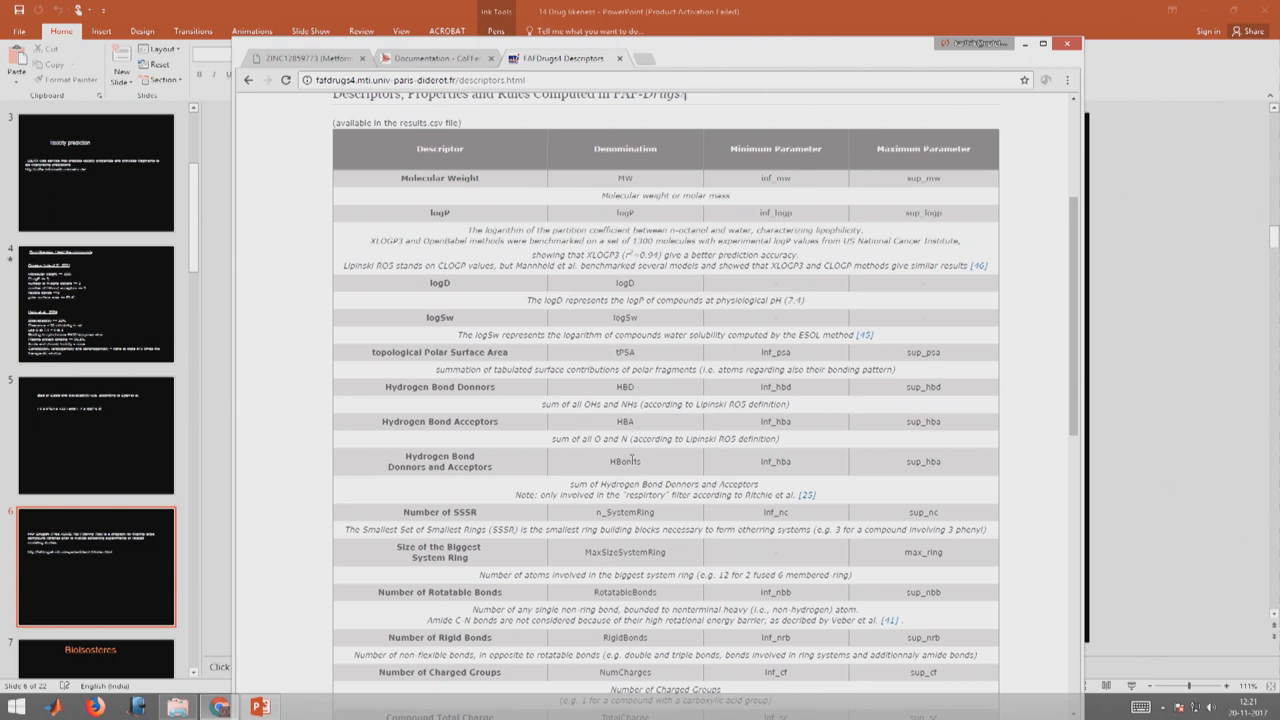
mouse_move(660, 524)
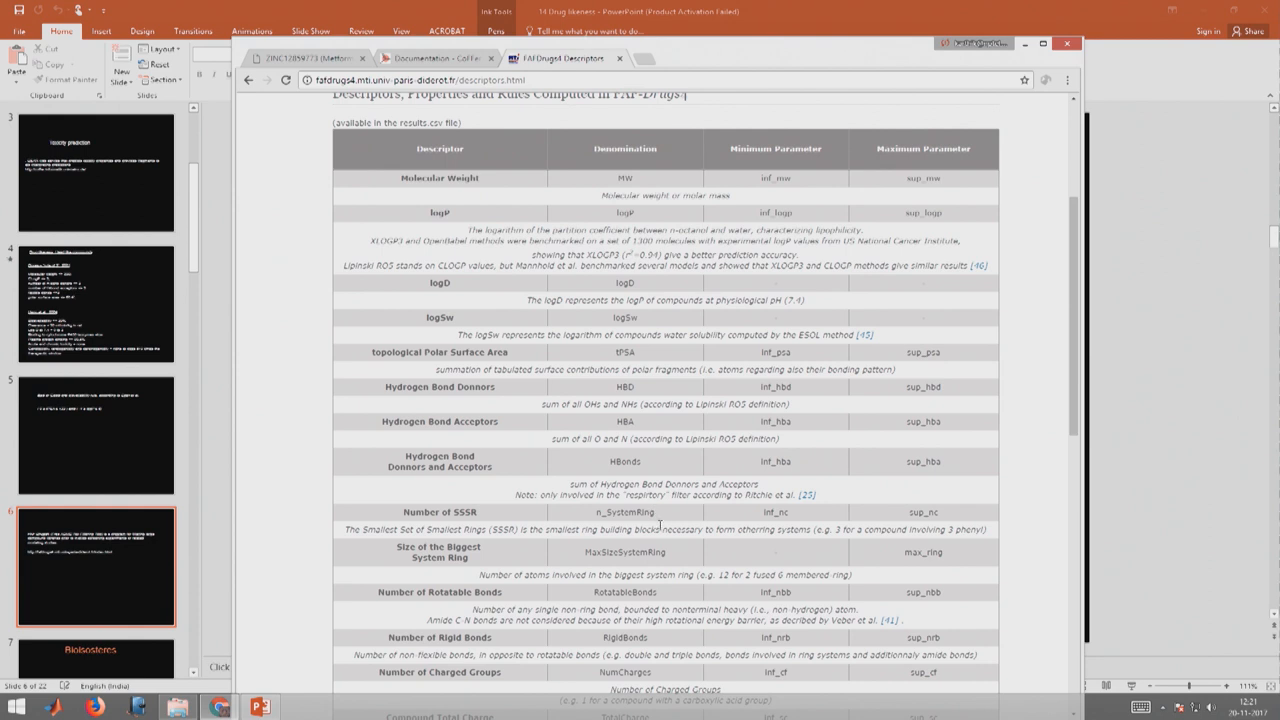
mouse_move(660, 566)
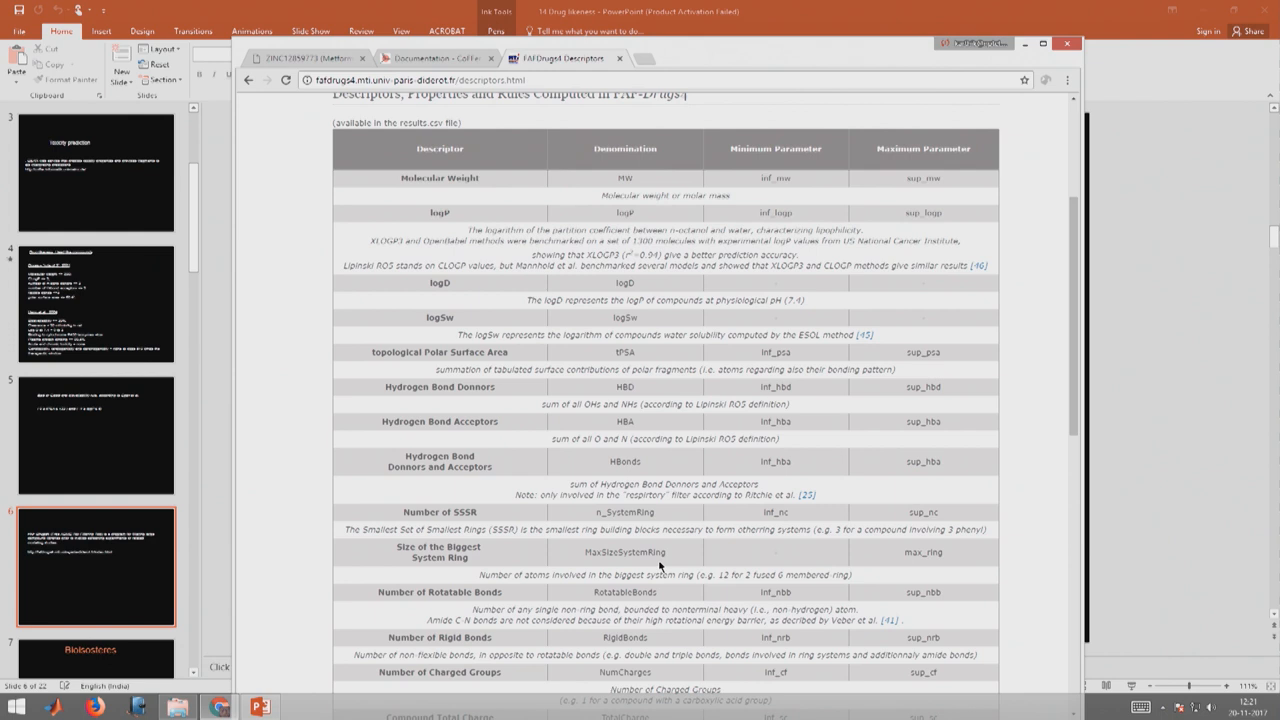
scroll(down, 3)
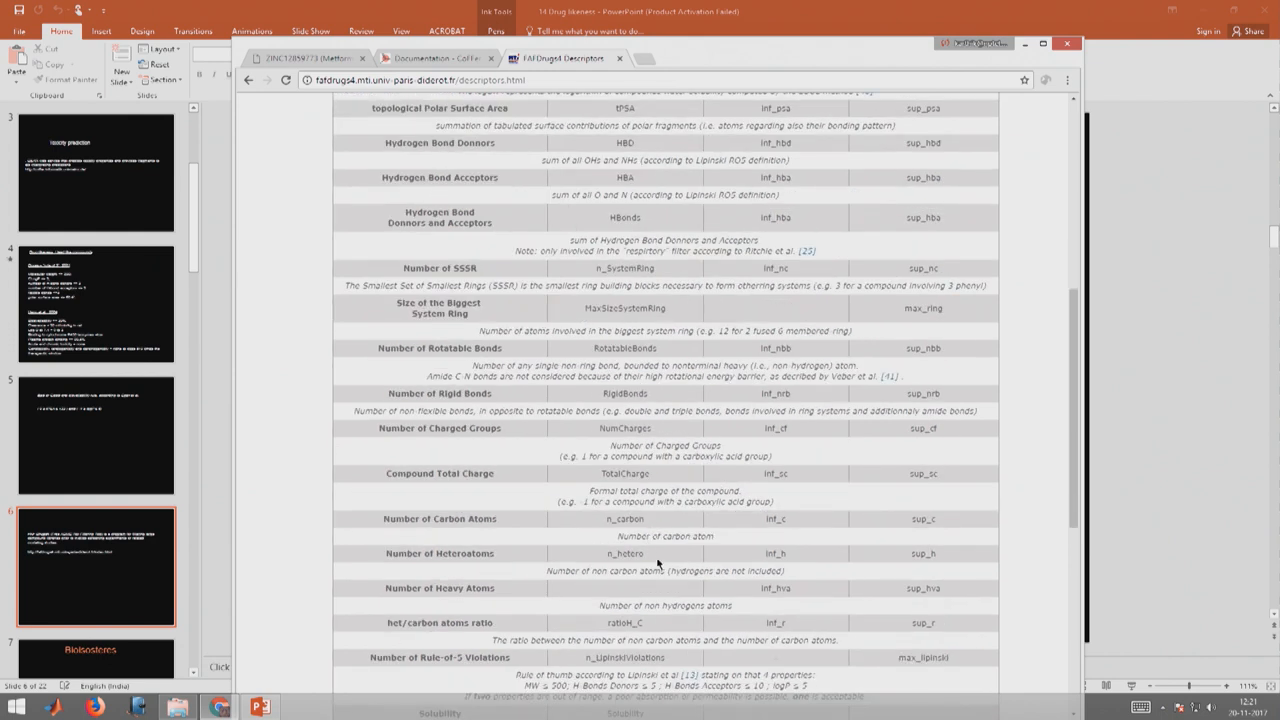
mouse_move(668, 588)
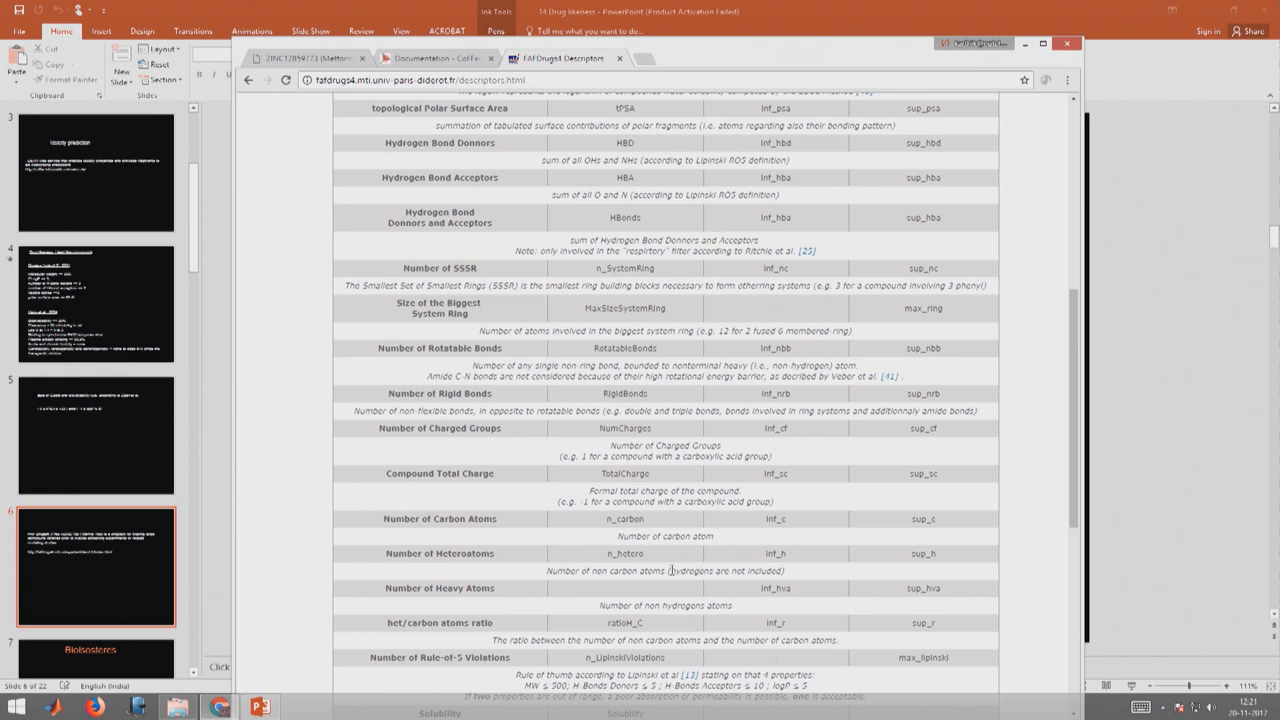
mouse_move(792, 580)
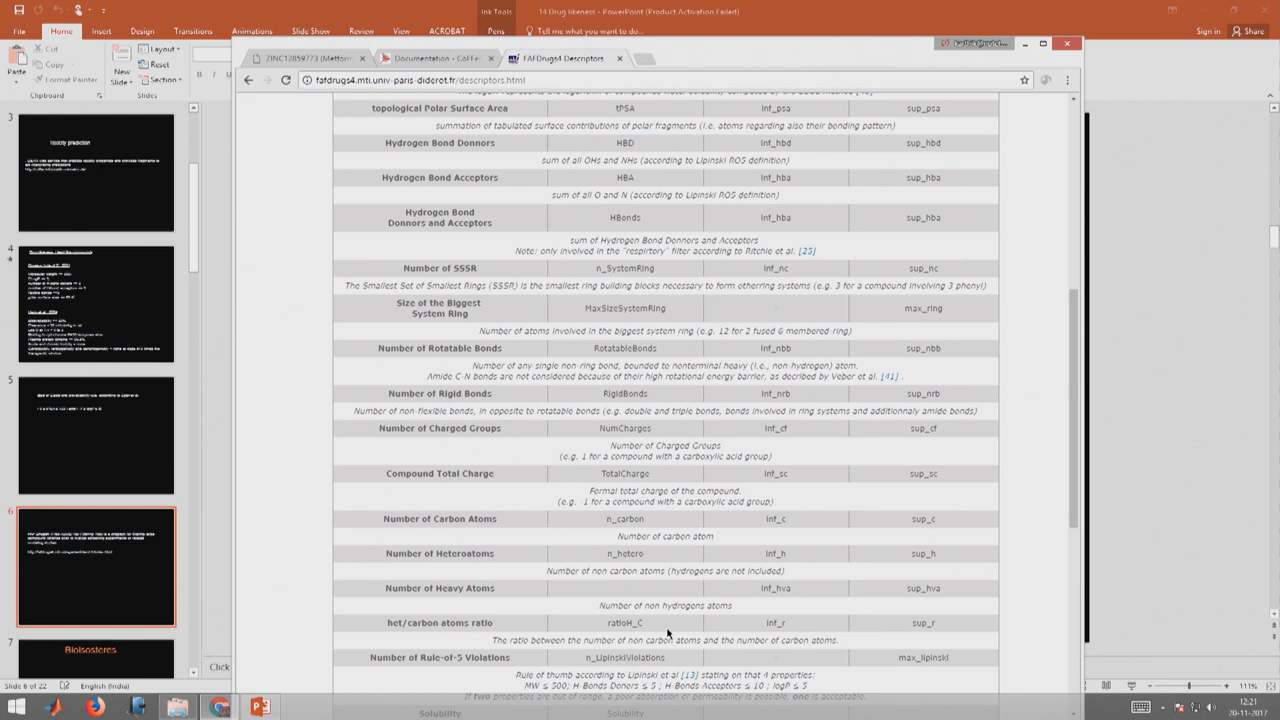
scroll(down, 3)
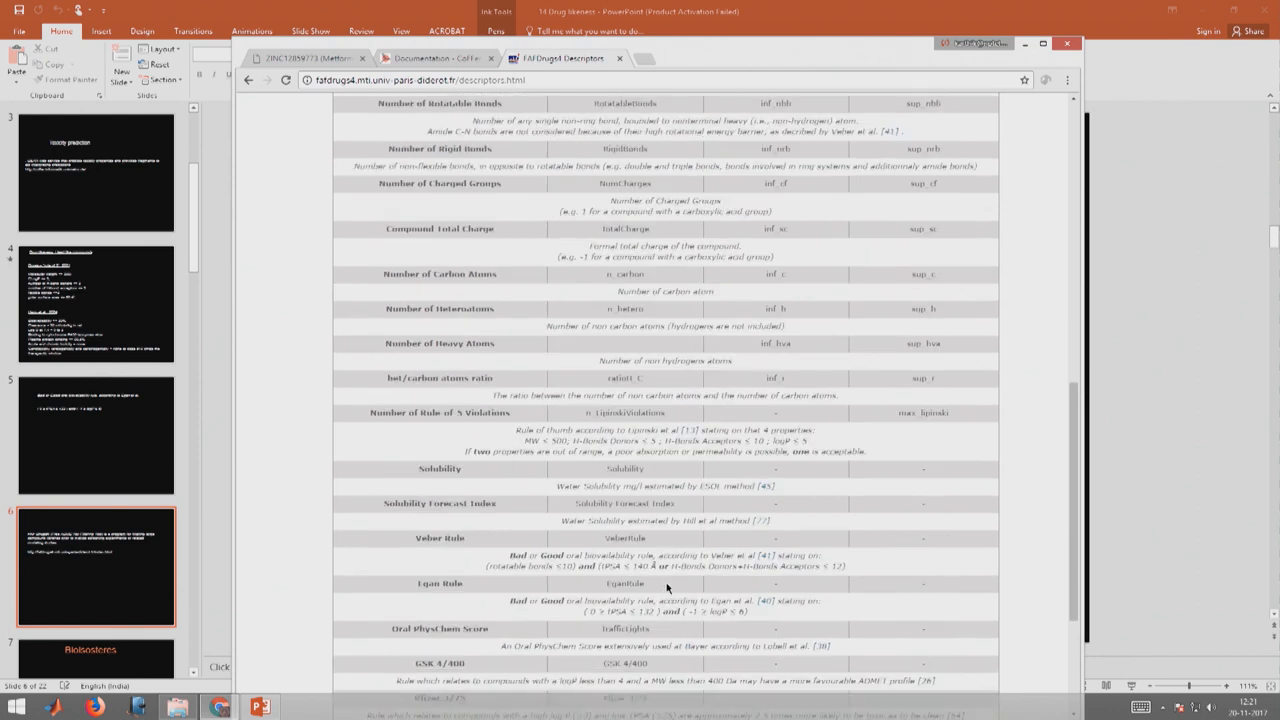
mouse_move(660, 634)
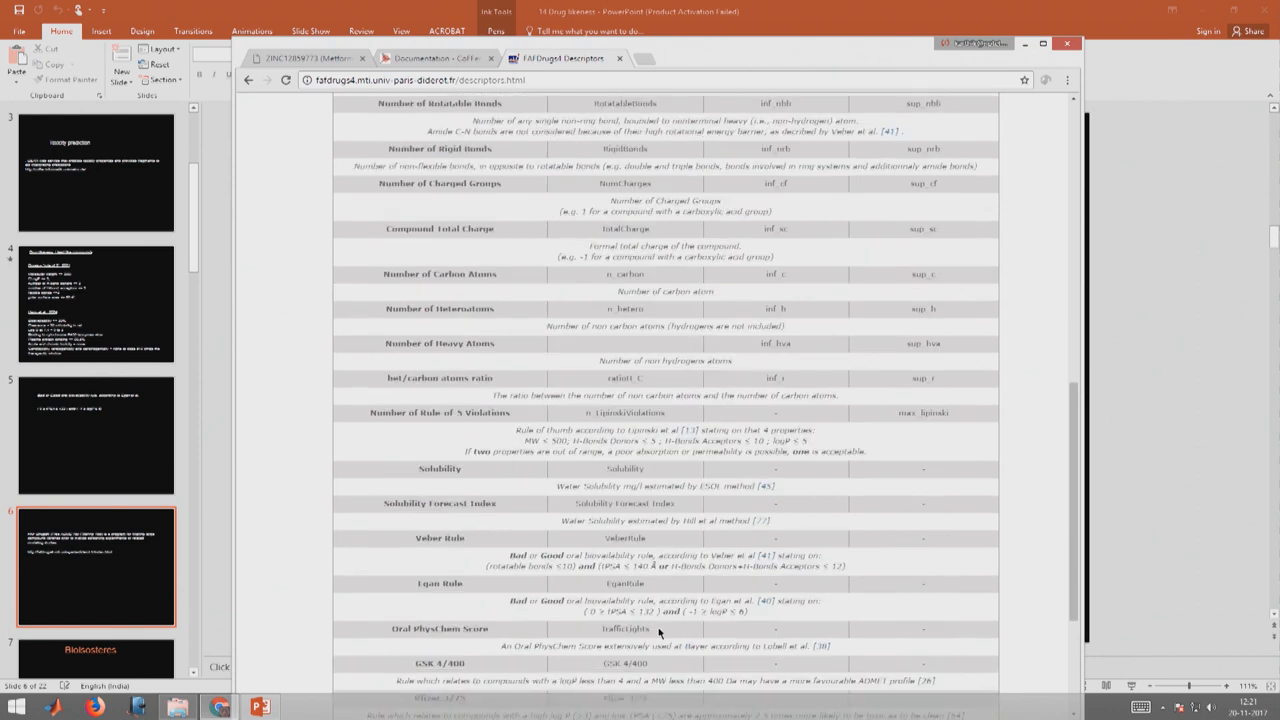
scroll(up, 3)
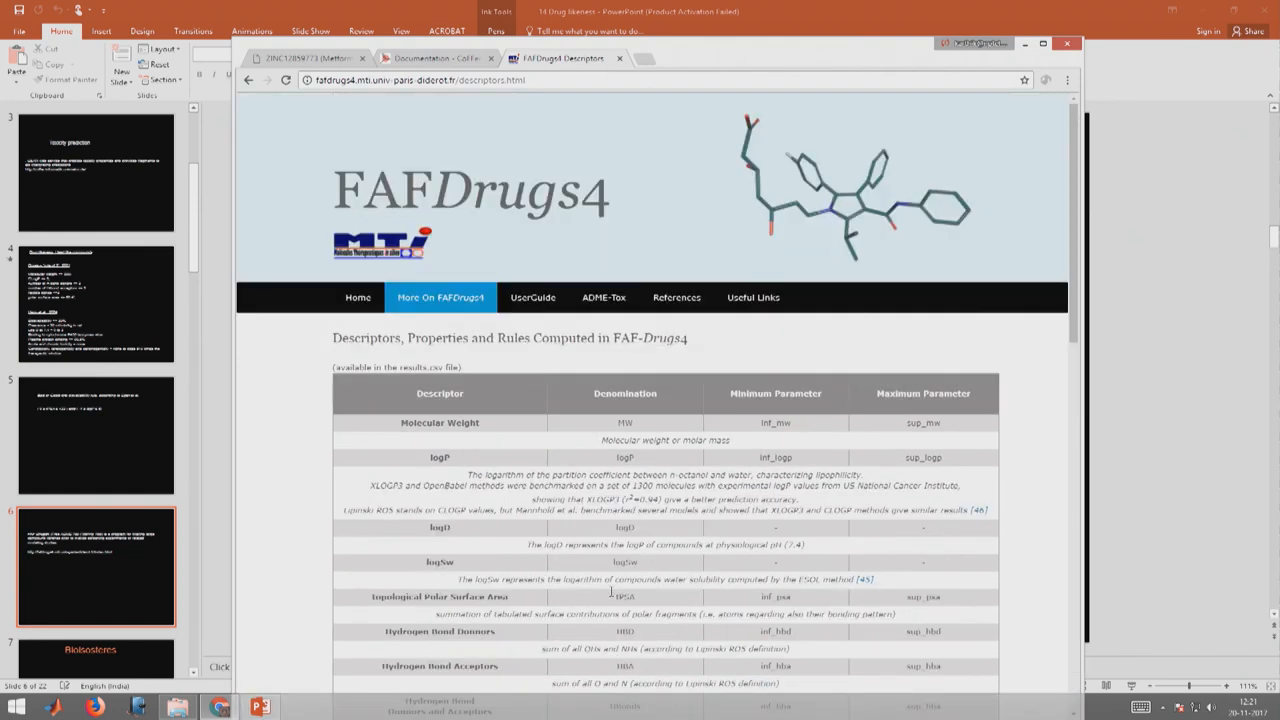
From the 'More On FAFDrugs4' menu, follow the link to the Mobyle@RPBS FAF-Drugs4 portal.
click(440, 296)
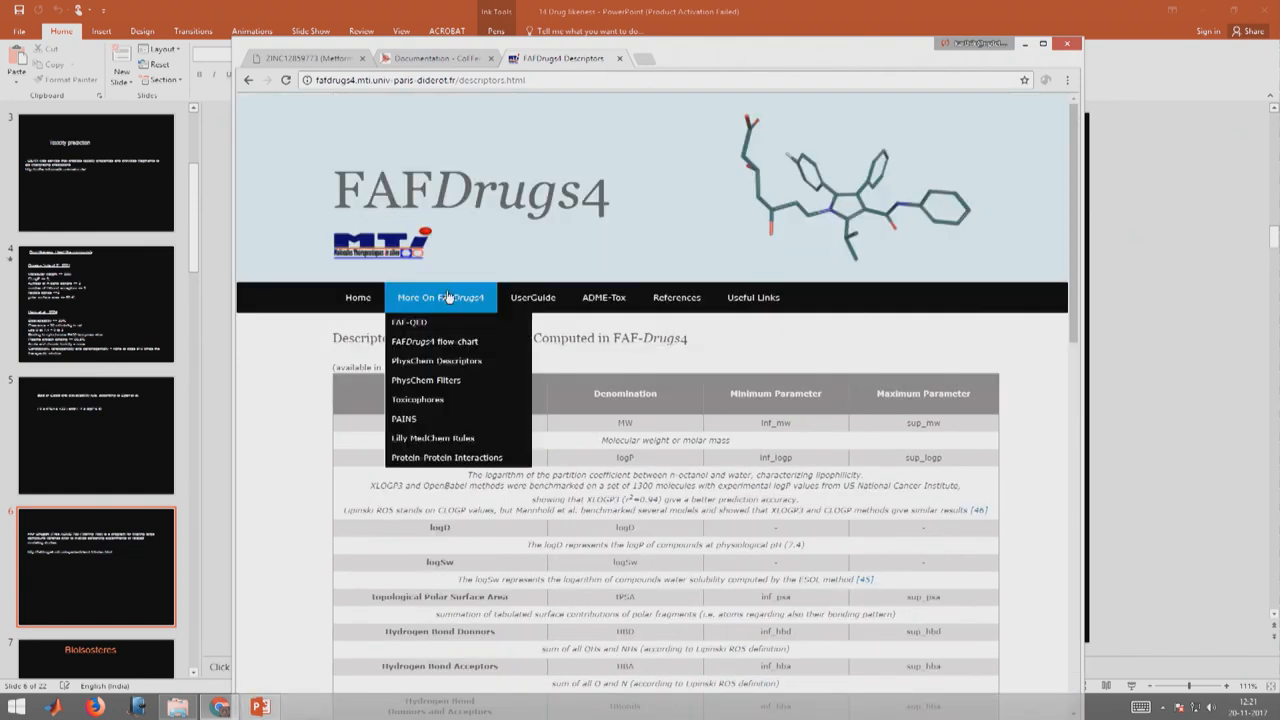
mouse_move(436, 360)
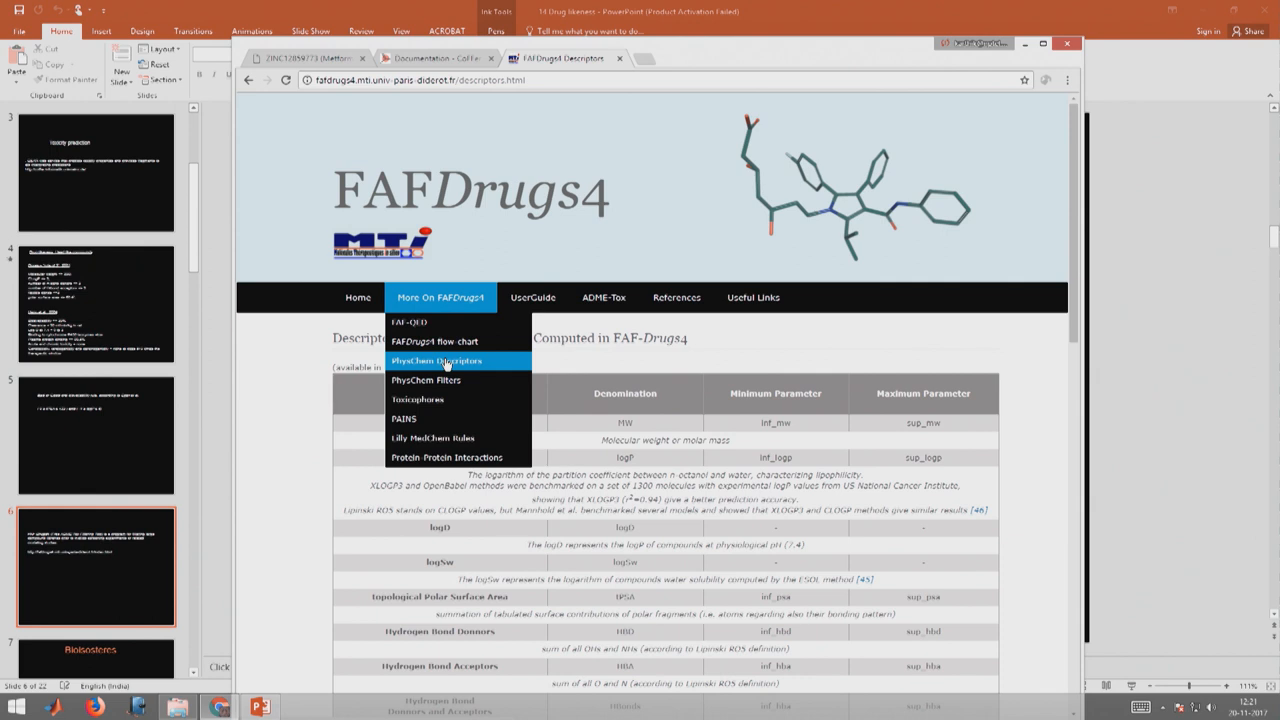
mouse_move(426, 380)
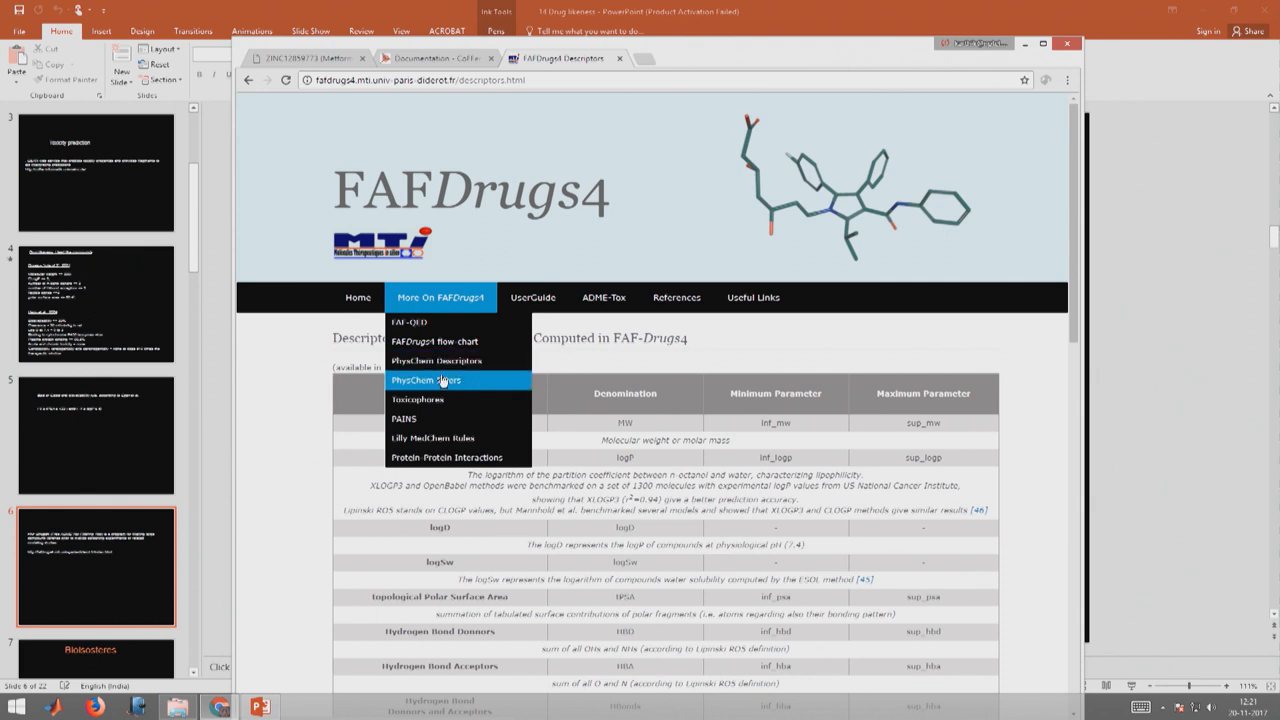
click(356, 296)
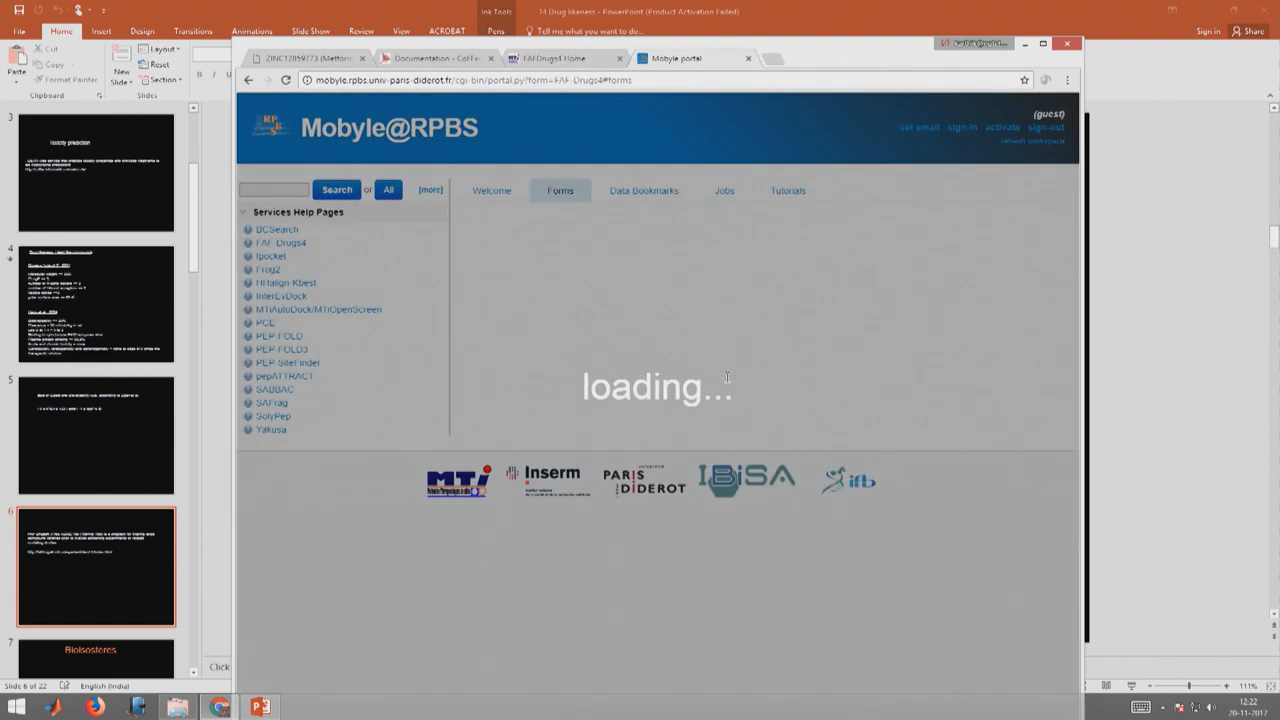
On the FAF-Drugs4 form, upload bextra.sdf as the small compounds input file.
click(280, 242)
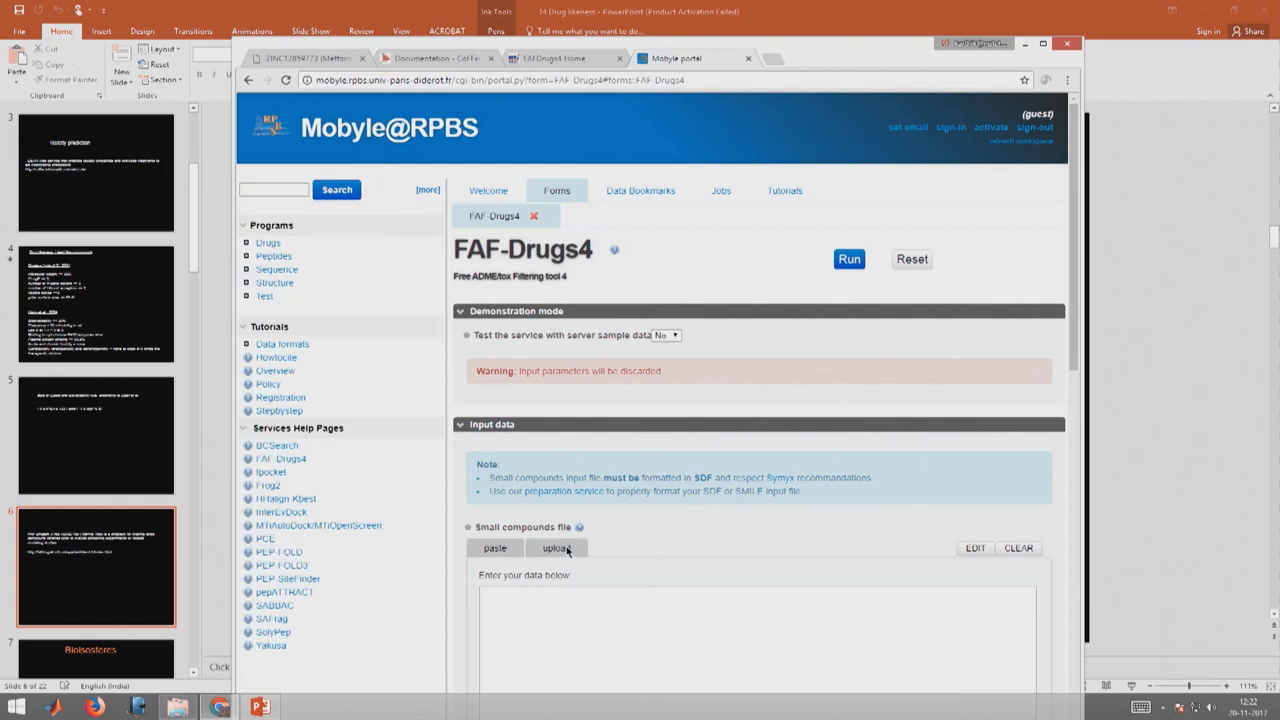
click(556, 548)
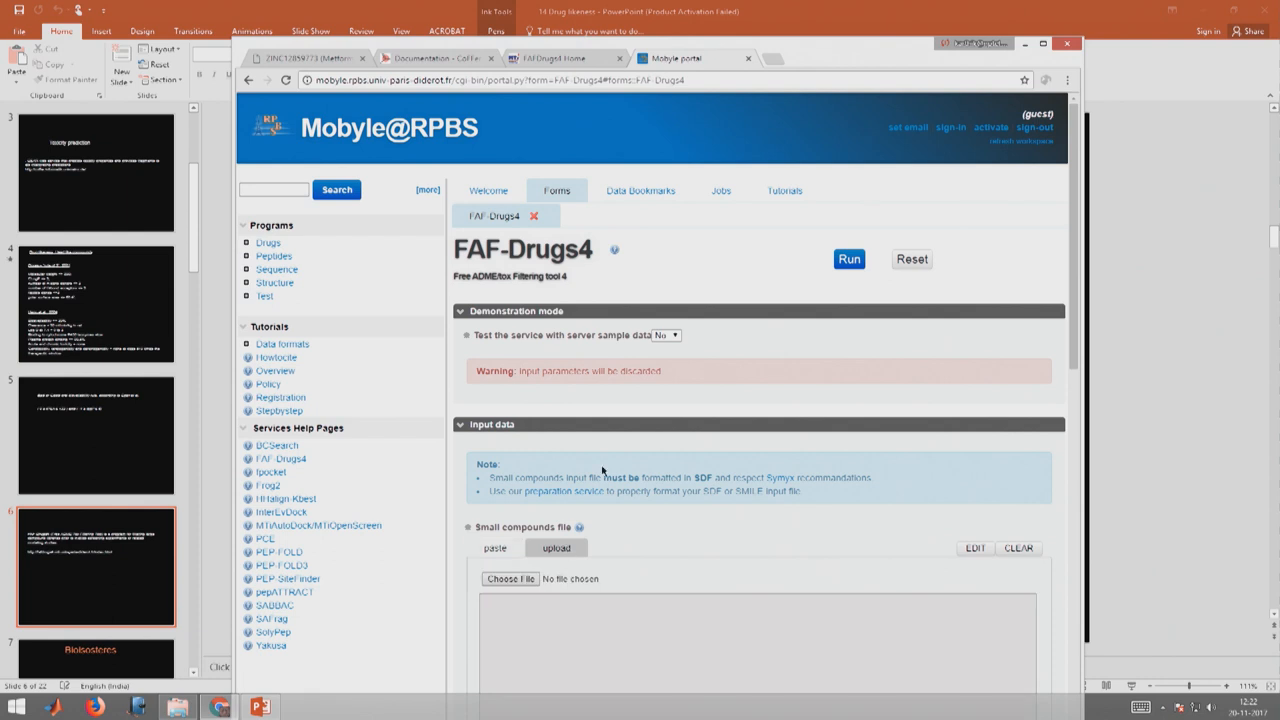
click(510, 578)
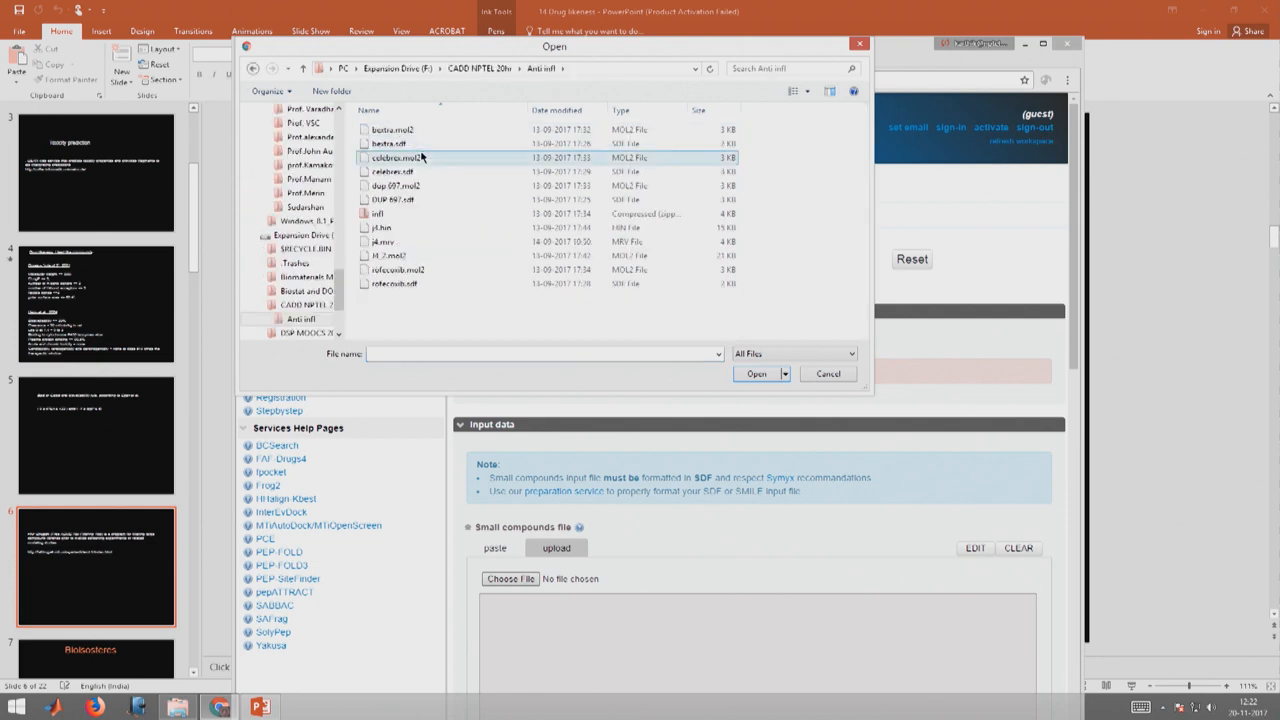
click(390, 144)
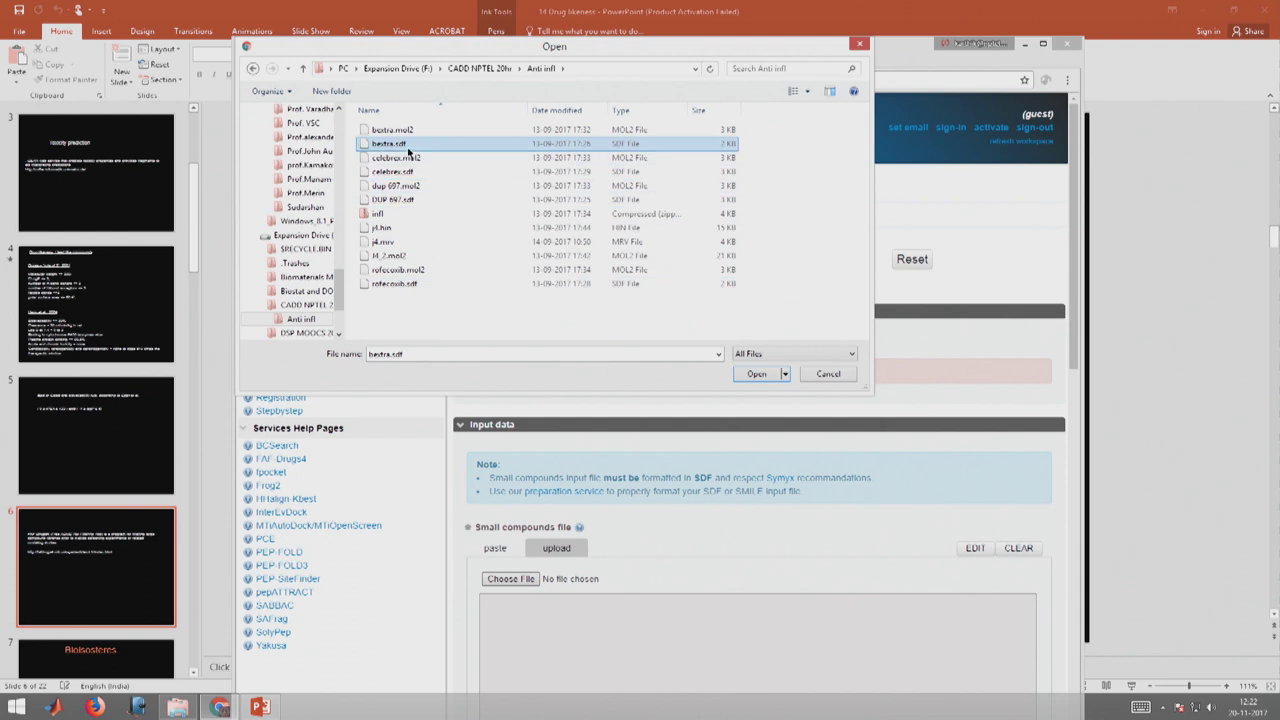
mouse_move(452, 144)
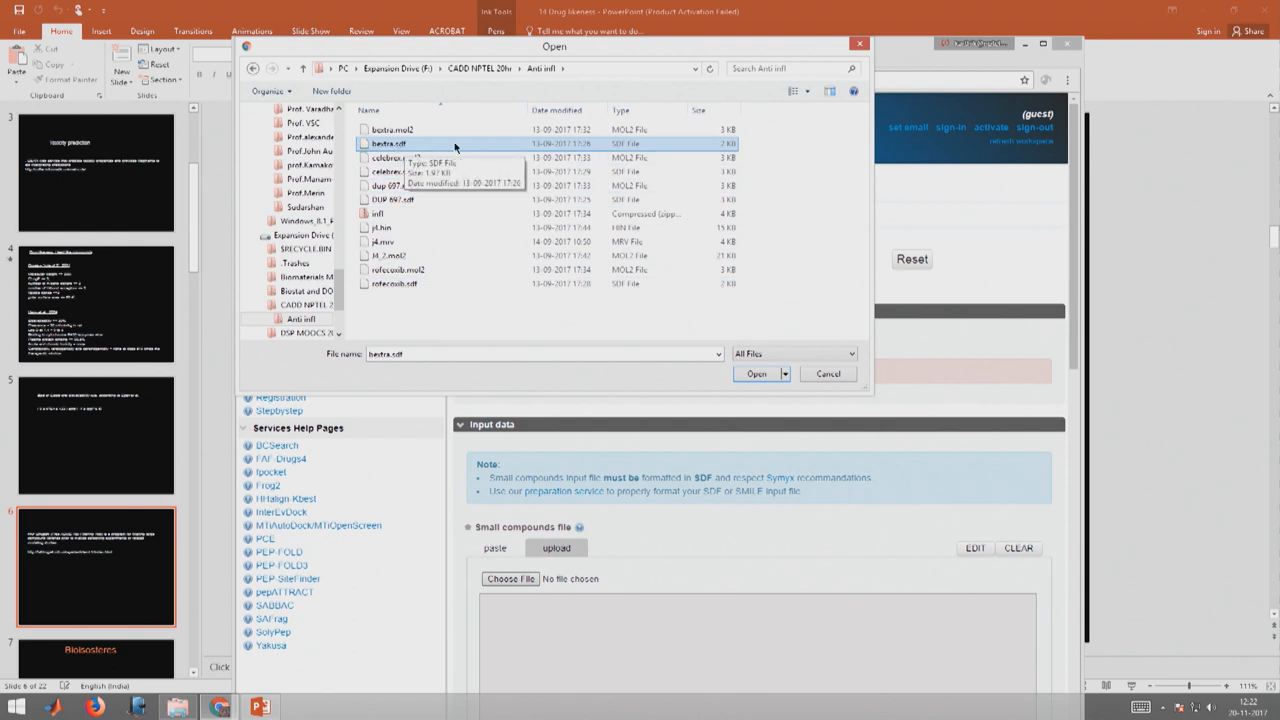
mouse_move(744, 348)
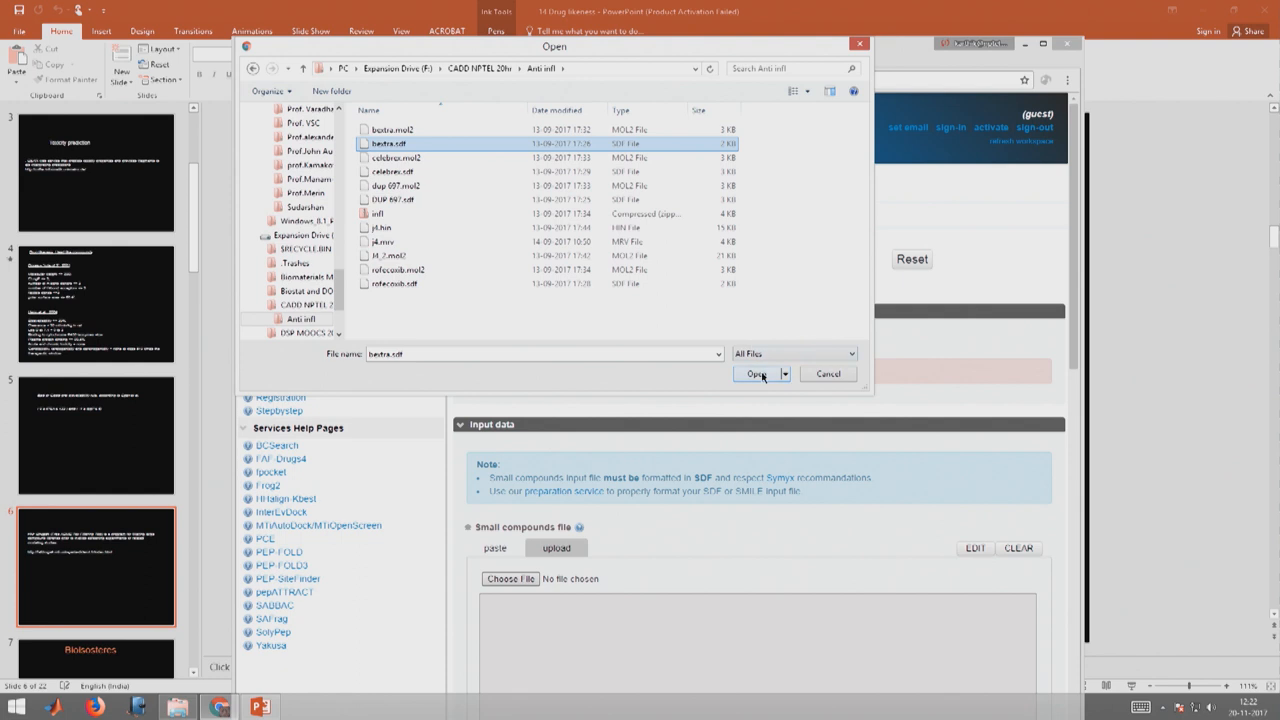
click(756, 374)
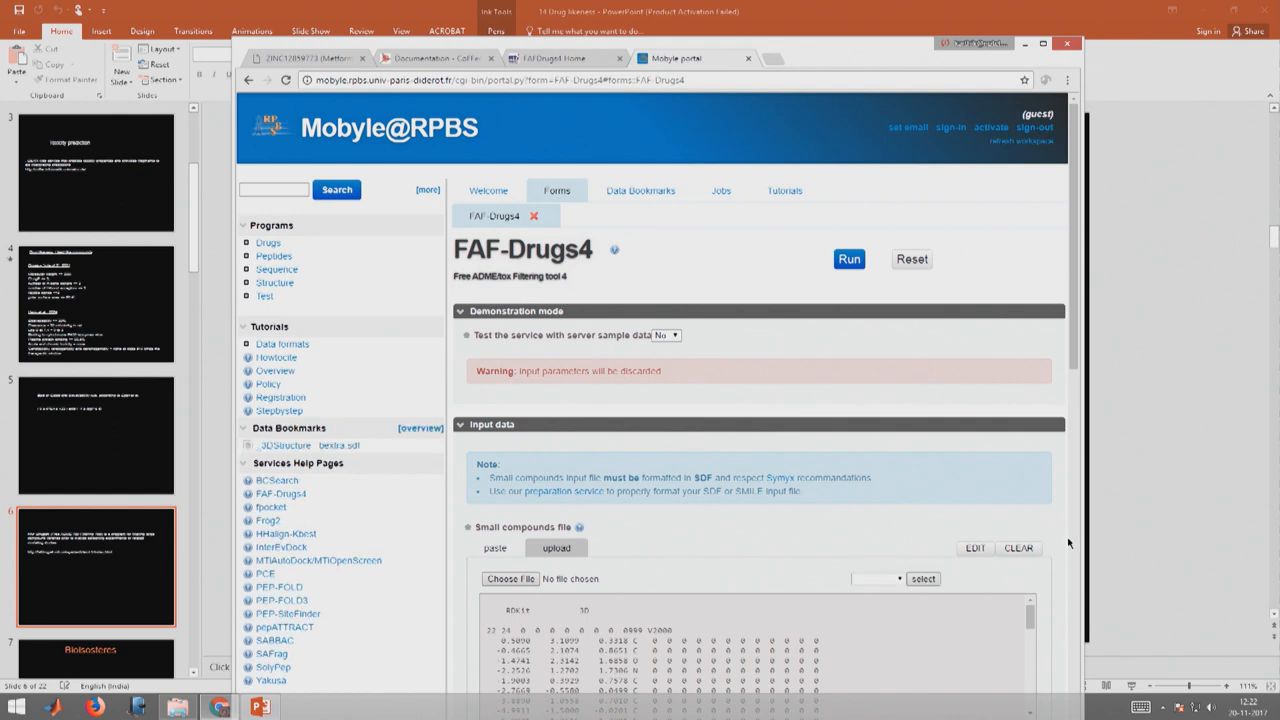
mouse_move(1136, 540)
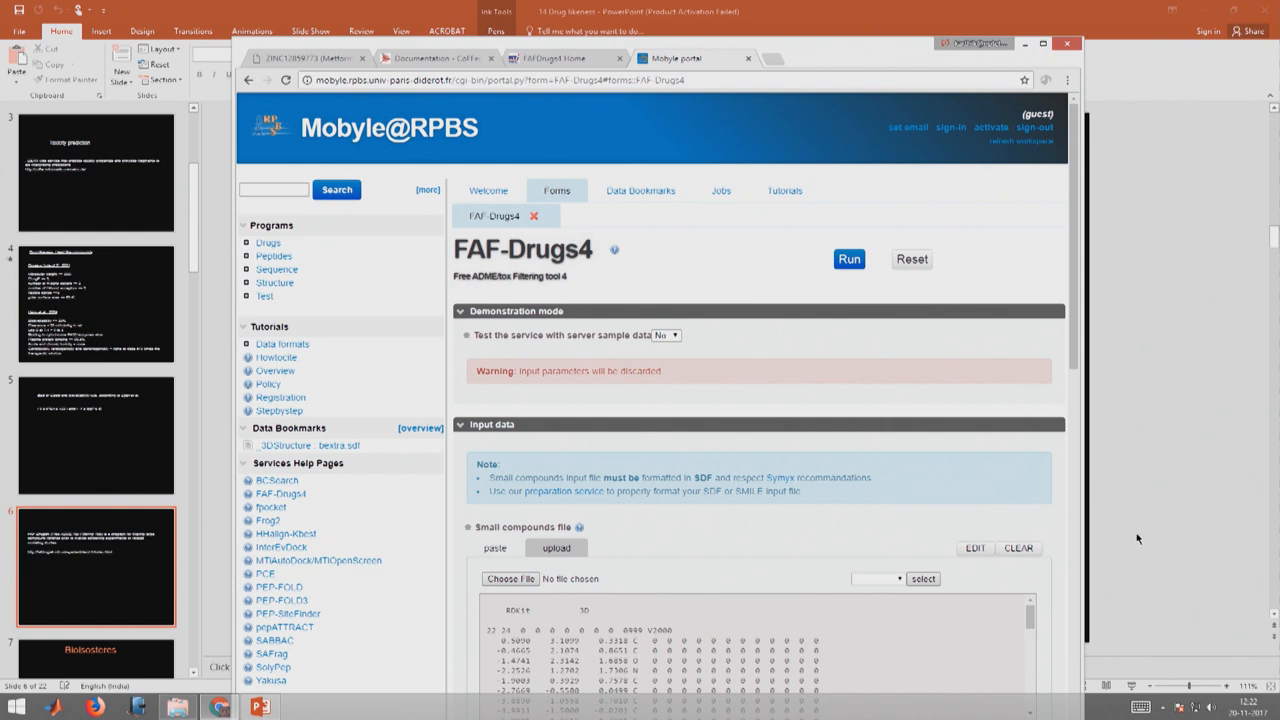
scroll(down, 3)
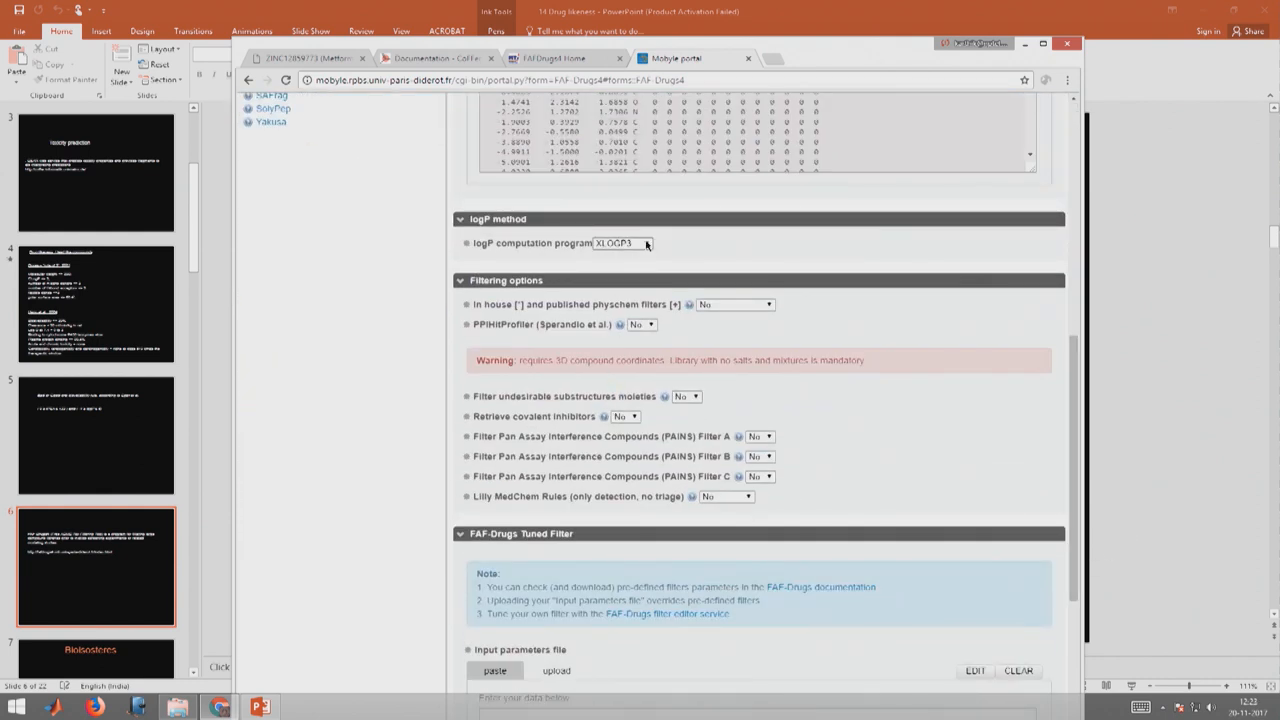
mouse_move(684, 344)
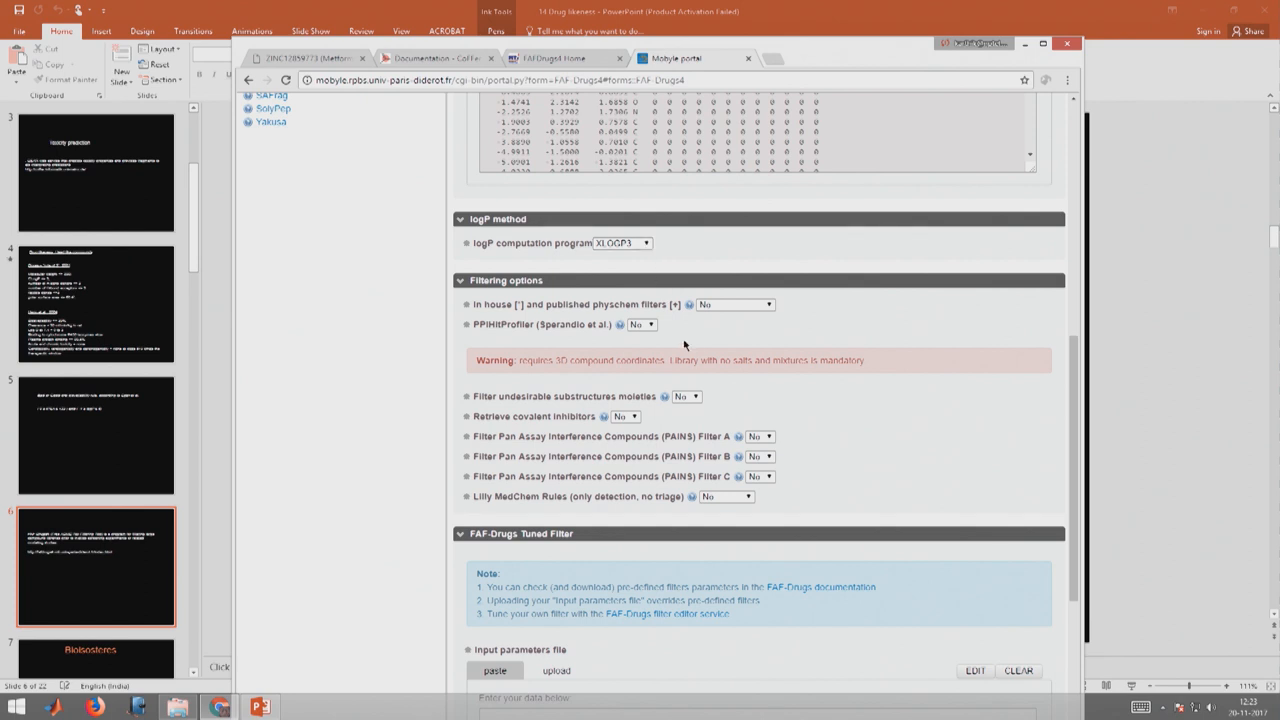
mouse_move(684, 392)
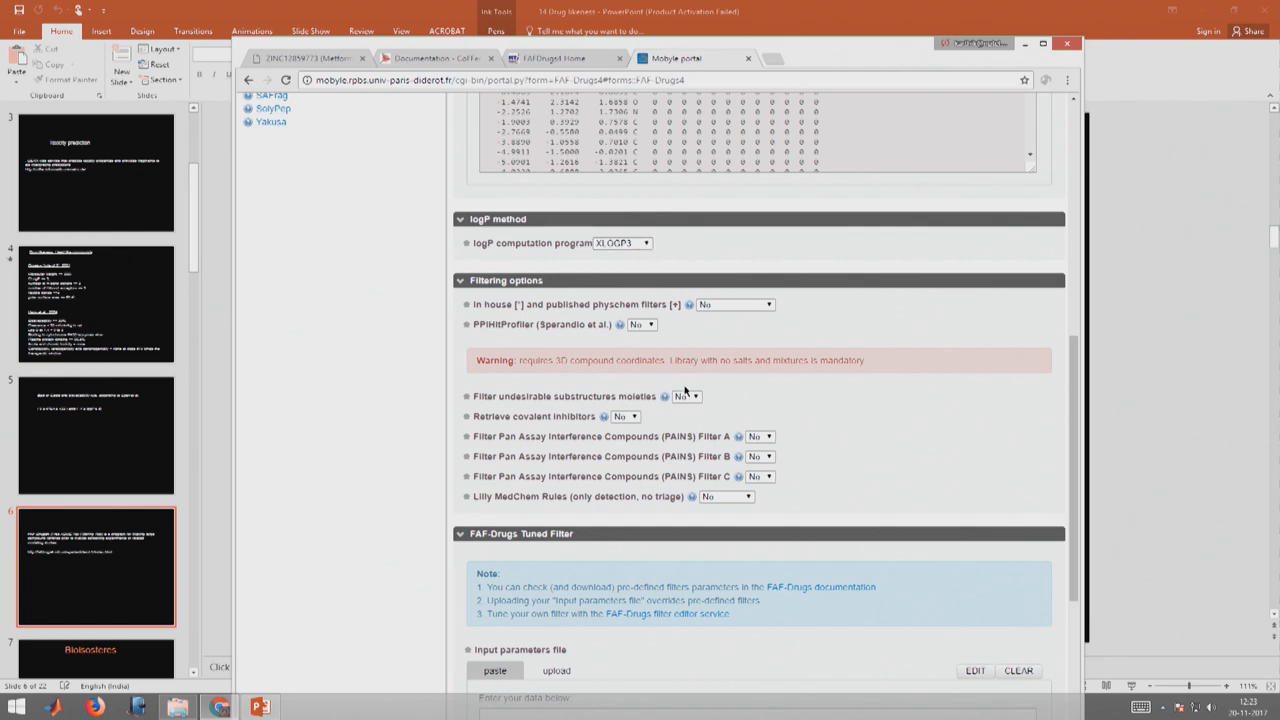
mouse_move(752, 498)
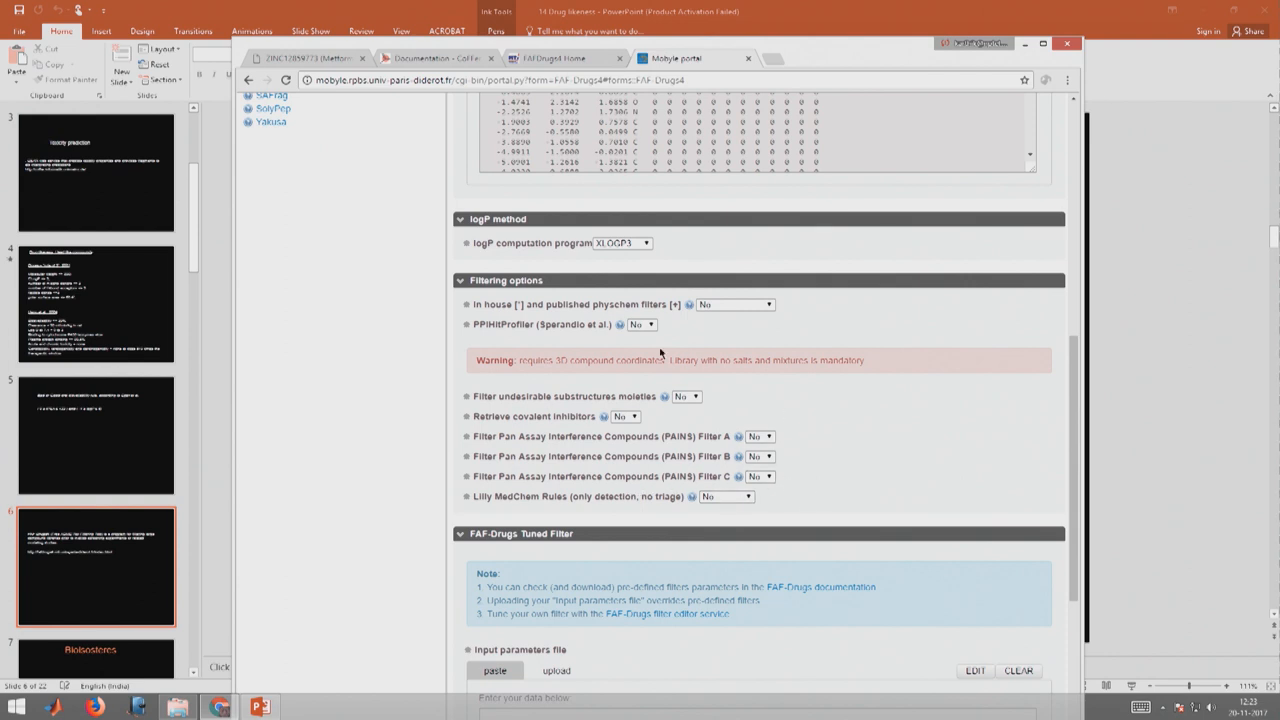
mouse_move(808, 430)
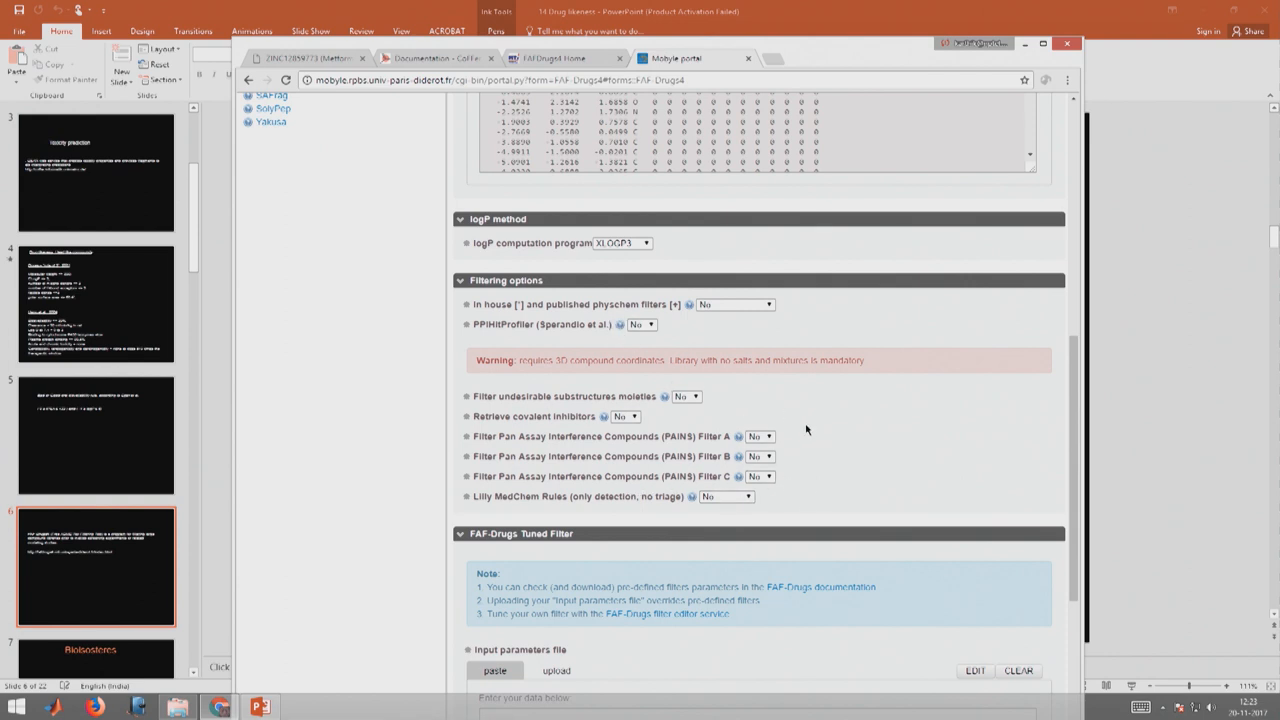
scroll(up, 3)
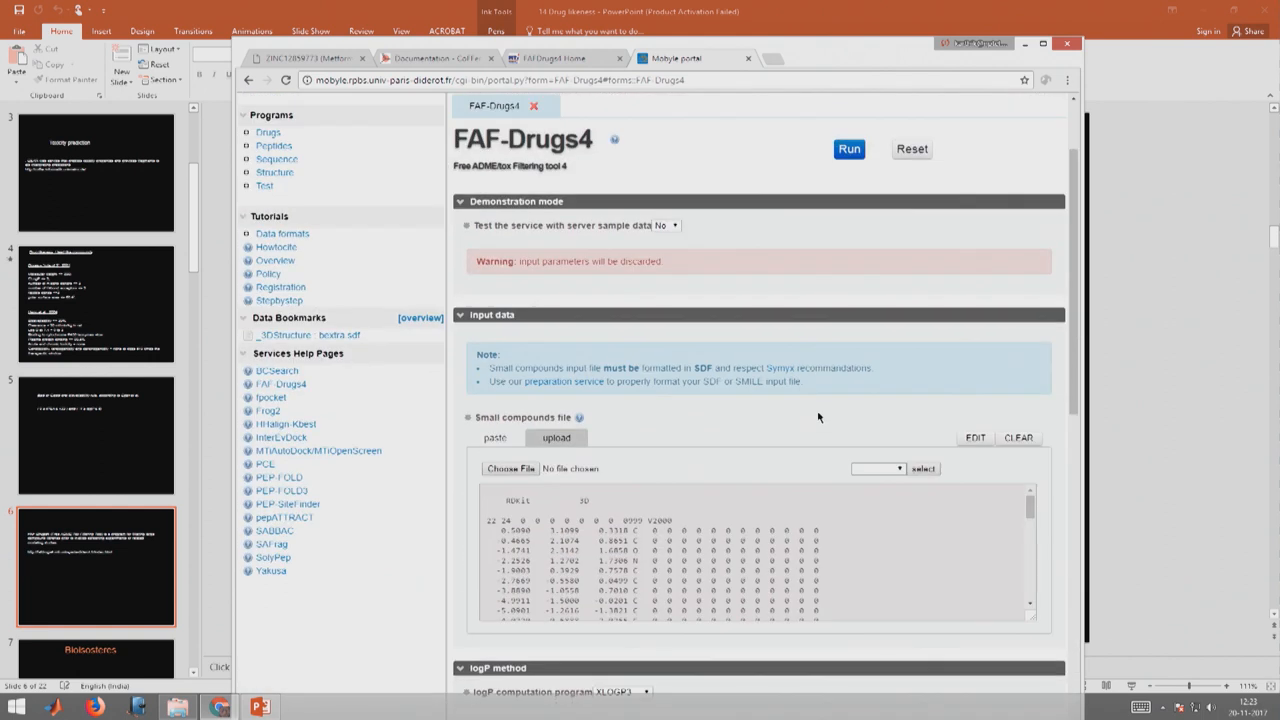
scroll(down, 3)
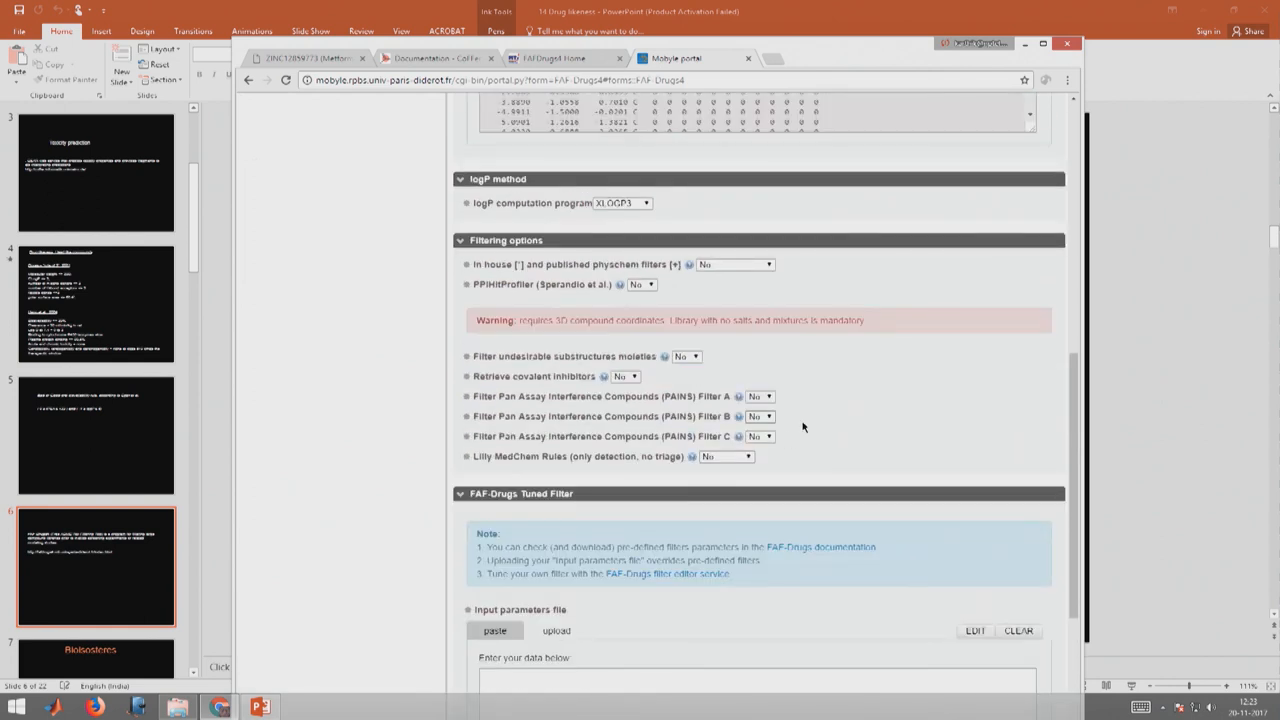
mouse_move(696, 460)
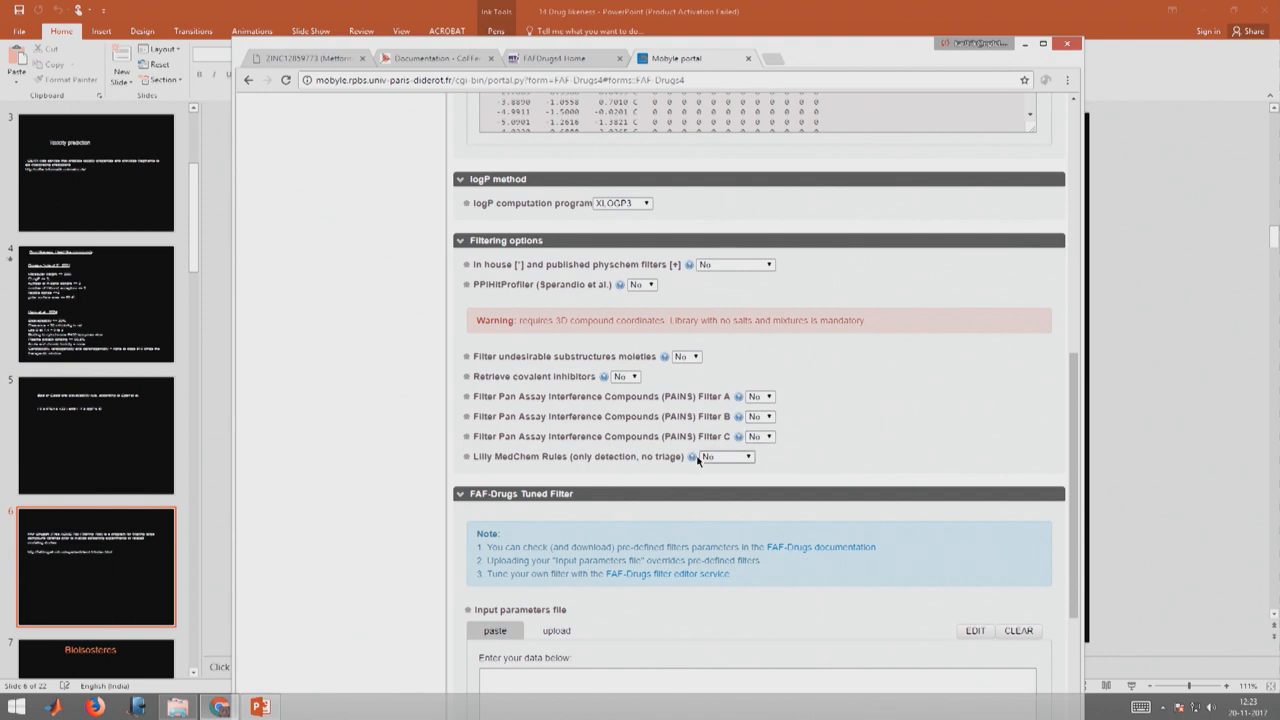
click(692, 456)
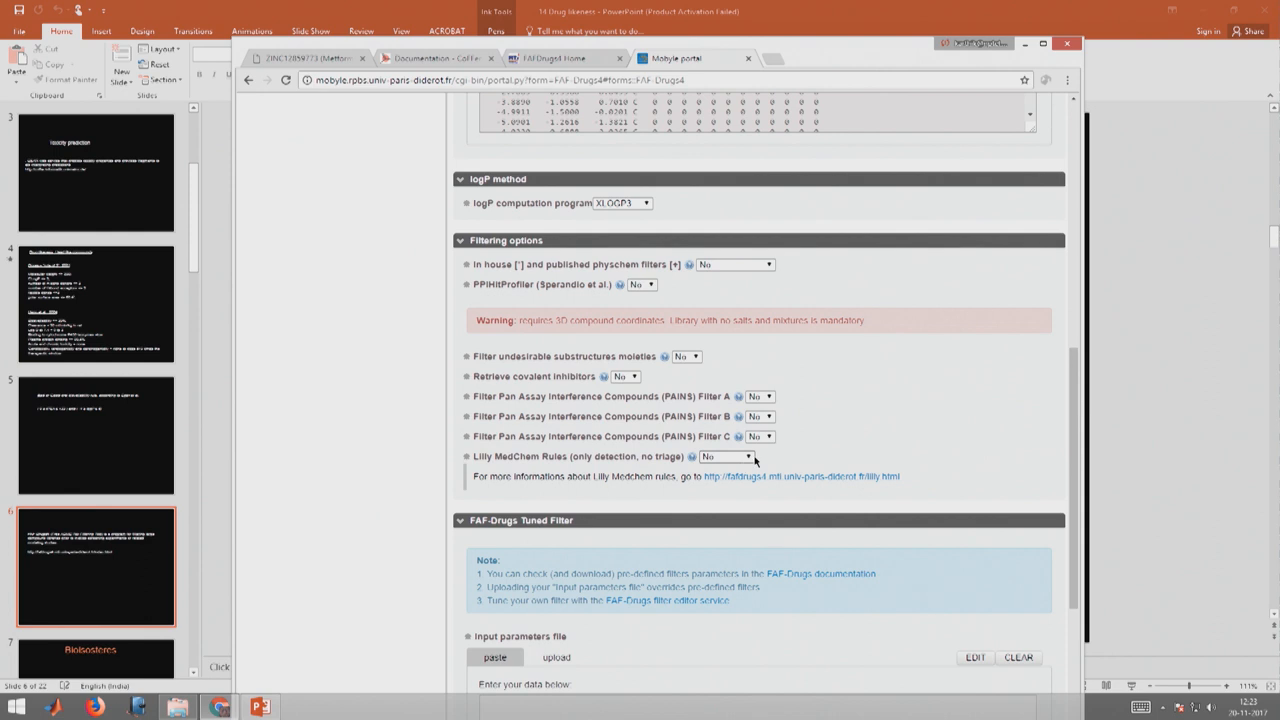
scroll(up, 3)
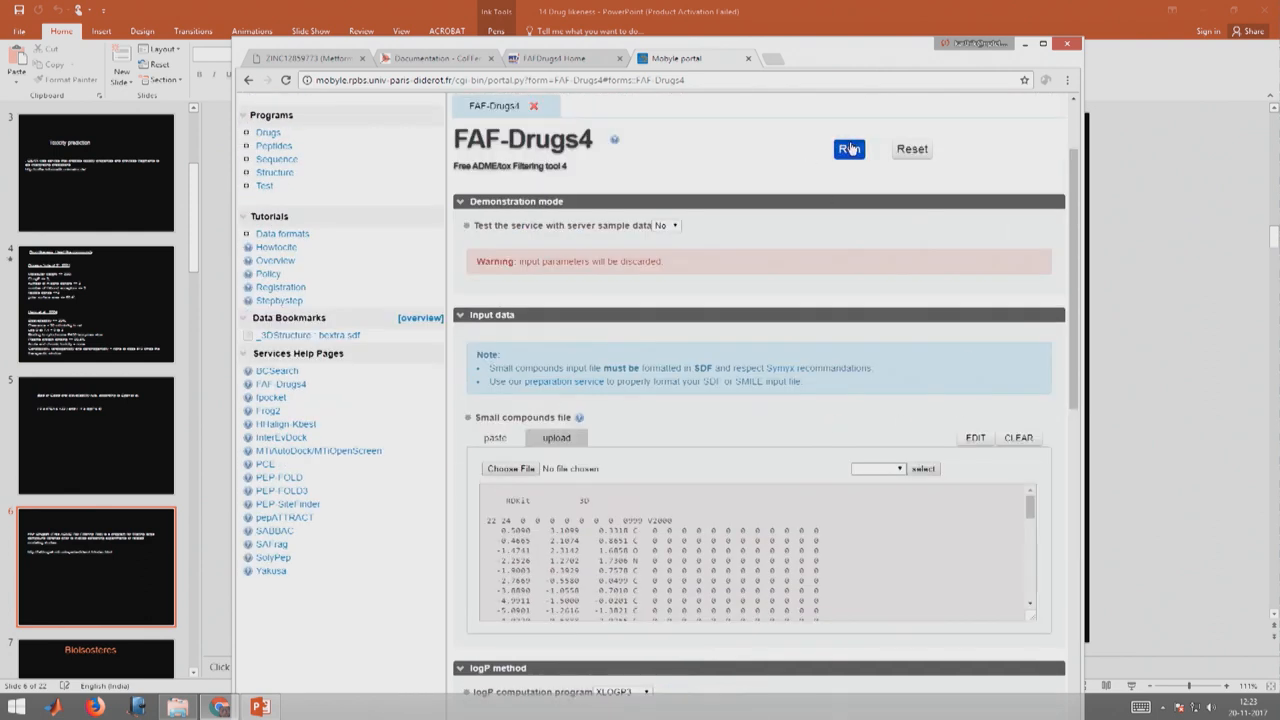
Submit the FAF-Drugs4 job, entering the captcha word 'natural' to pass verification.
click(848, 148)
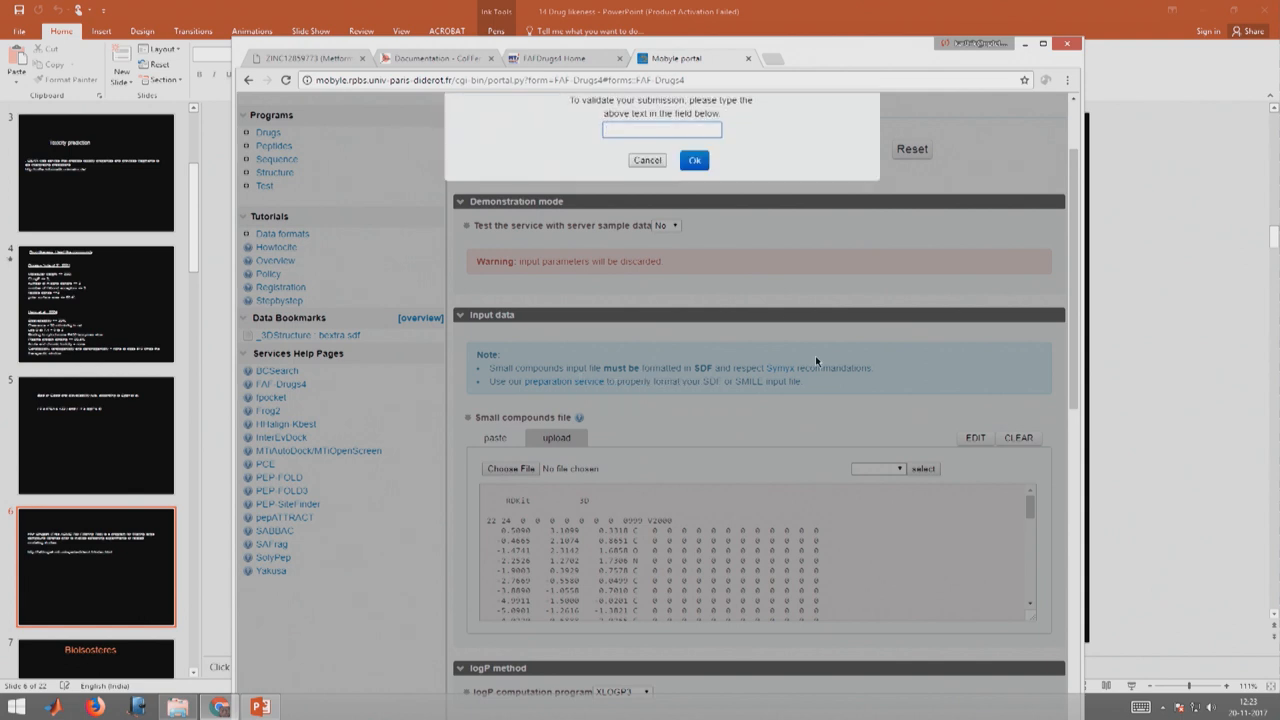
mouse_move(688, 220)
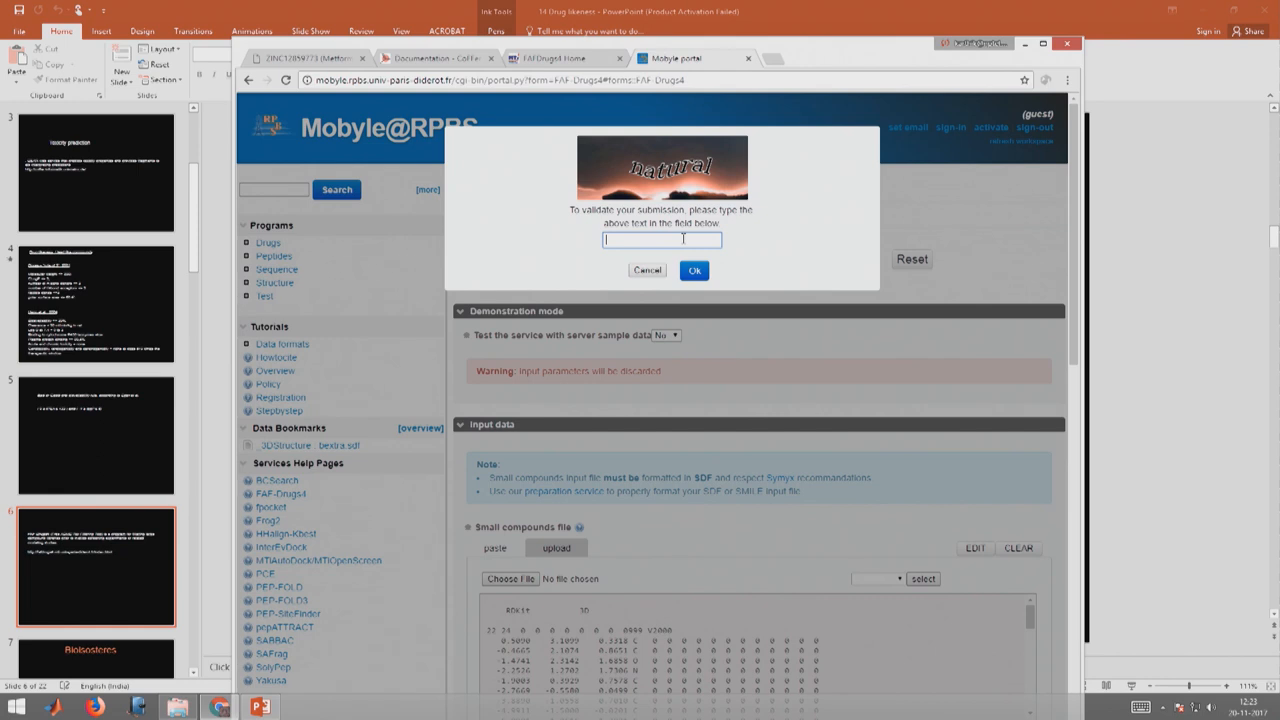
text(n)
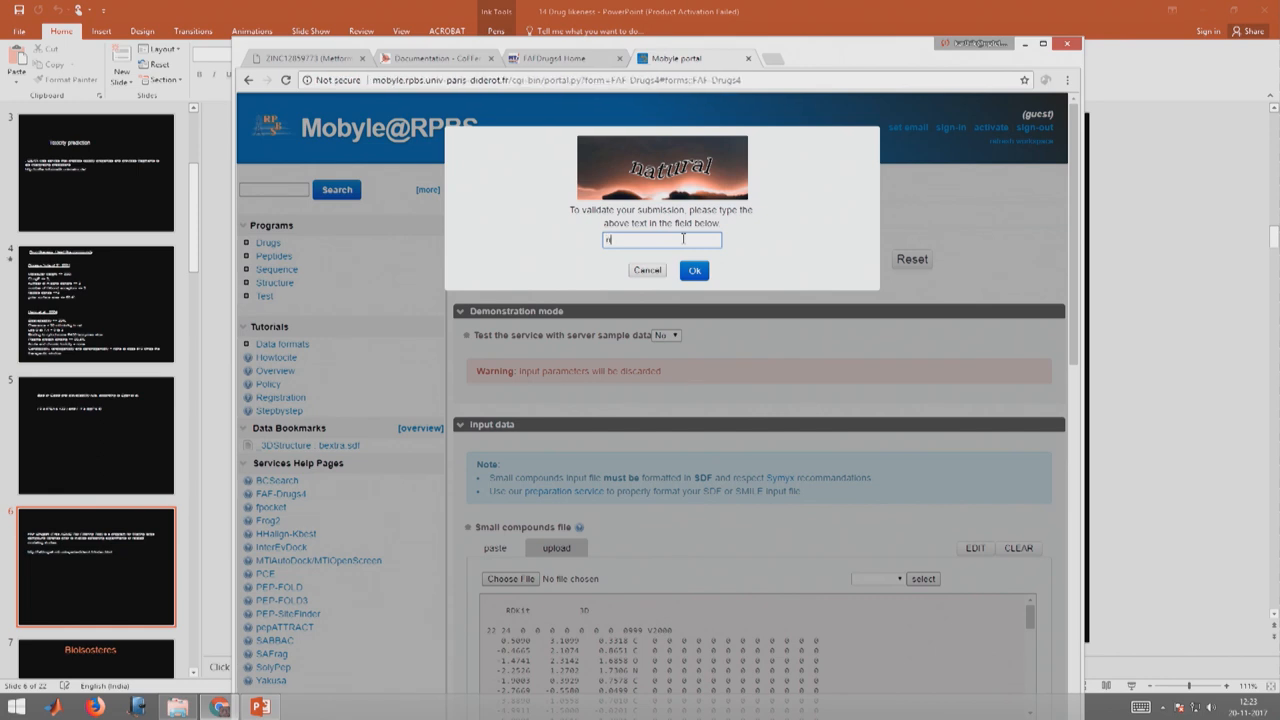
text(atu)
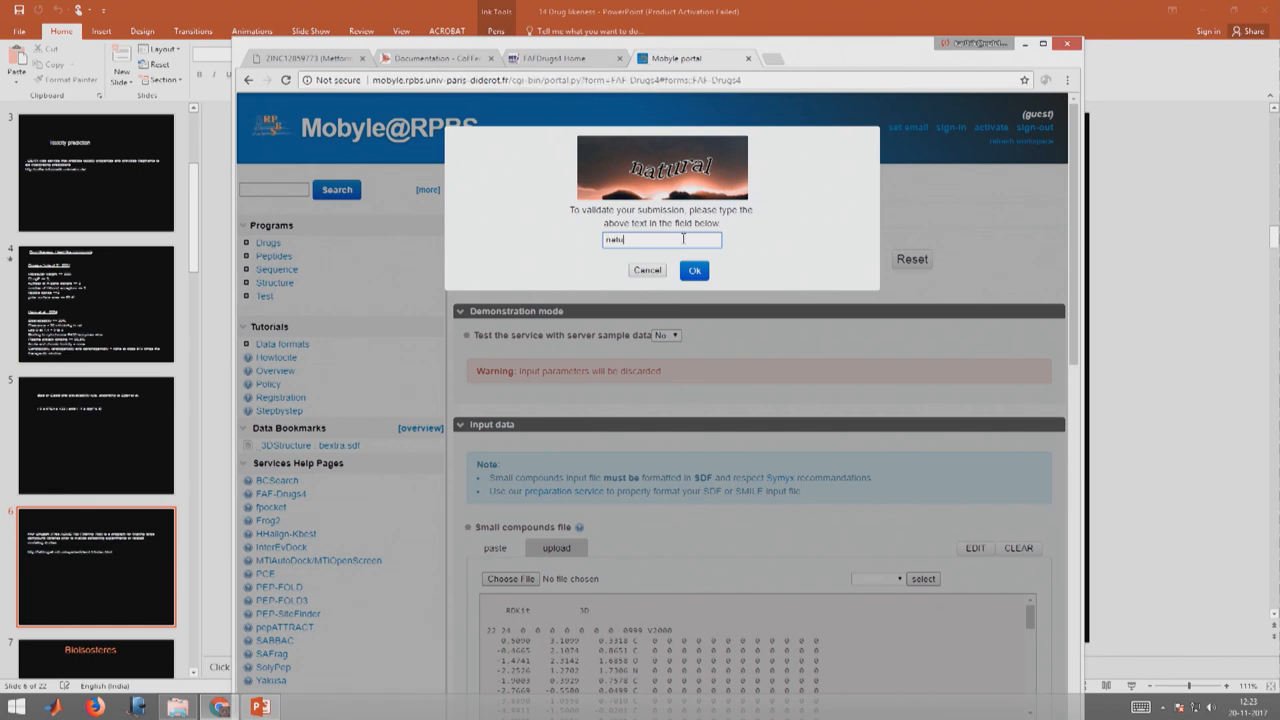
text(ral)
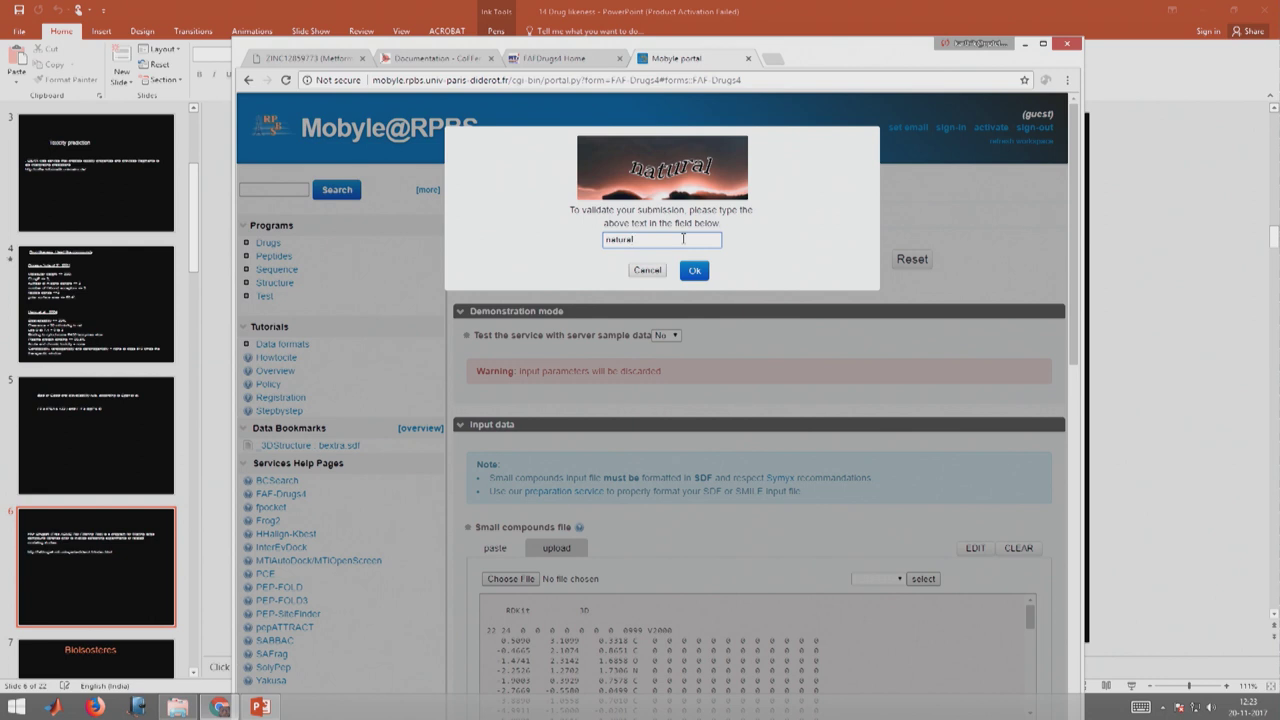
click(694, 270)
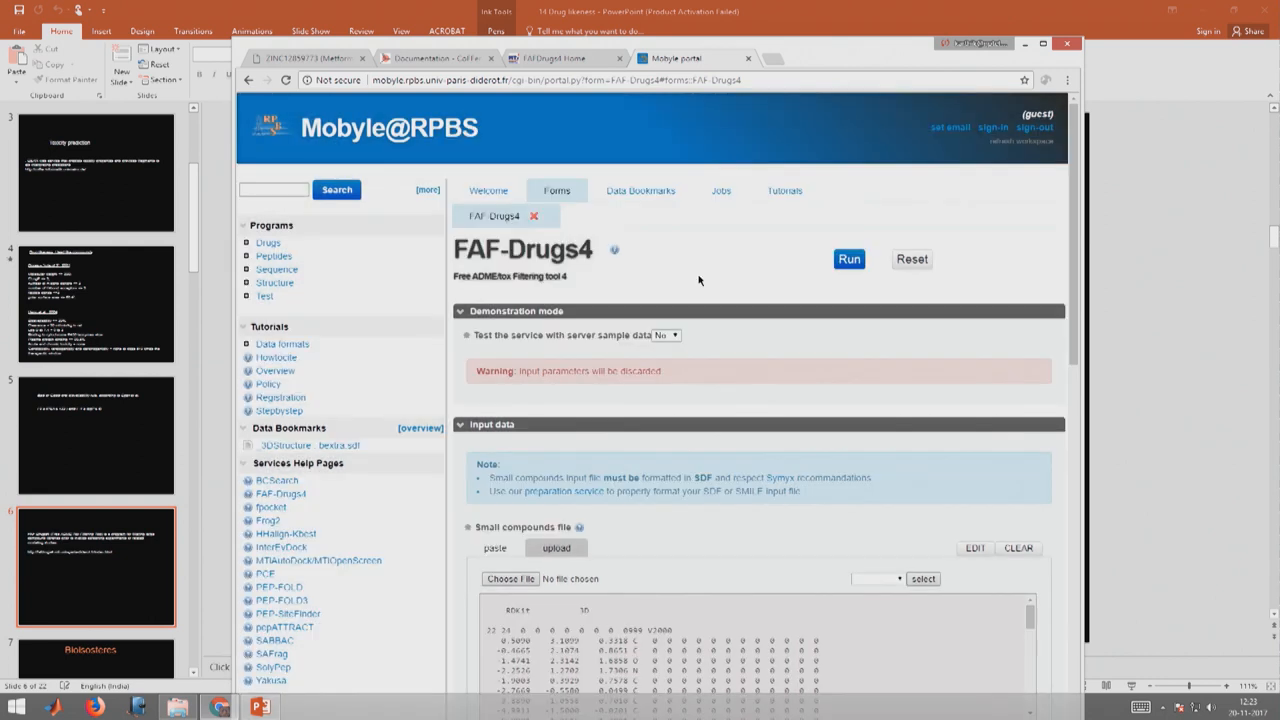
click(848, 260)
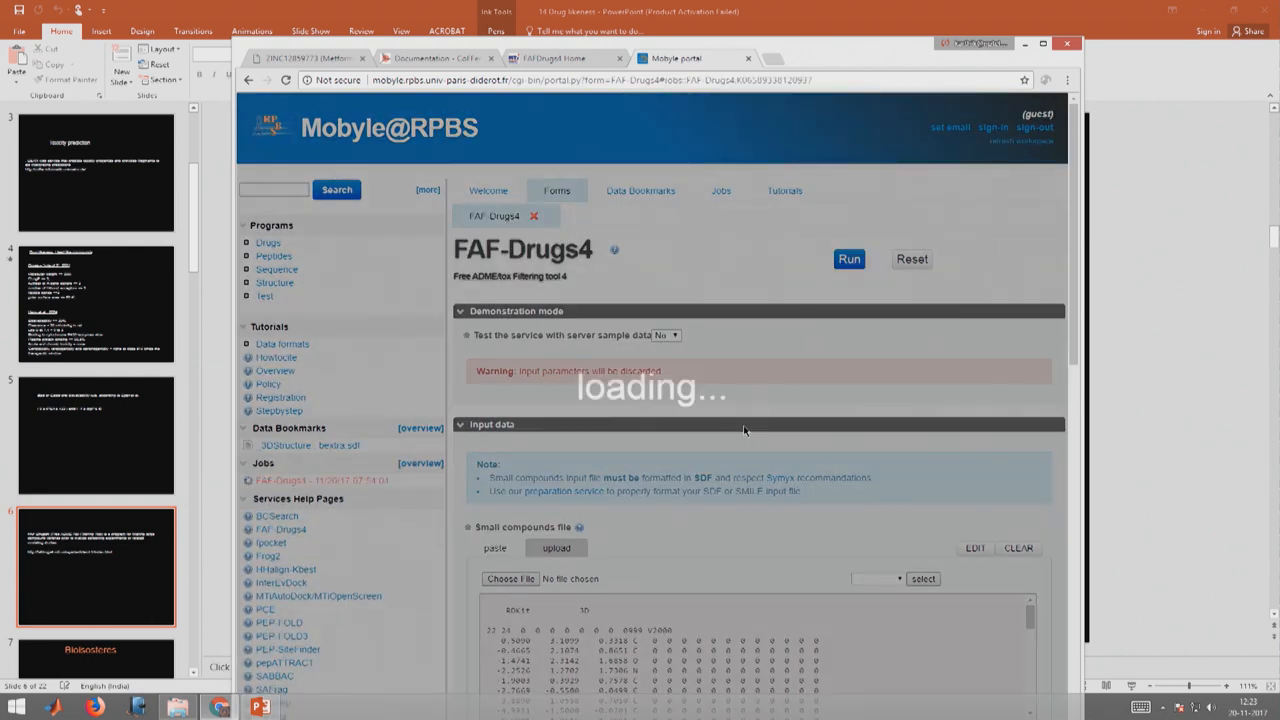
mouse_move(732, 472)
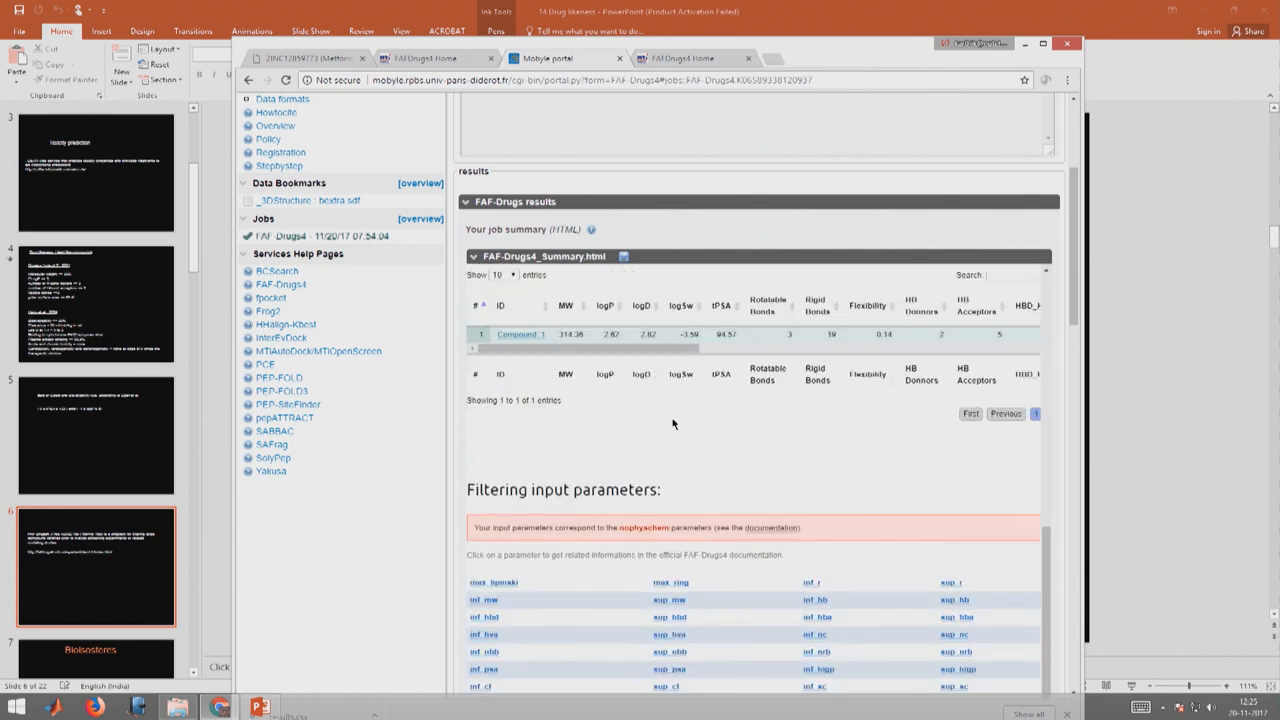
mouse_move(564, 384)
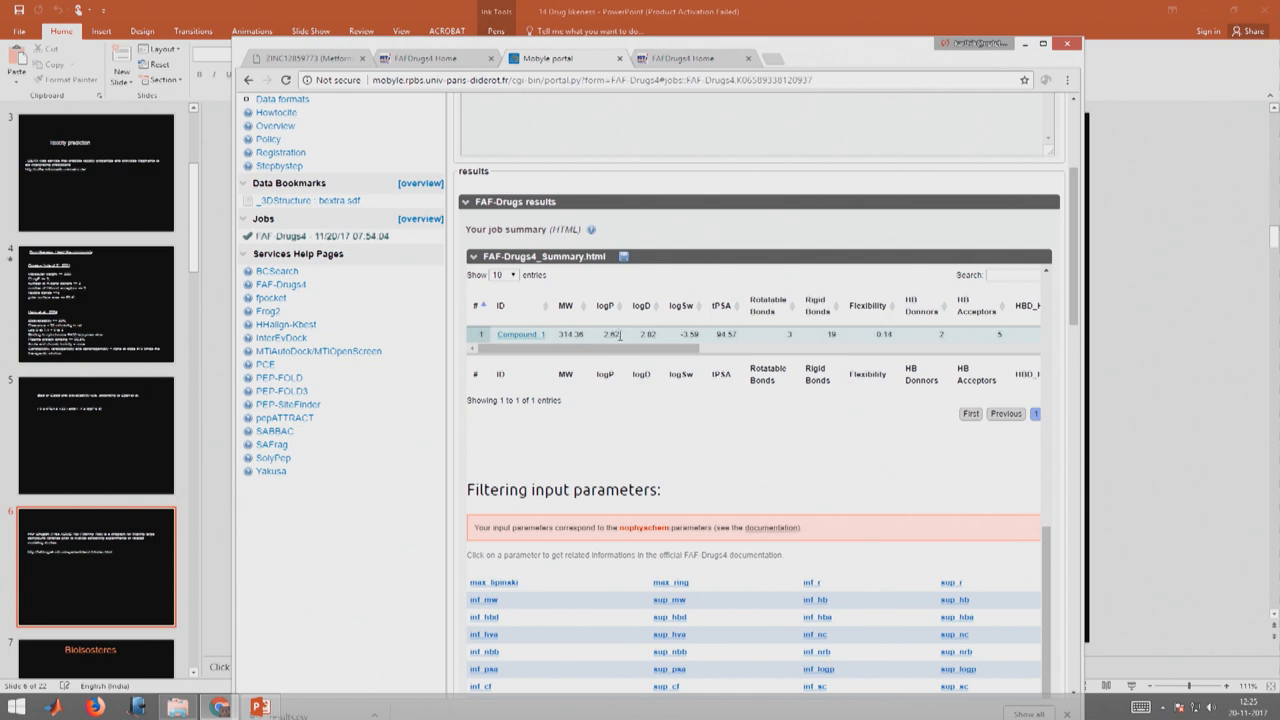
mouse_move(716, 336)
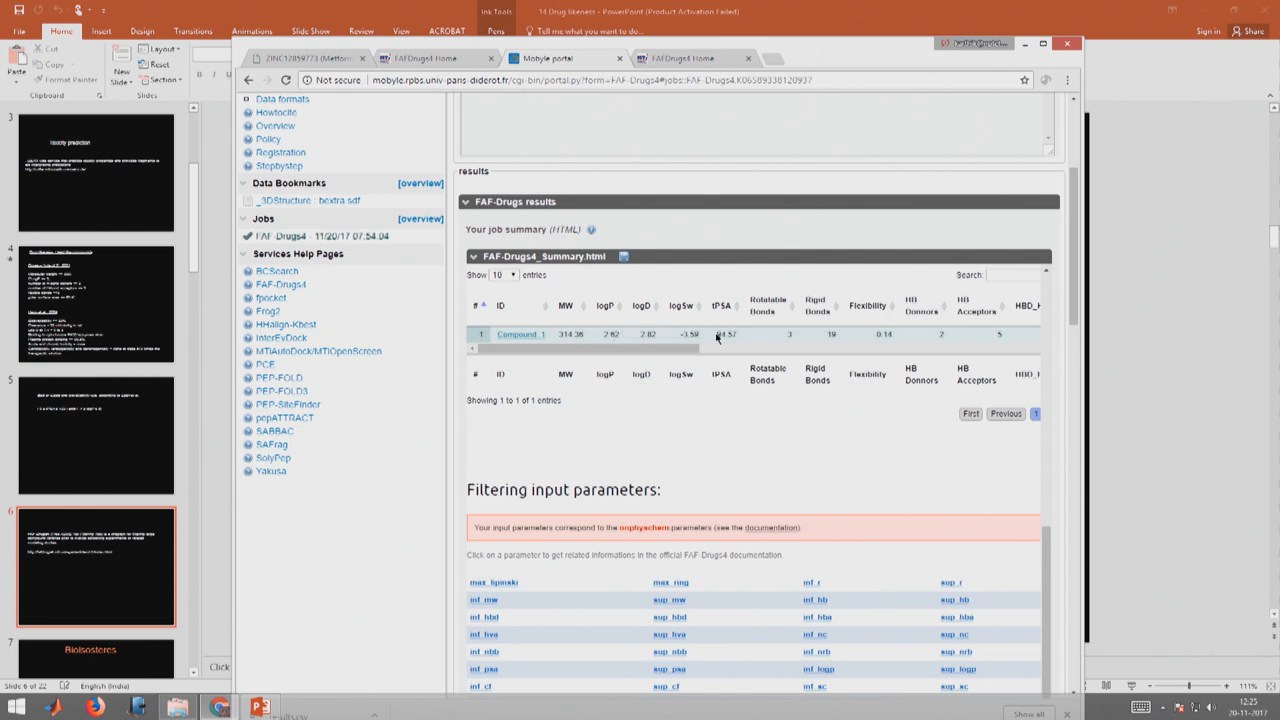
mouse_move(842, 336)
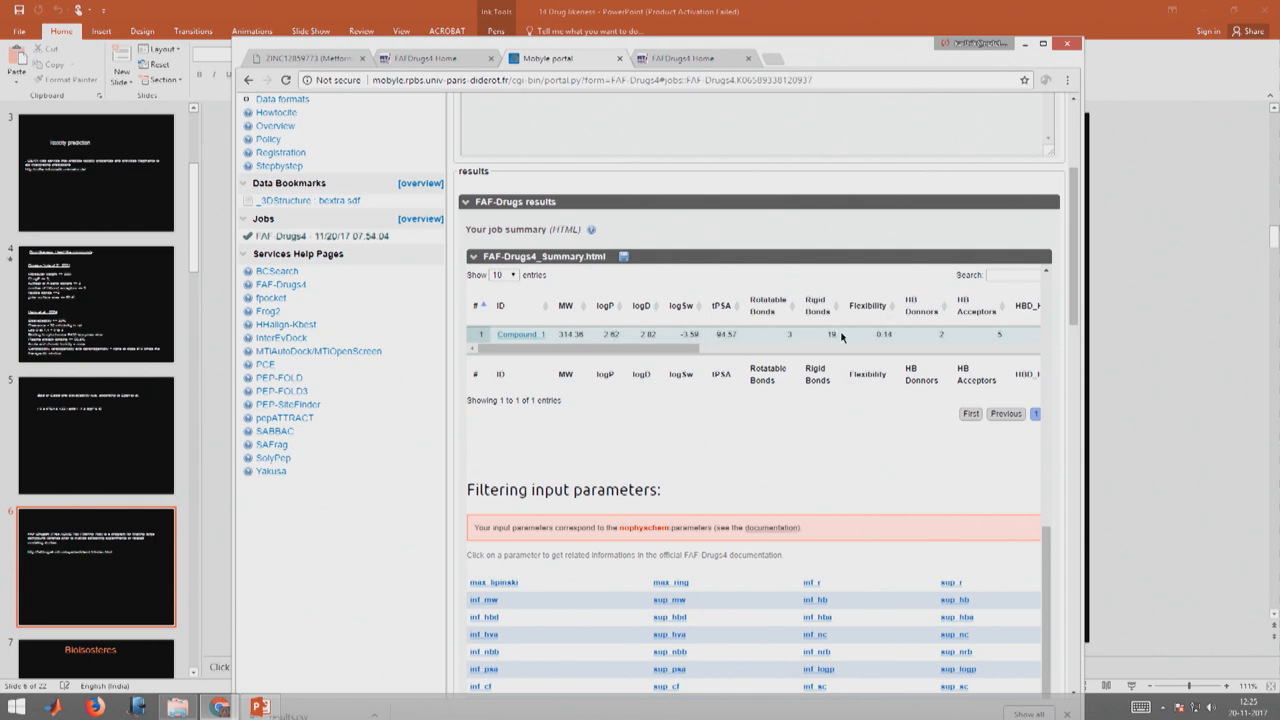
mouse_move(956, 364)
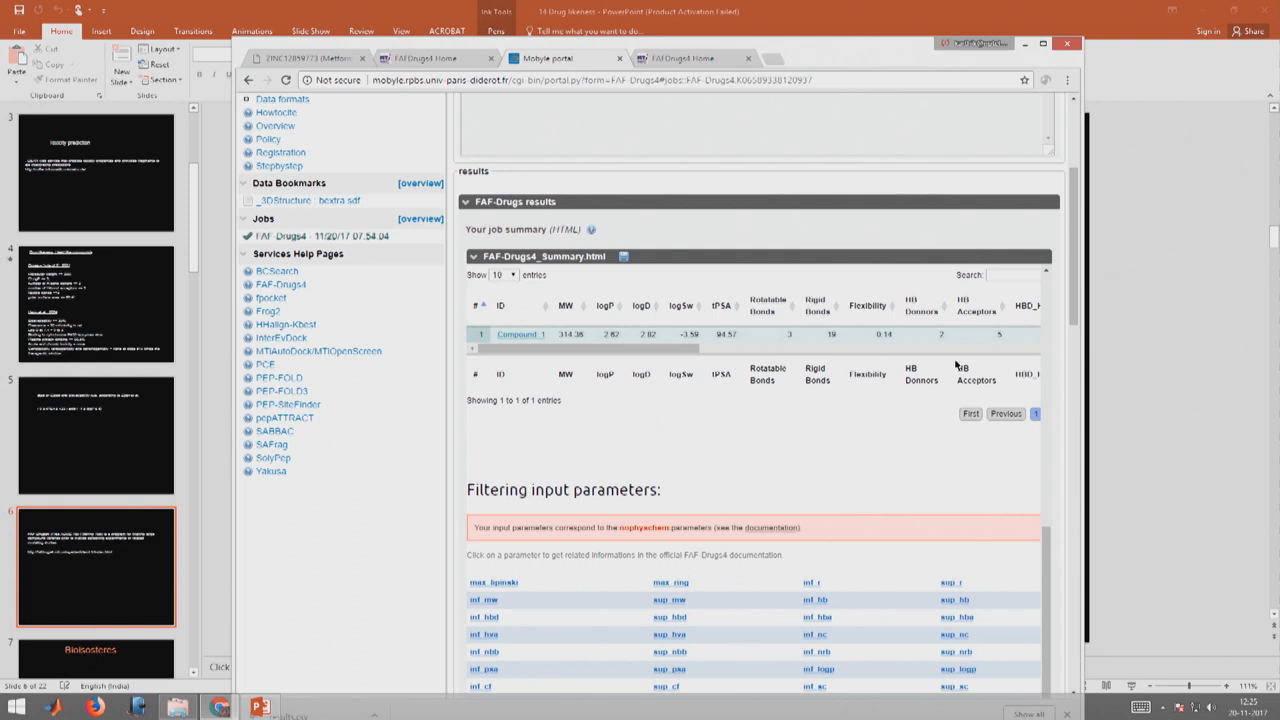
mouse_move(820, 480)
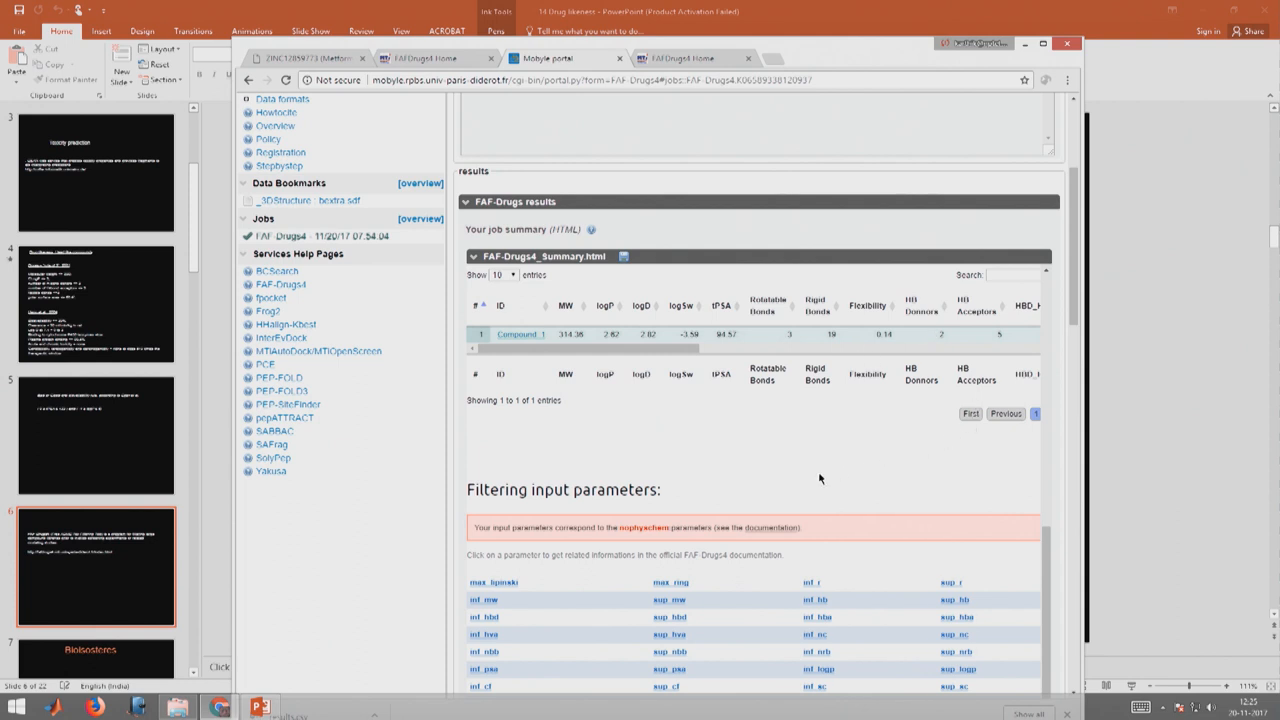
Scroll the FAF-Drugs4 summary table through Compound_1's columns: Lipinski violations, solubility, traffic lights.
scroll(down, 3)
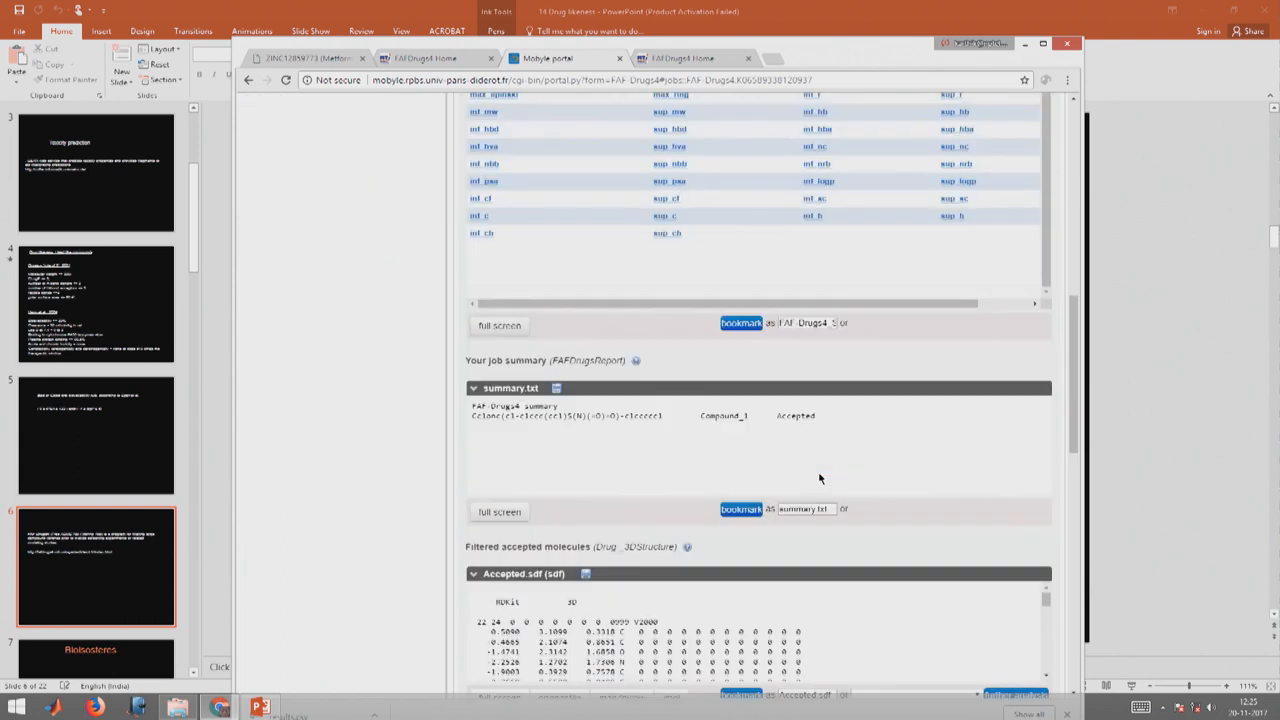
scroll(up, 3)
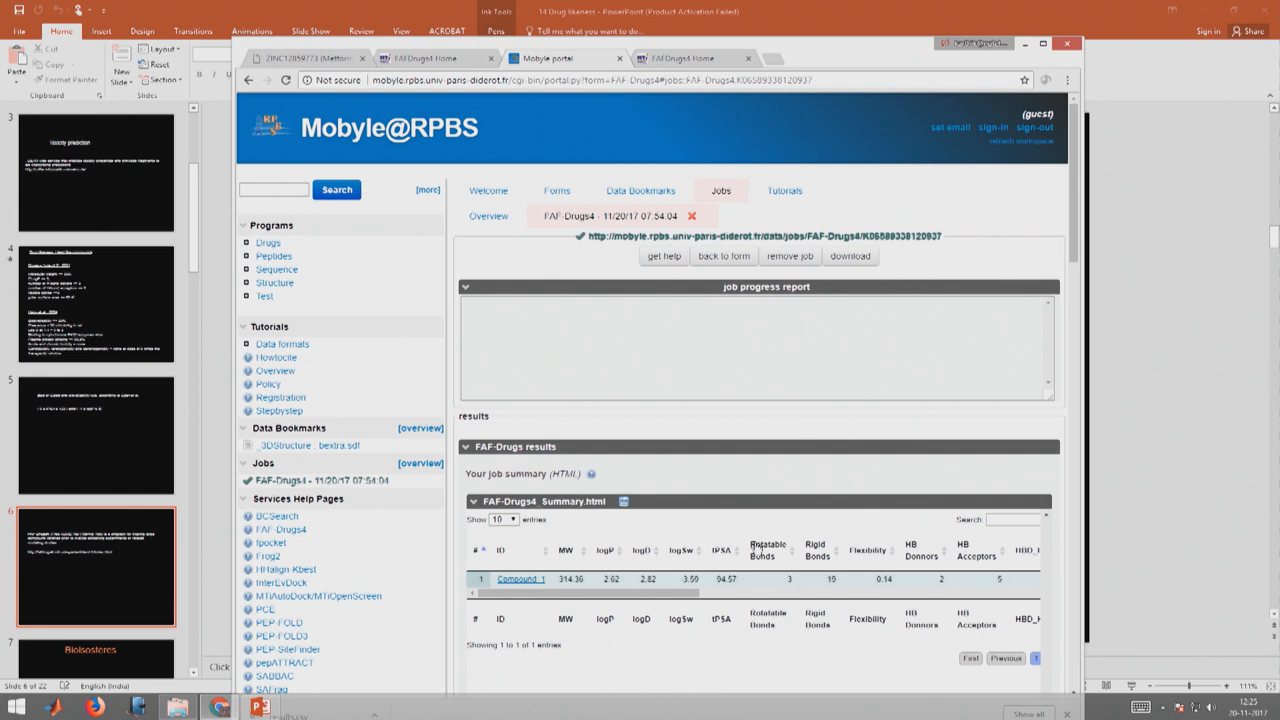
scroll(right, 3)
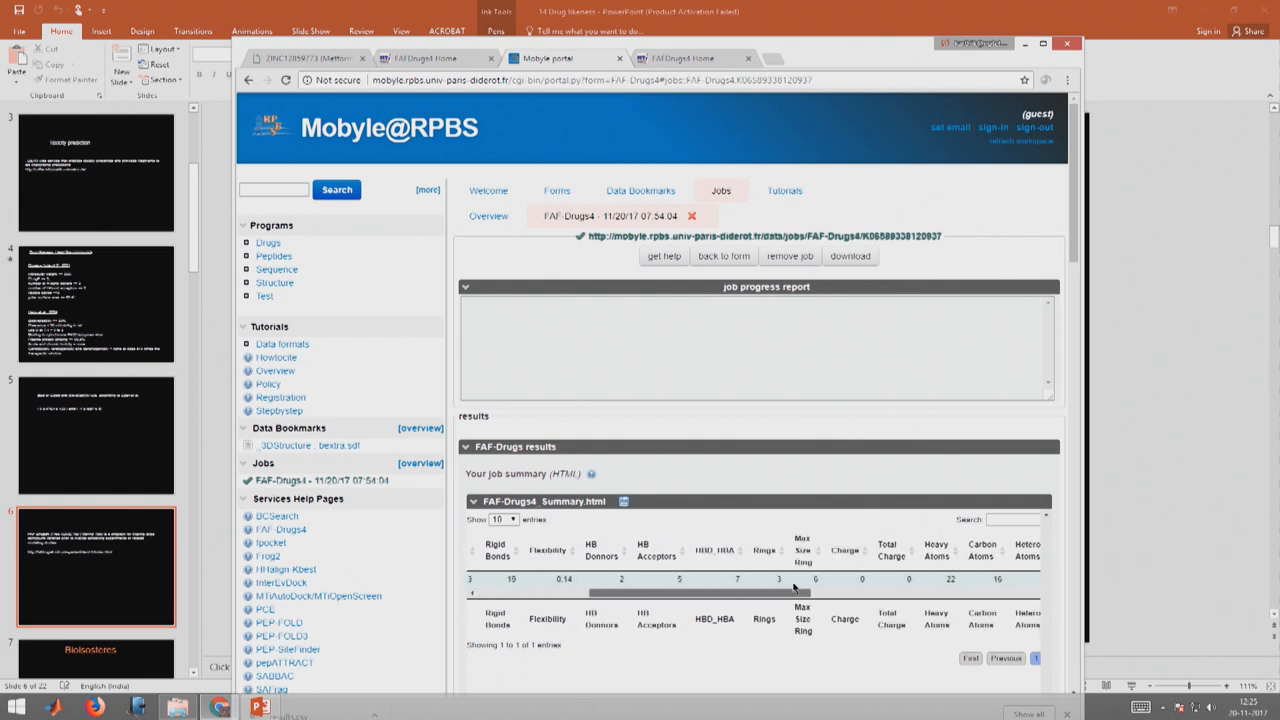
scroll(right, 3)
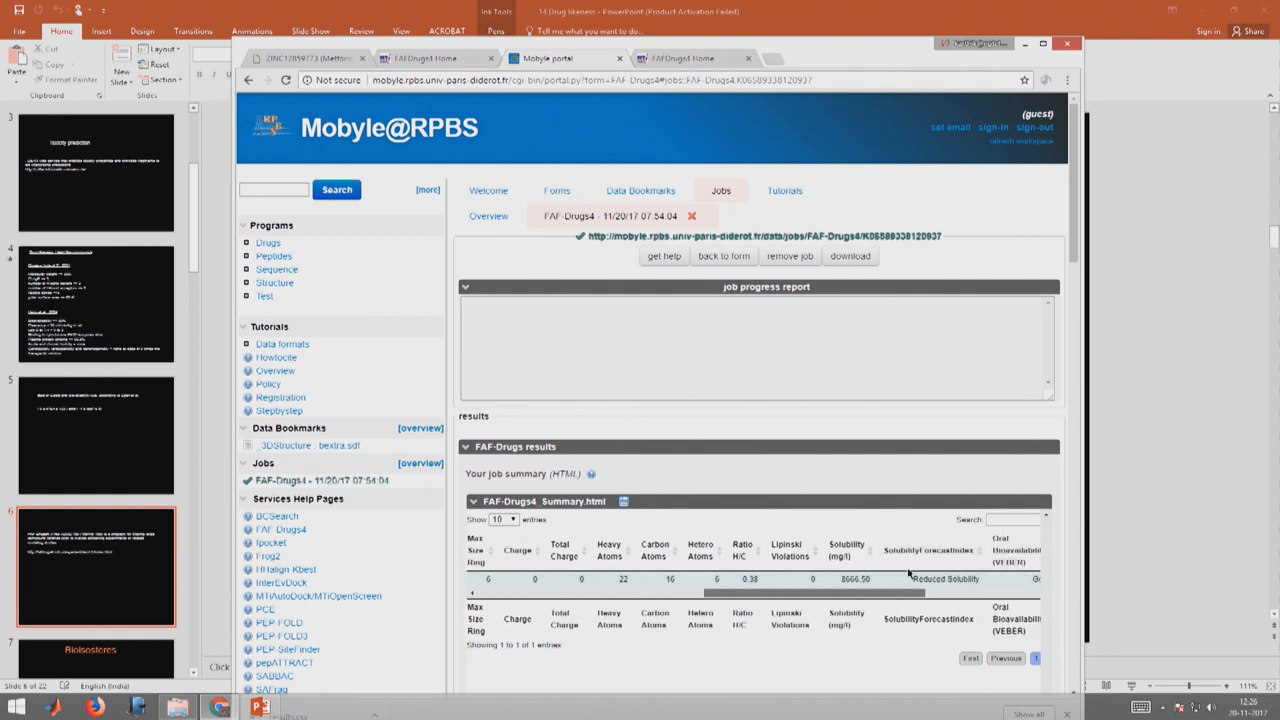
scroll(right, 3)
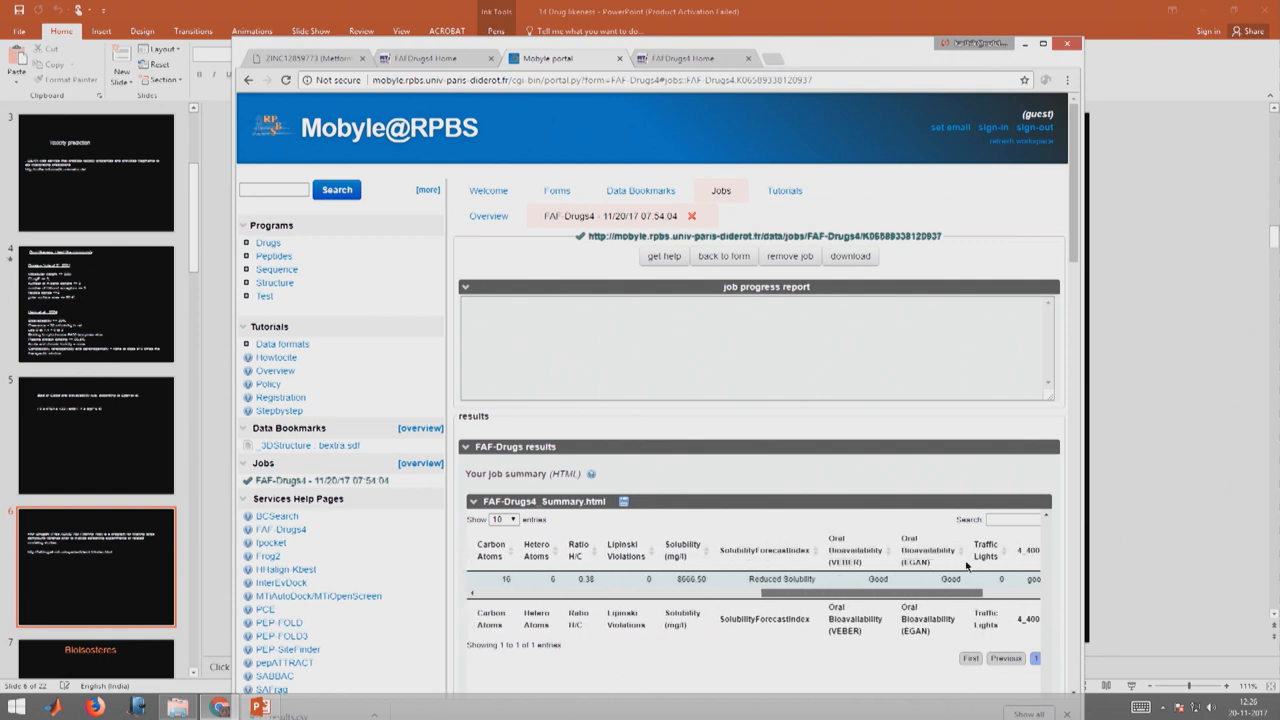
scroll(right, 3)
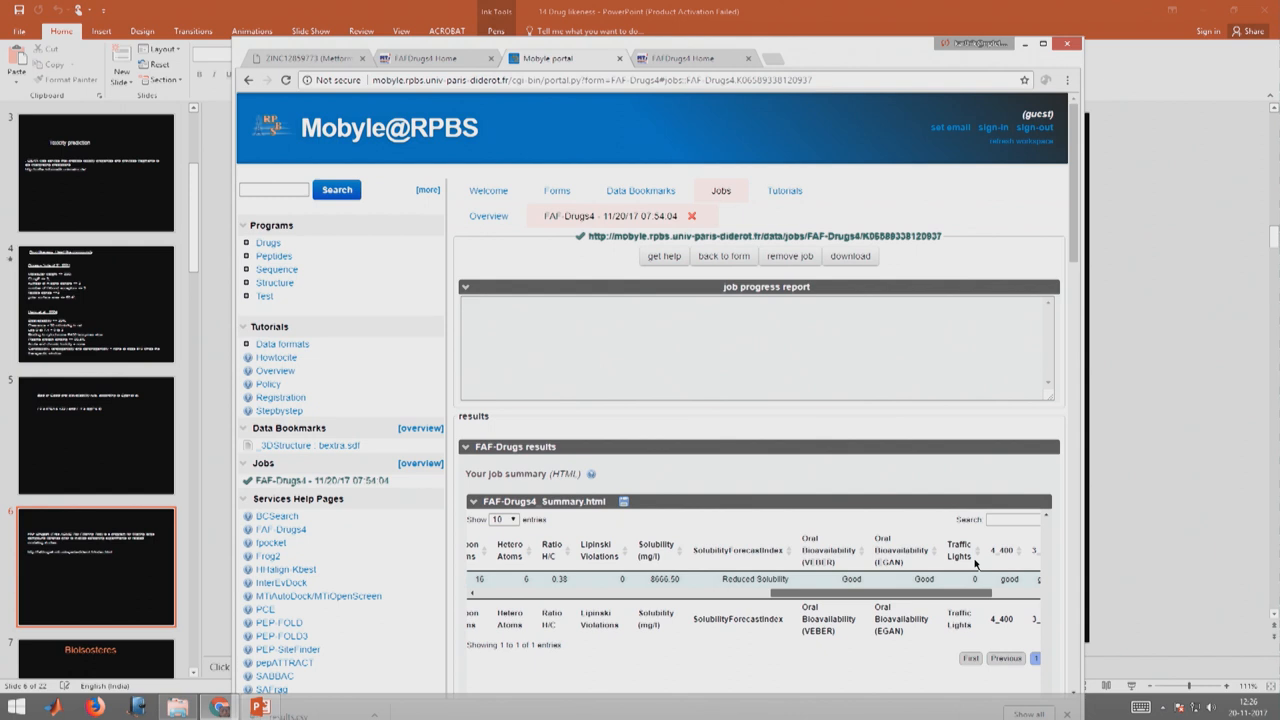
scroll(right, 3)
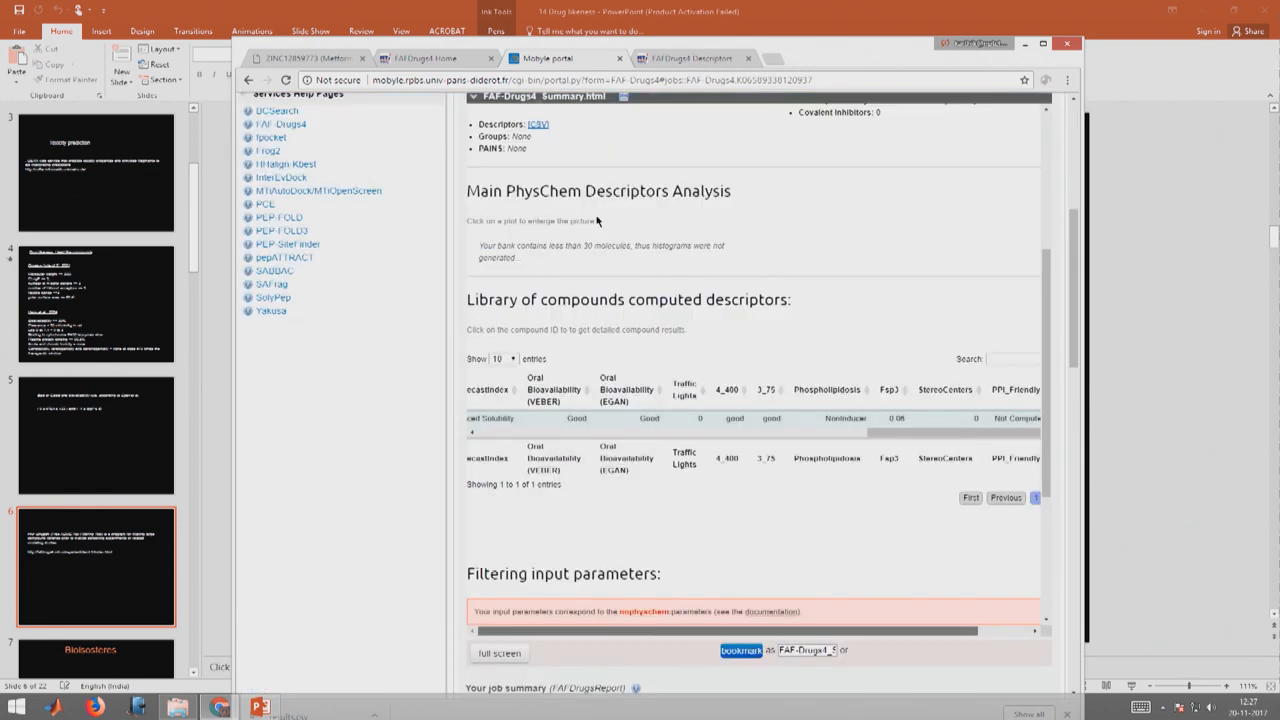
mouse_move(610, 268)
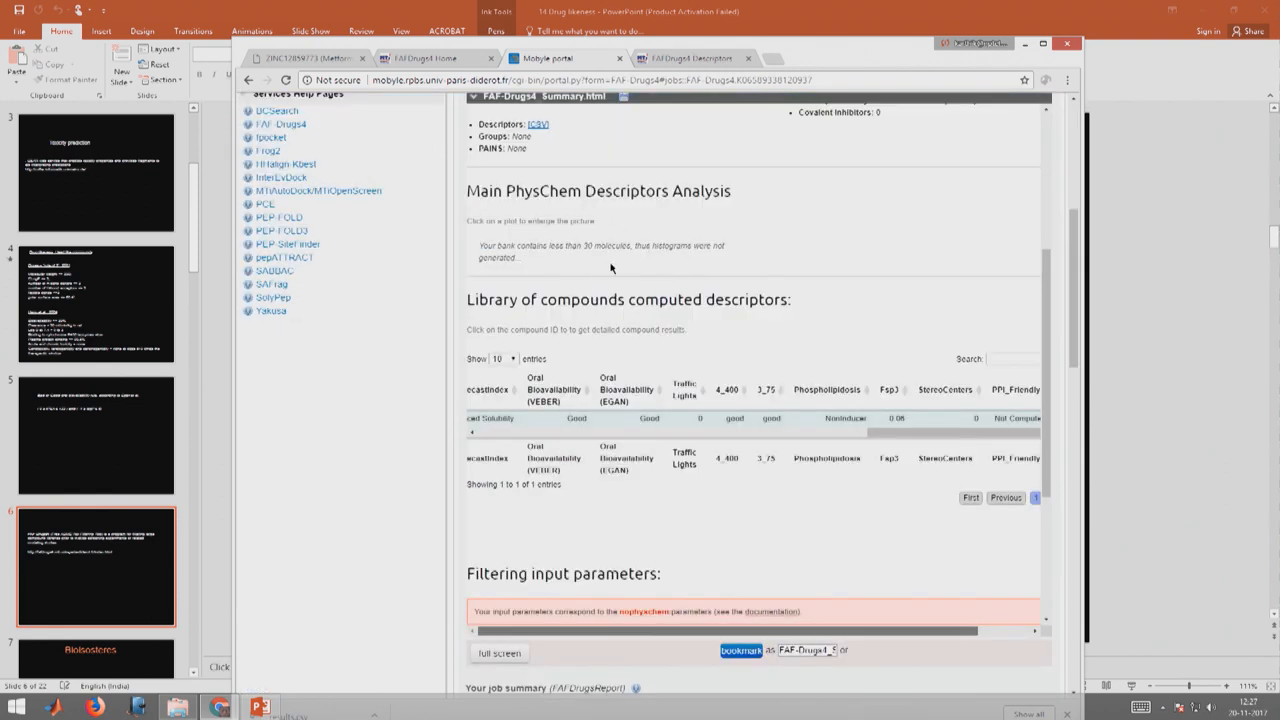
mouse_move(660, 262)
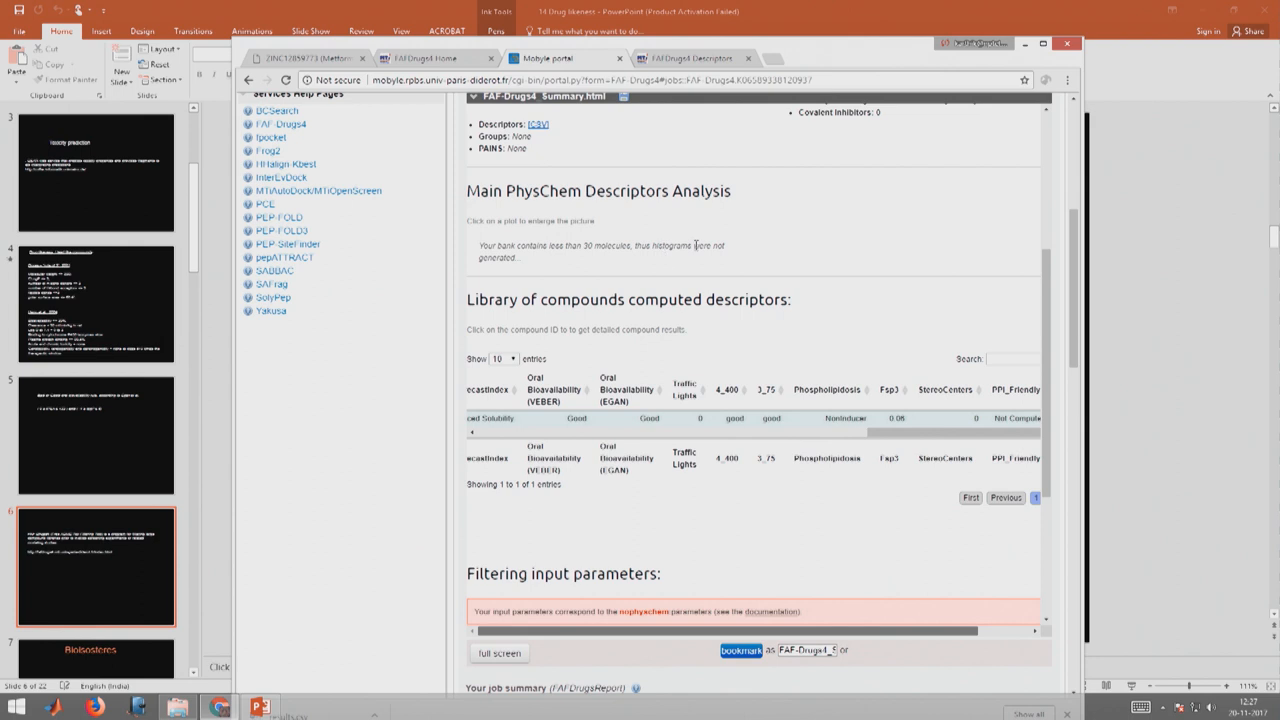
mouse_move(706, 388)
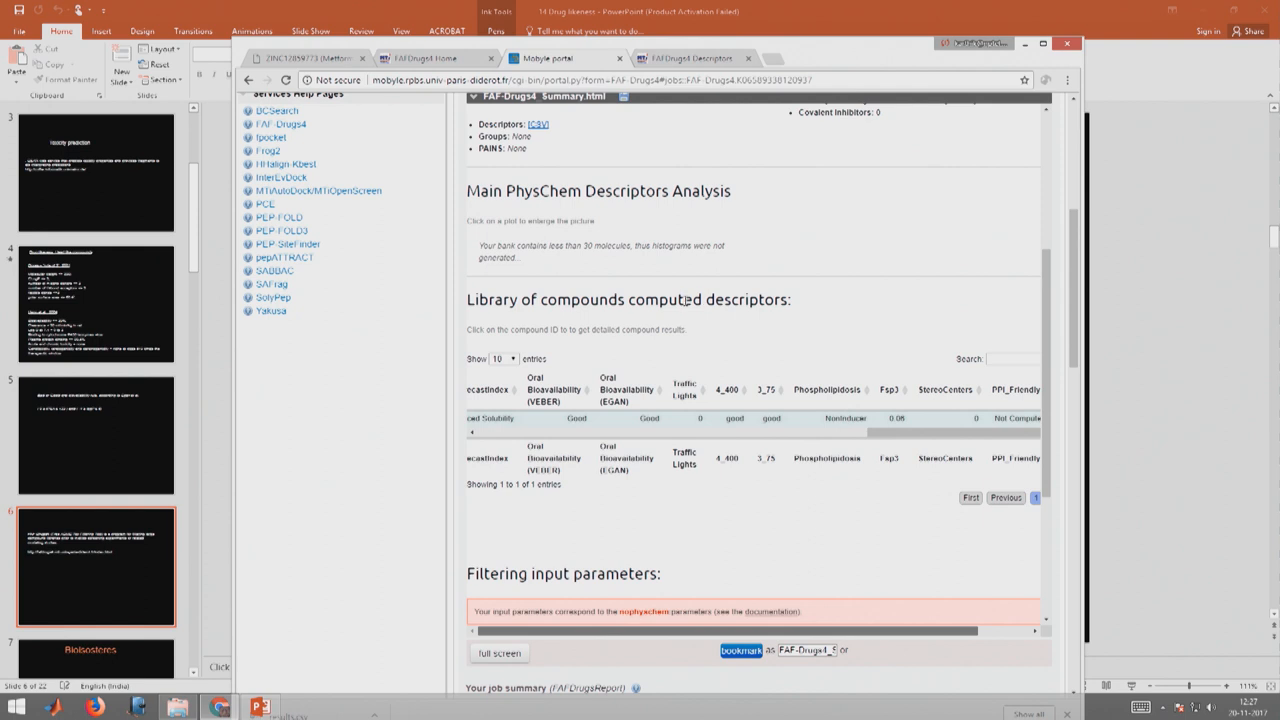
mouse_move(676, 348)
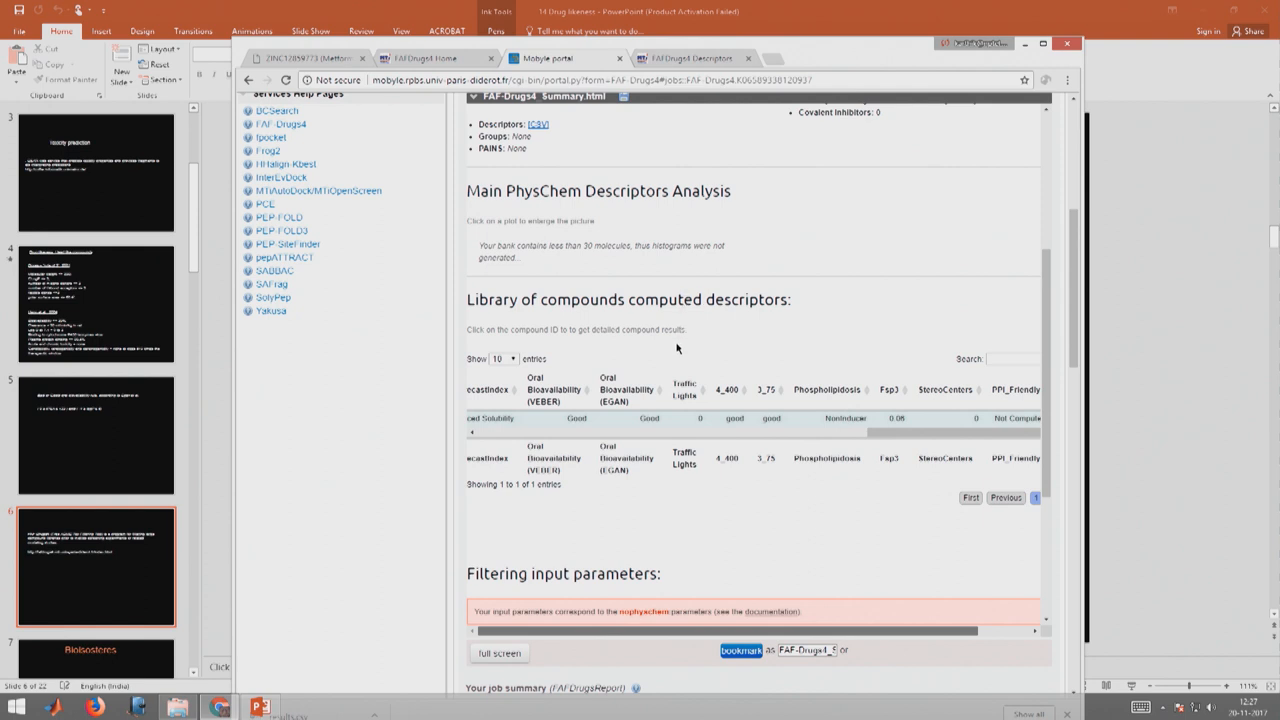
scroll(down, 3)
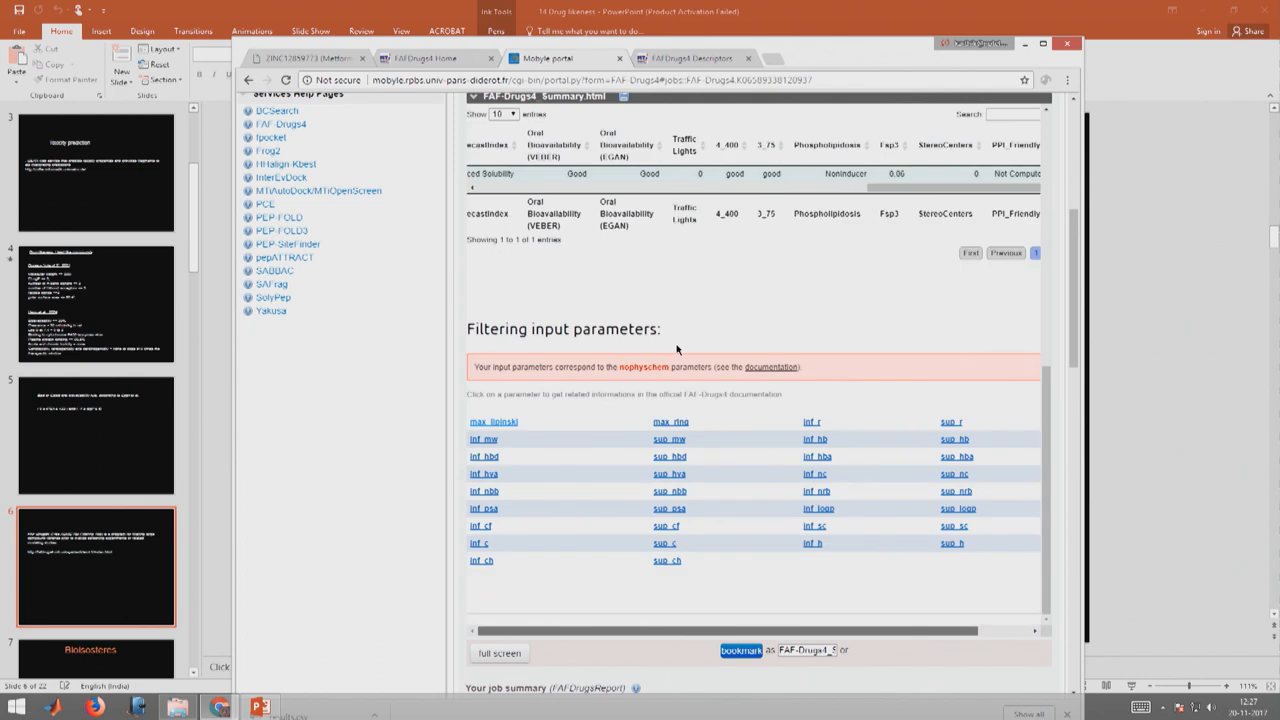
scroll(down, 3)
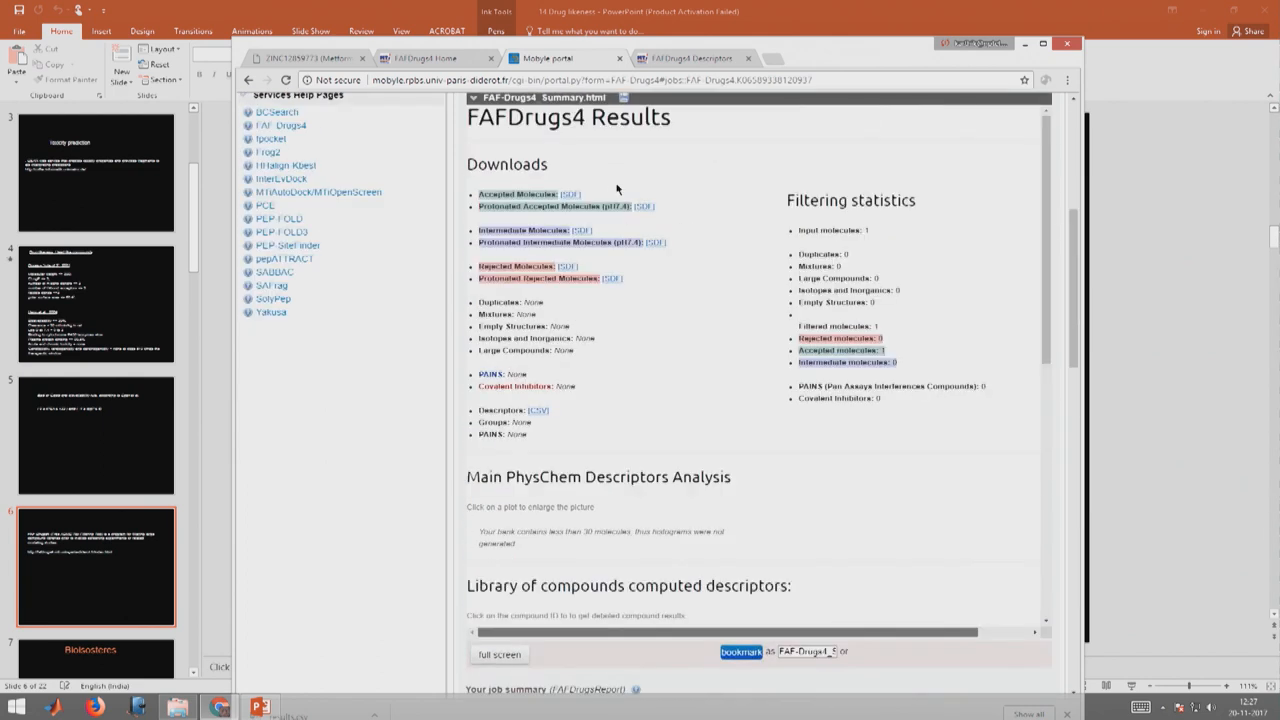
mouse_move(404, 236)
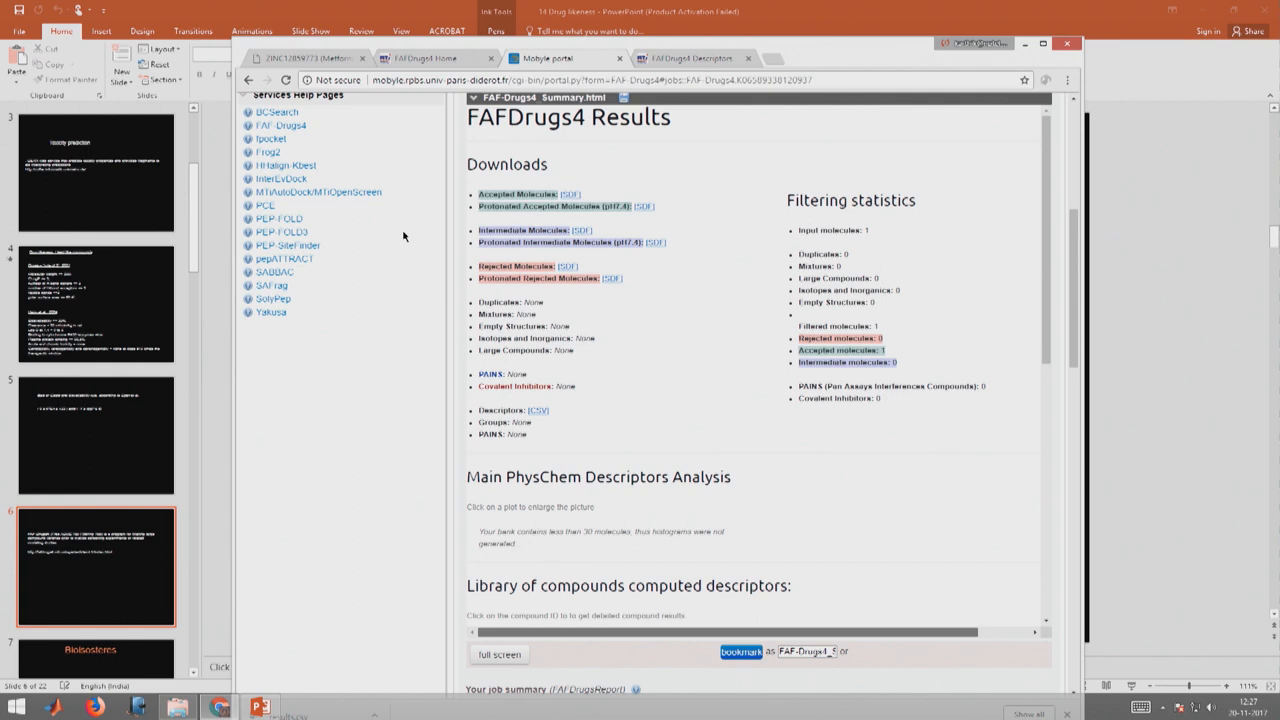
mouse_move(416, 304)
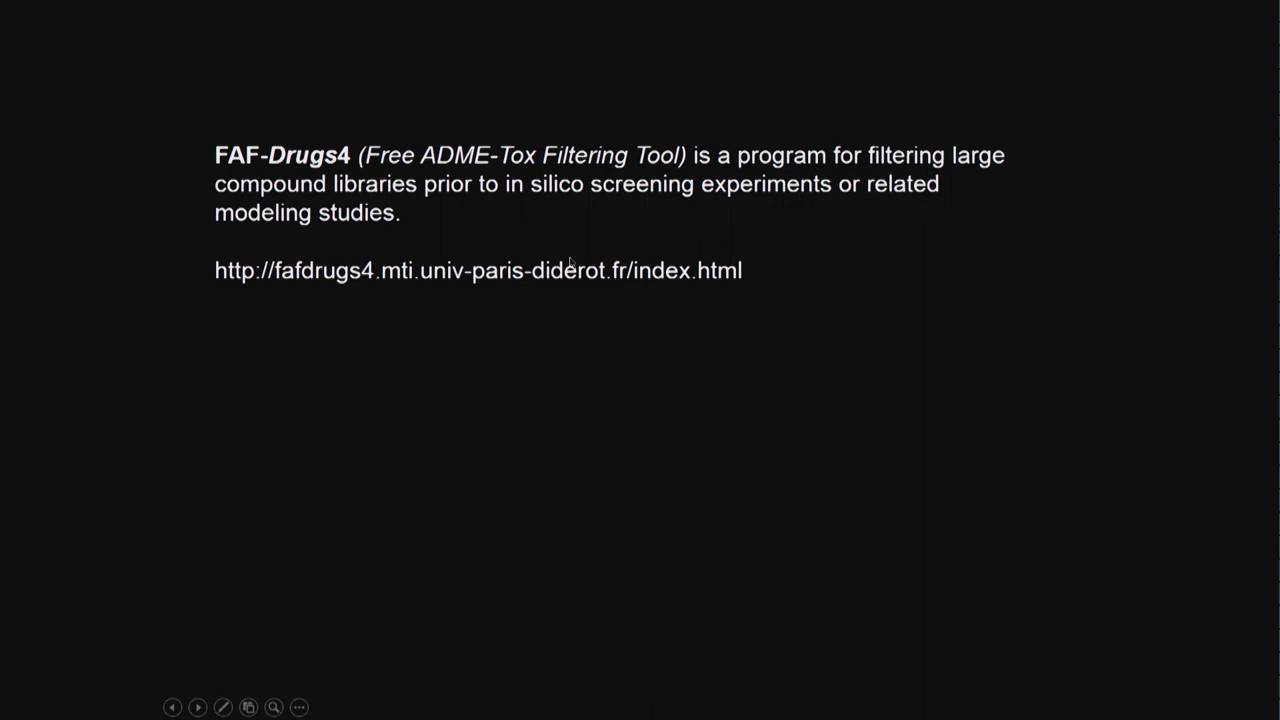
mouse_move(920, 494)
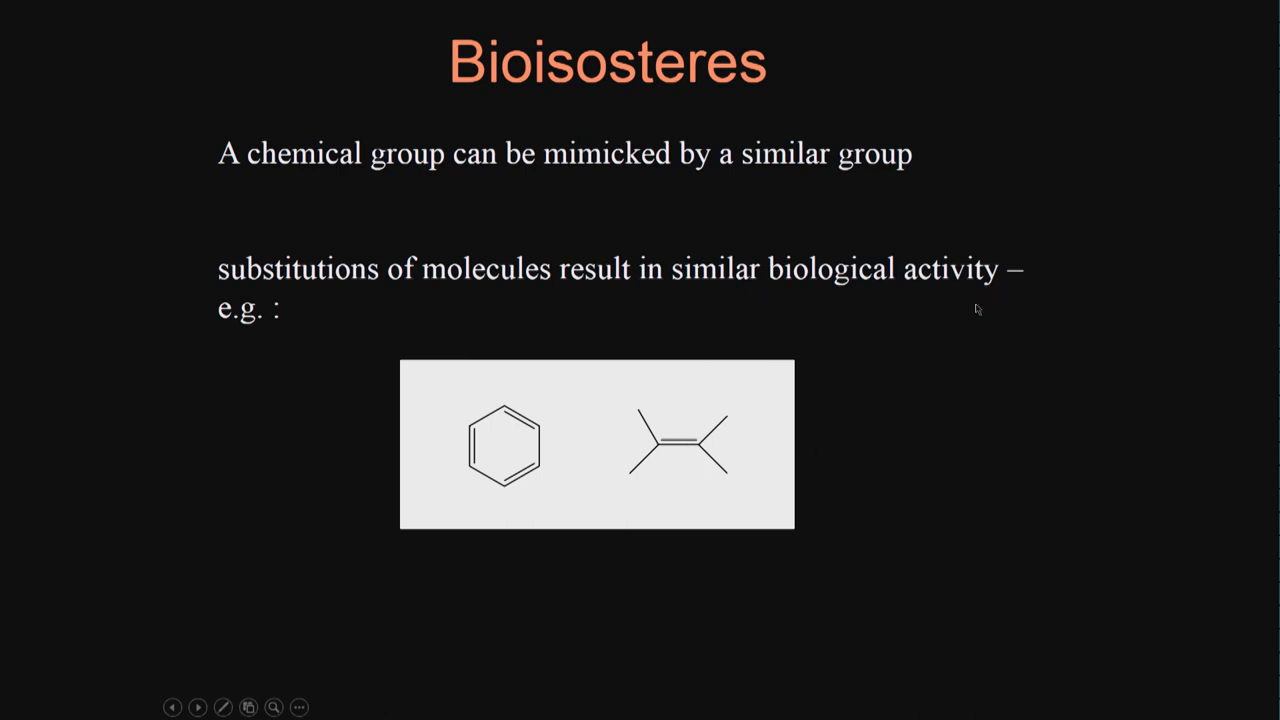
mouse_move(546, 436)
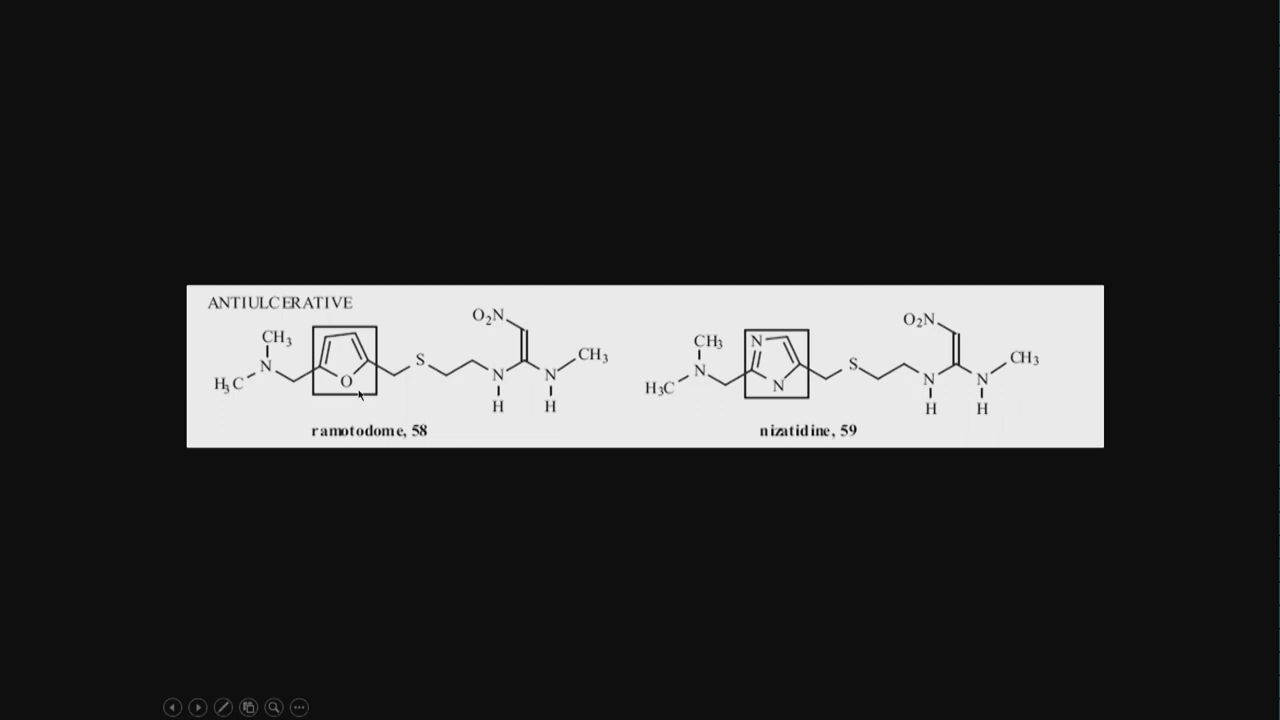
mouse_move(464, 388)
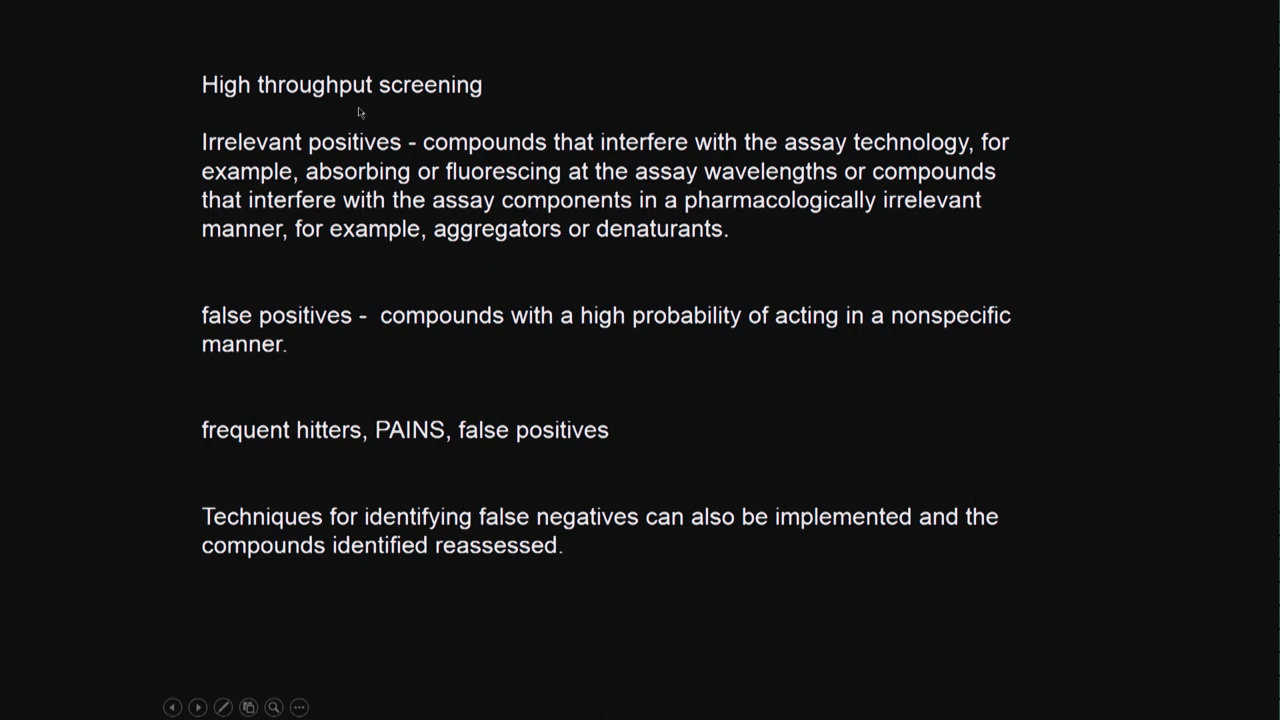
mouse_move(576, 110)
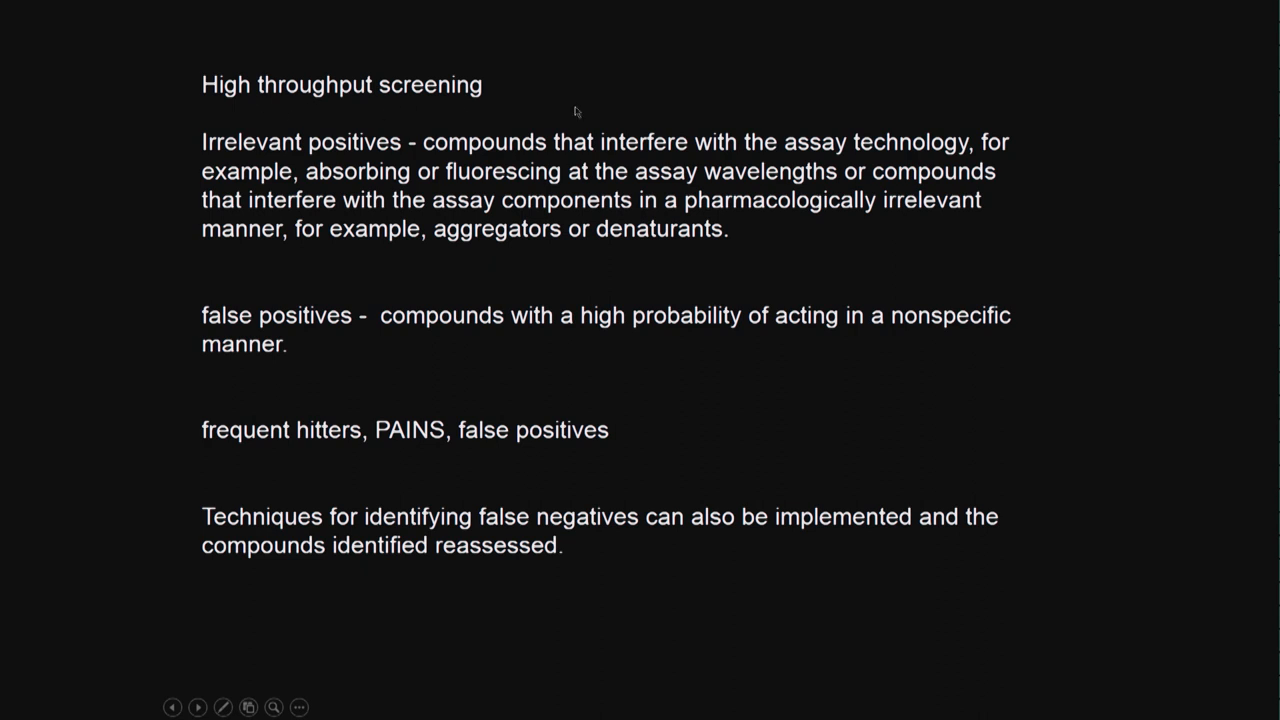
mouse_move(268, 242)
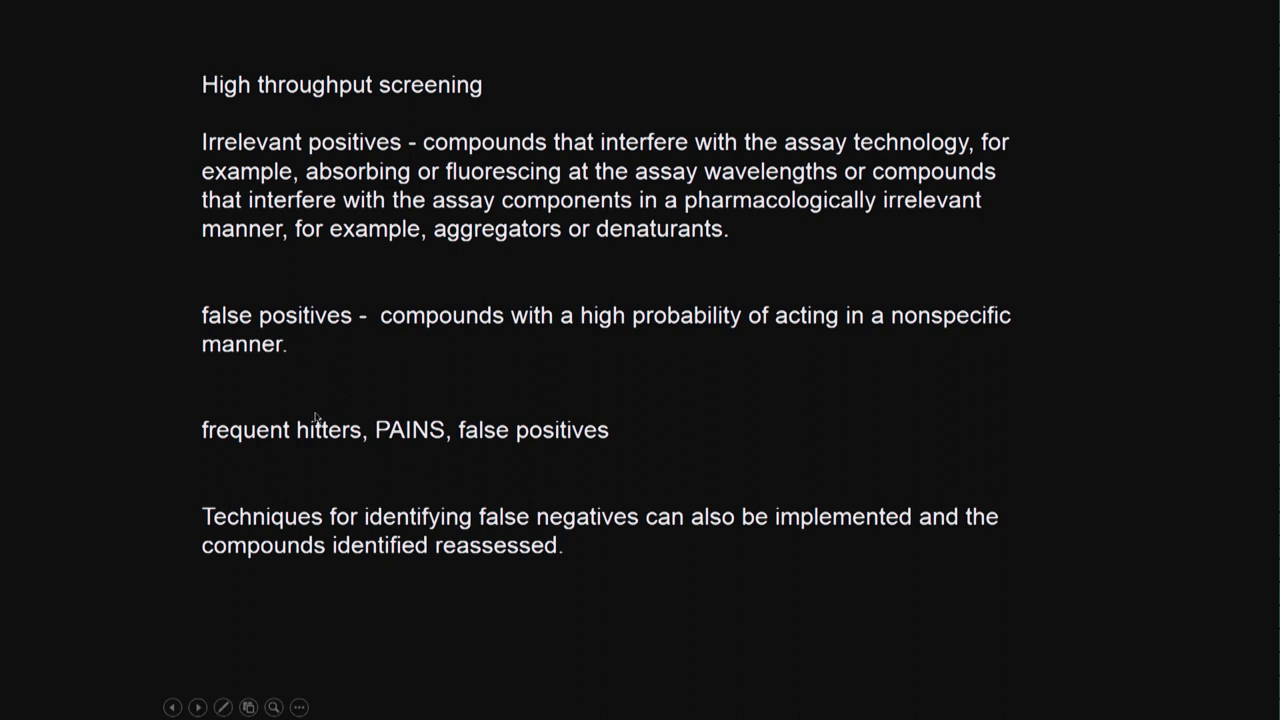
mouse_move(356, 236)
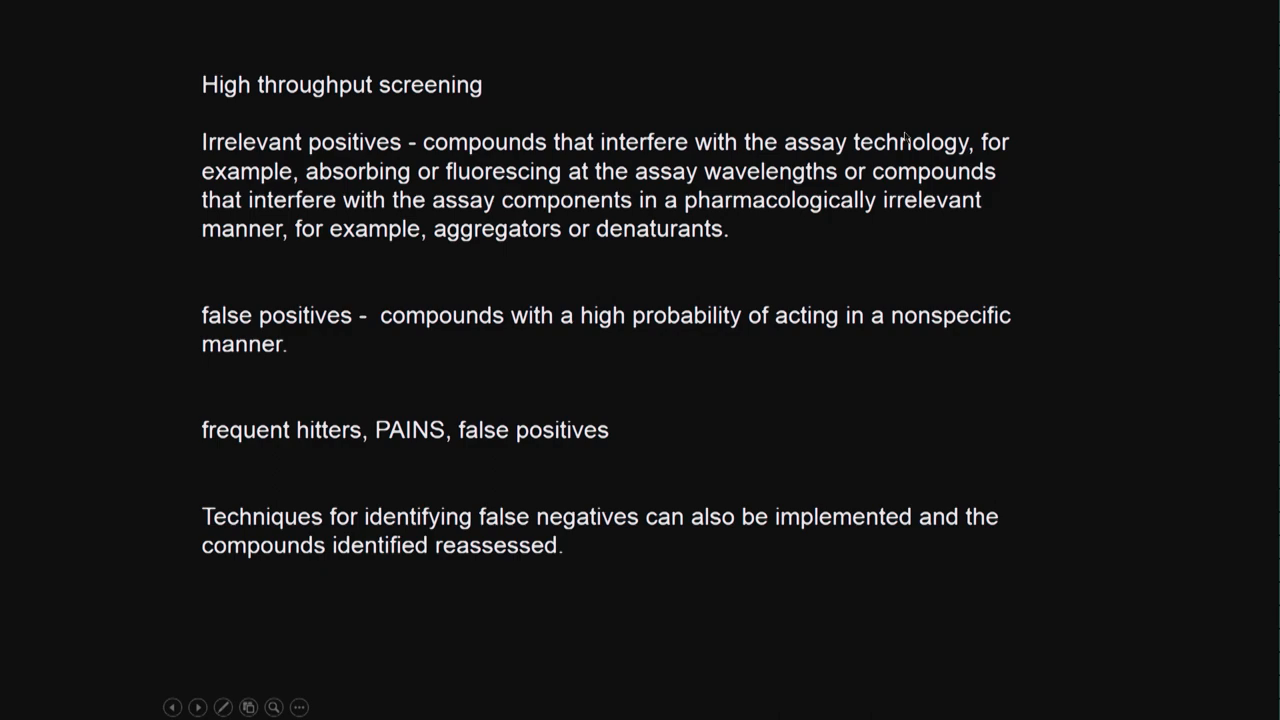
mouse_move(870, 164)
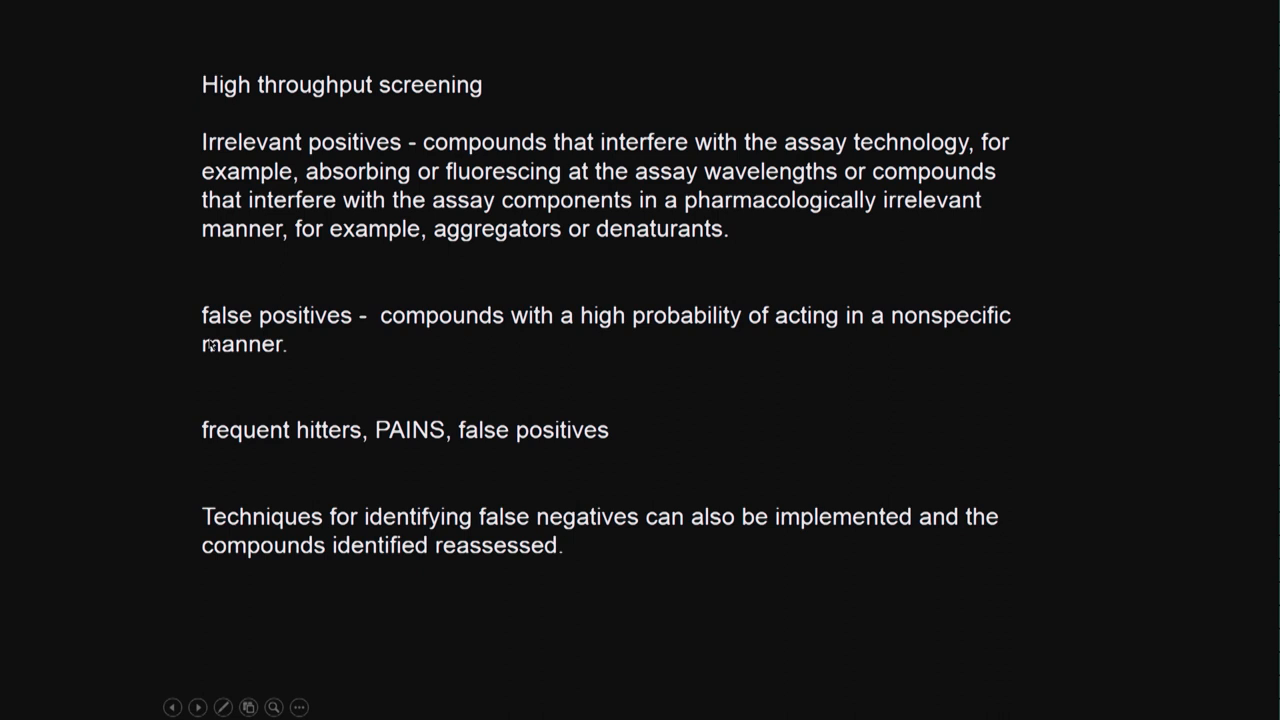
mouse_move(264, 392)
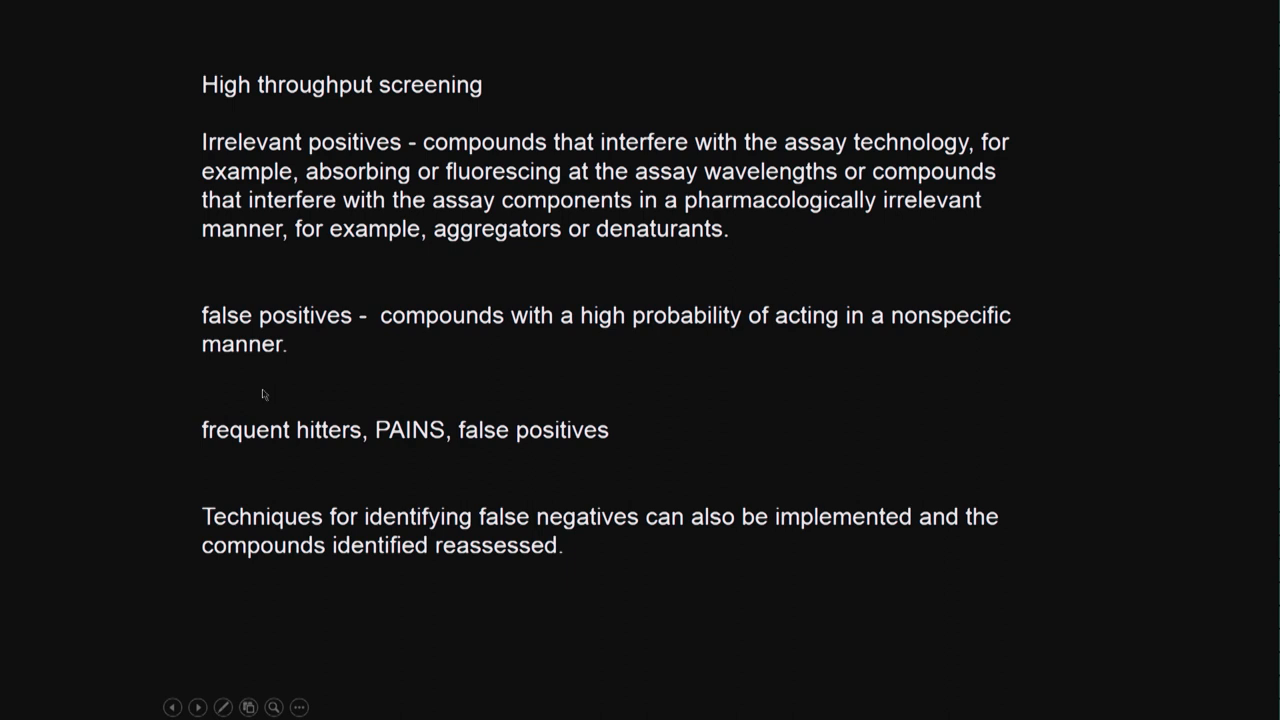
mouse_move(450, 488)
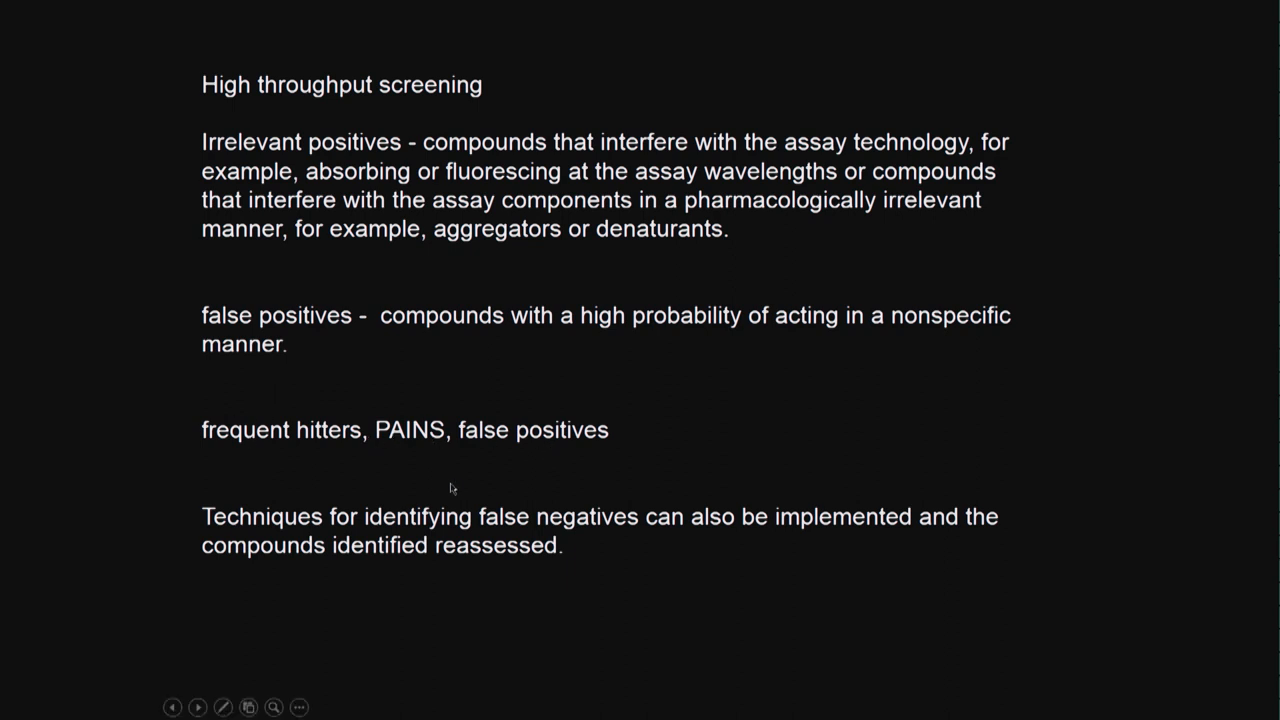
mouse_move(584, 442)
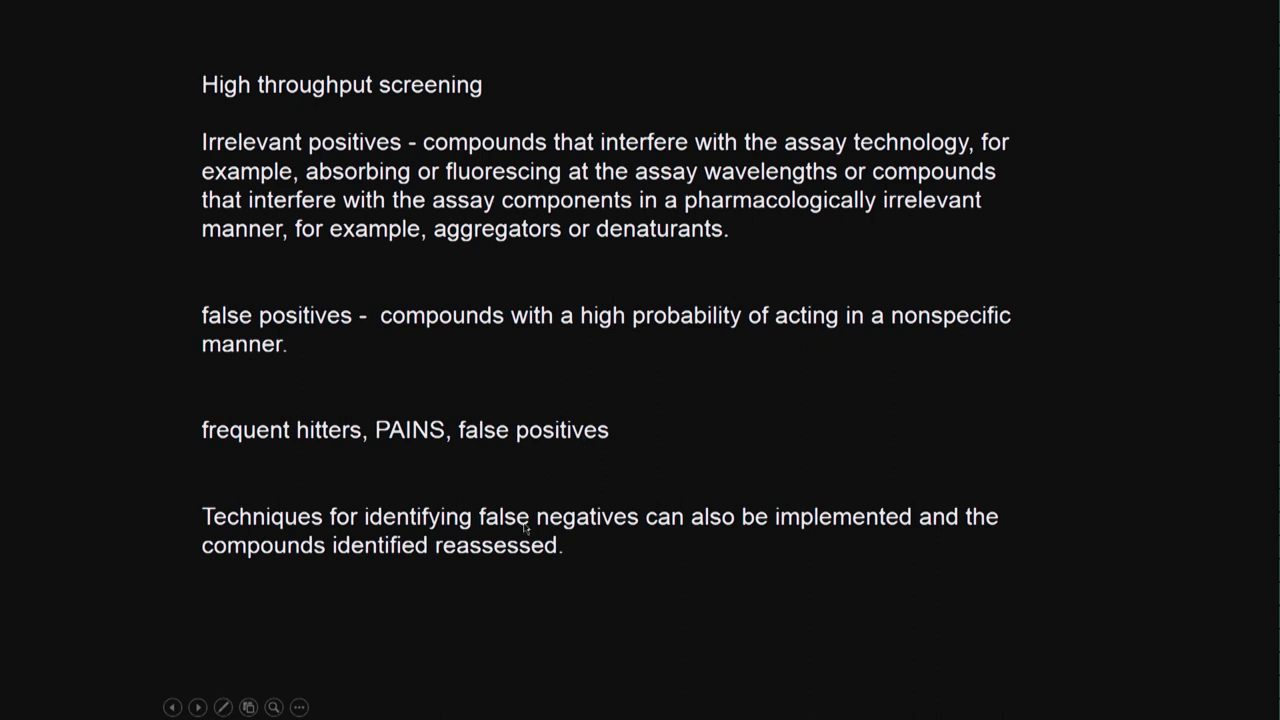
mouse_move(730, 528)
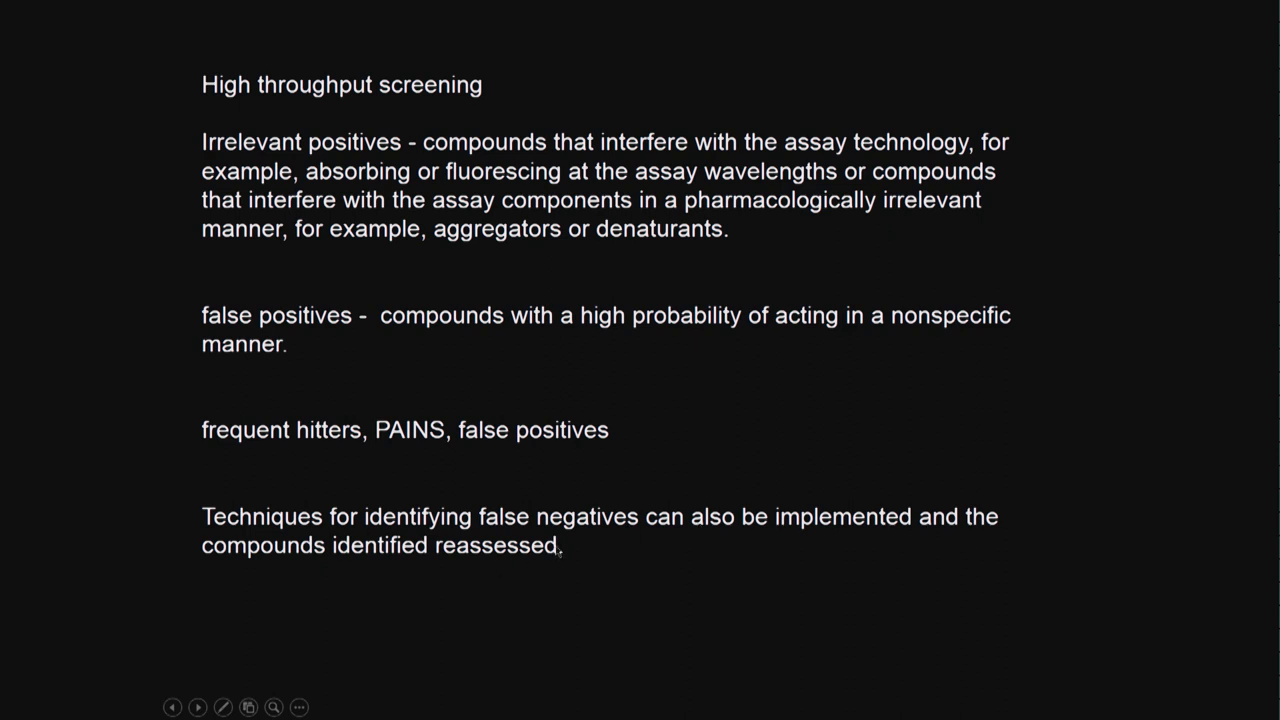
mouse_move(434, 280)
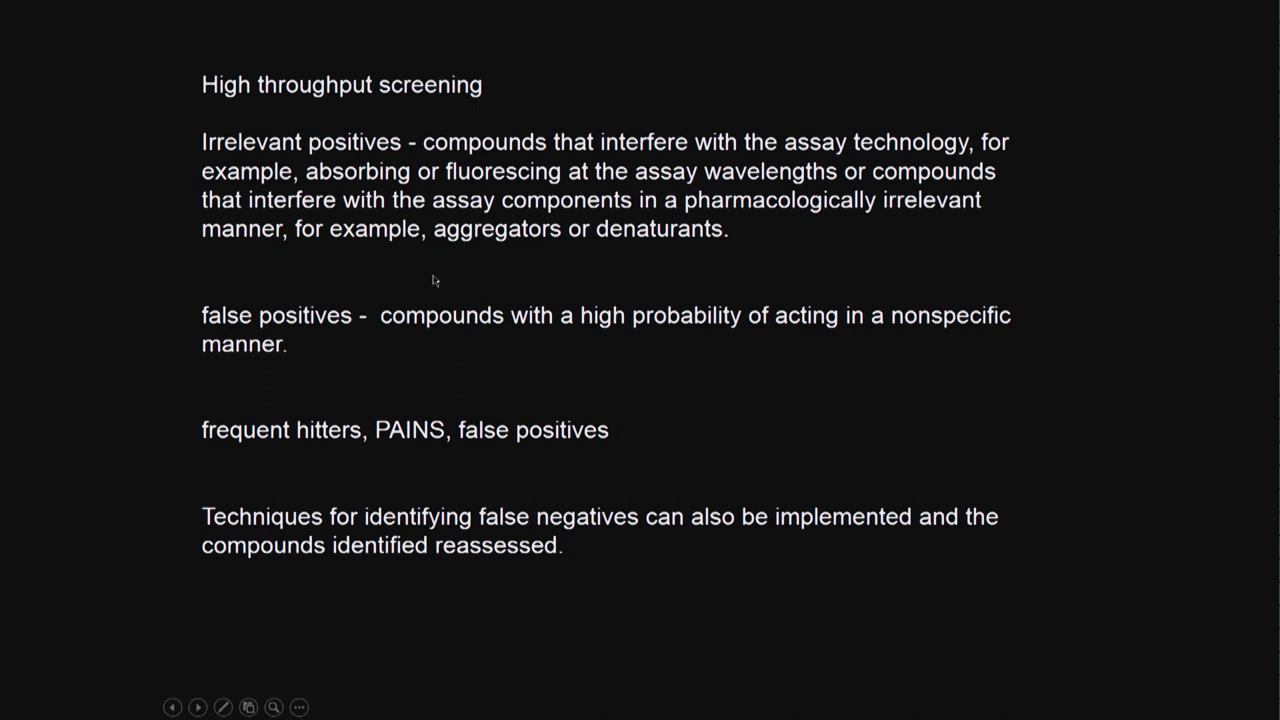
mouse_move(504, 482)
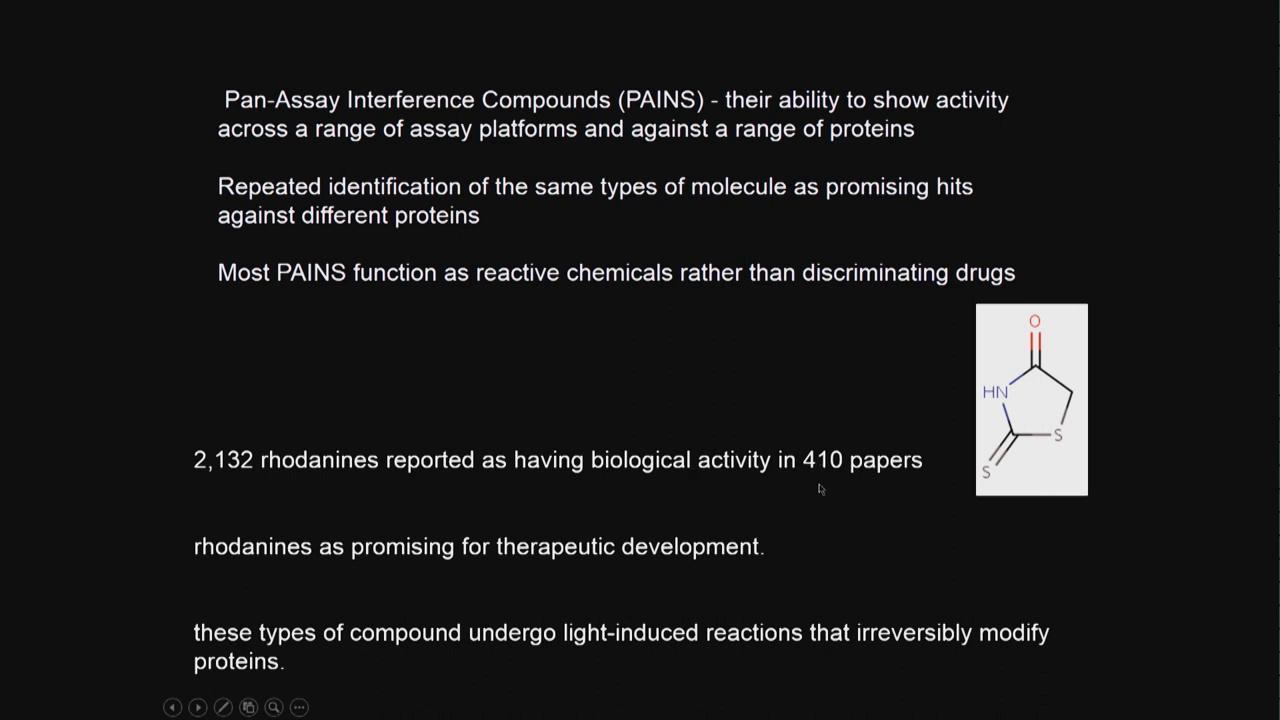
mouse_move(950, 448)
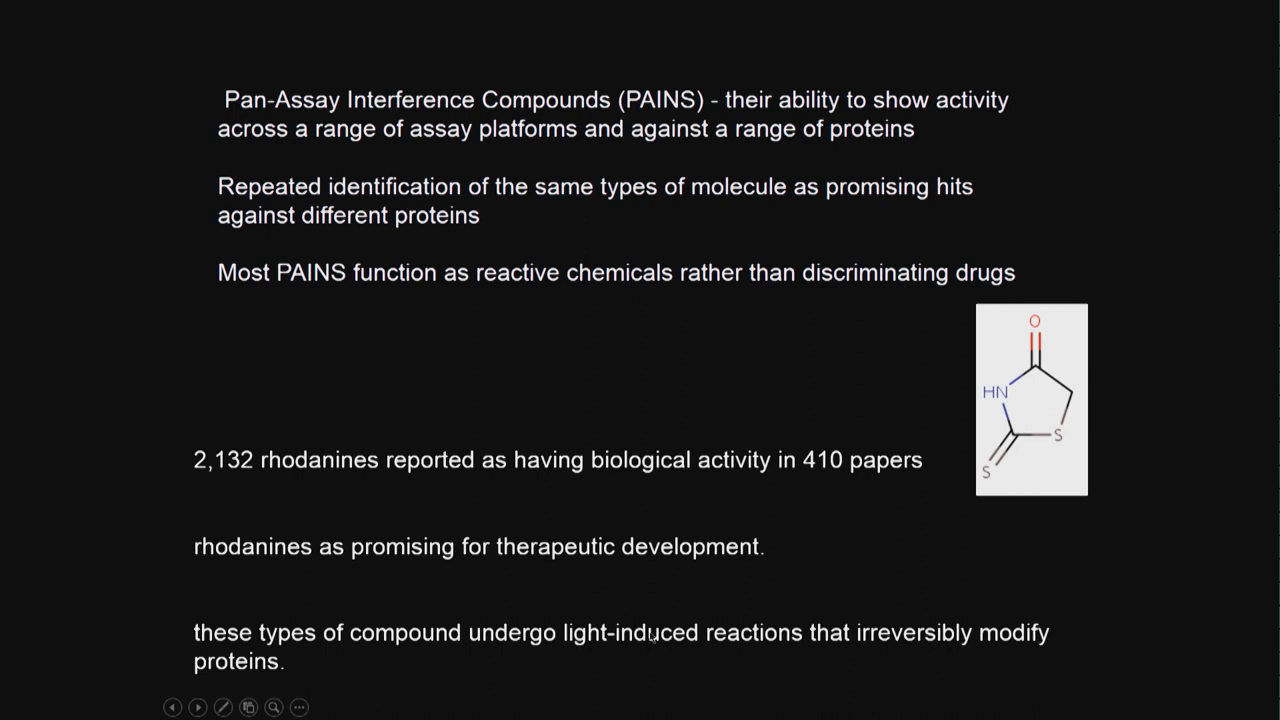
mouse_move(424, 704)
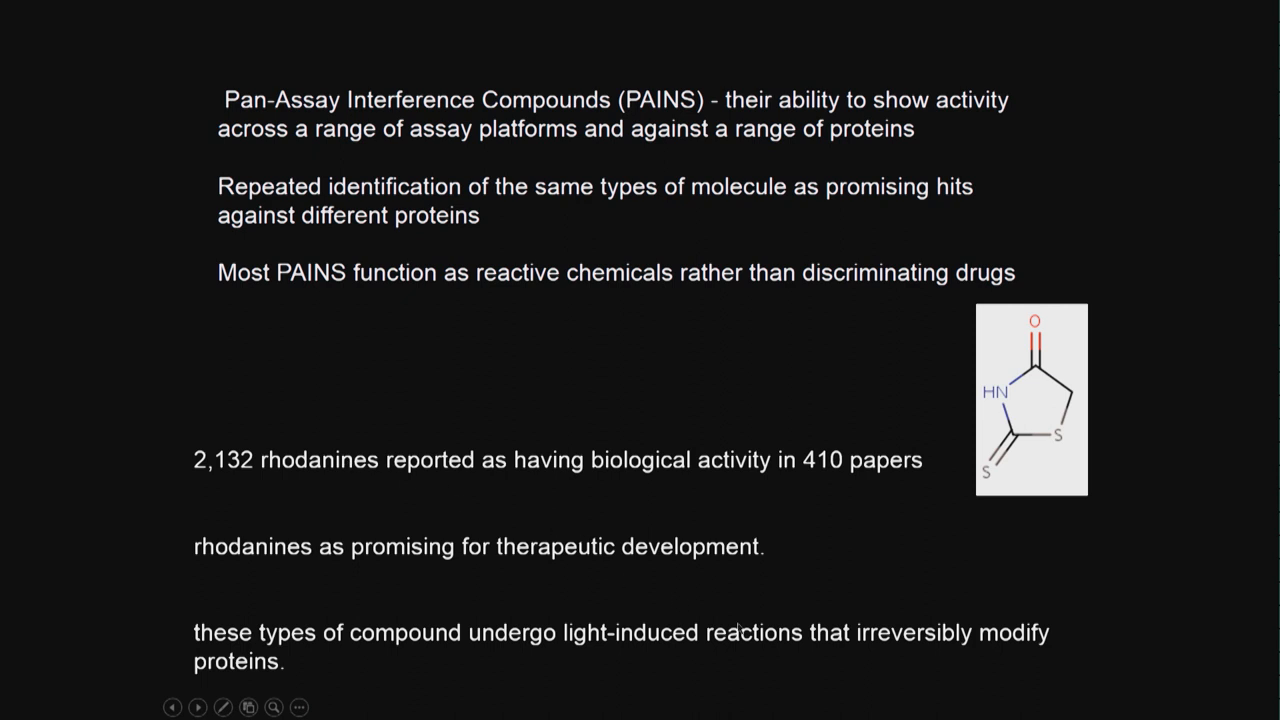
mouse_move(444, 528)
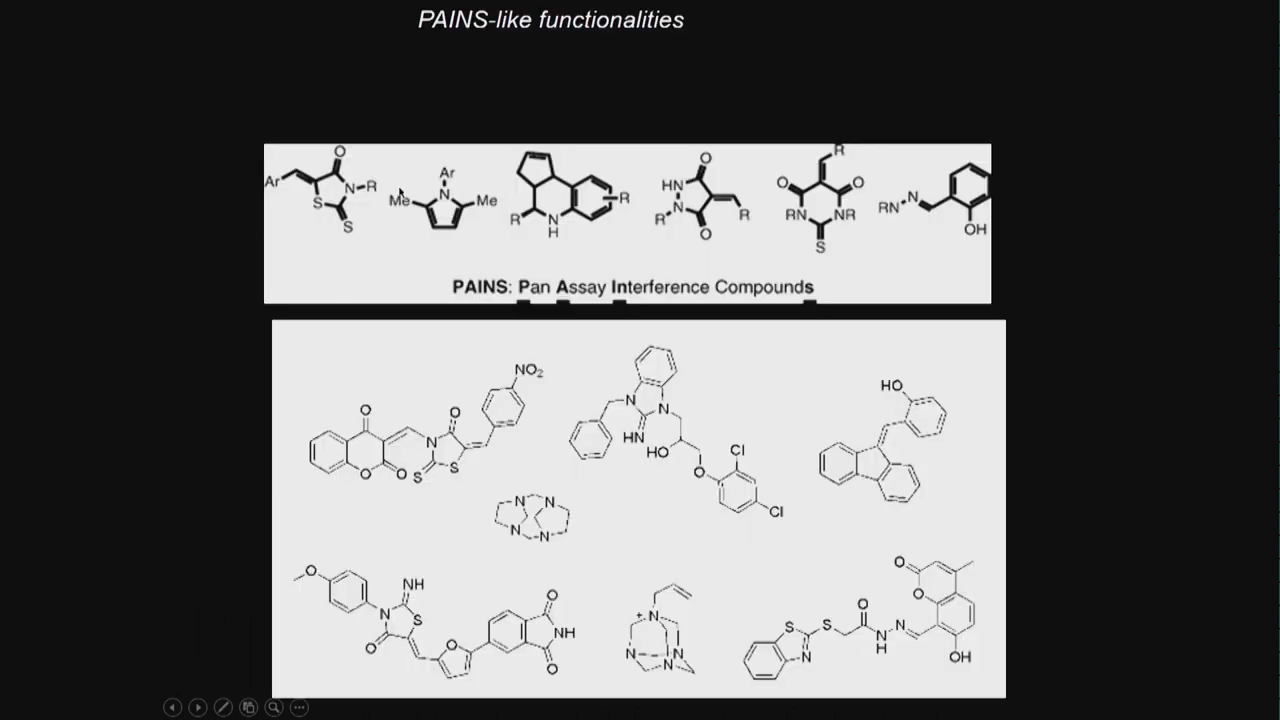
mouse_move(460, 228)
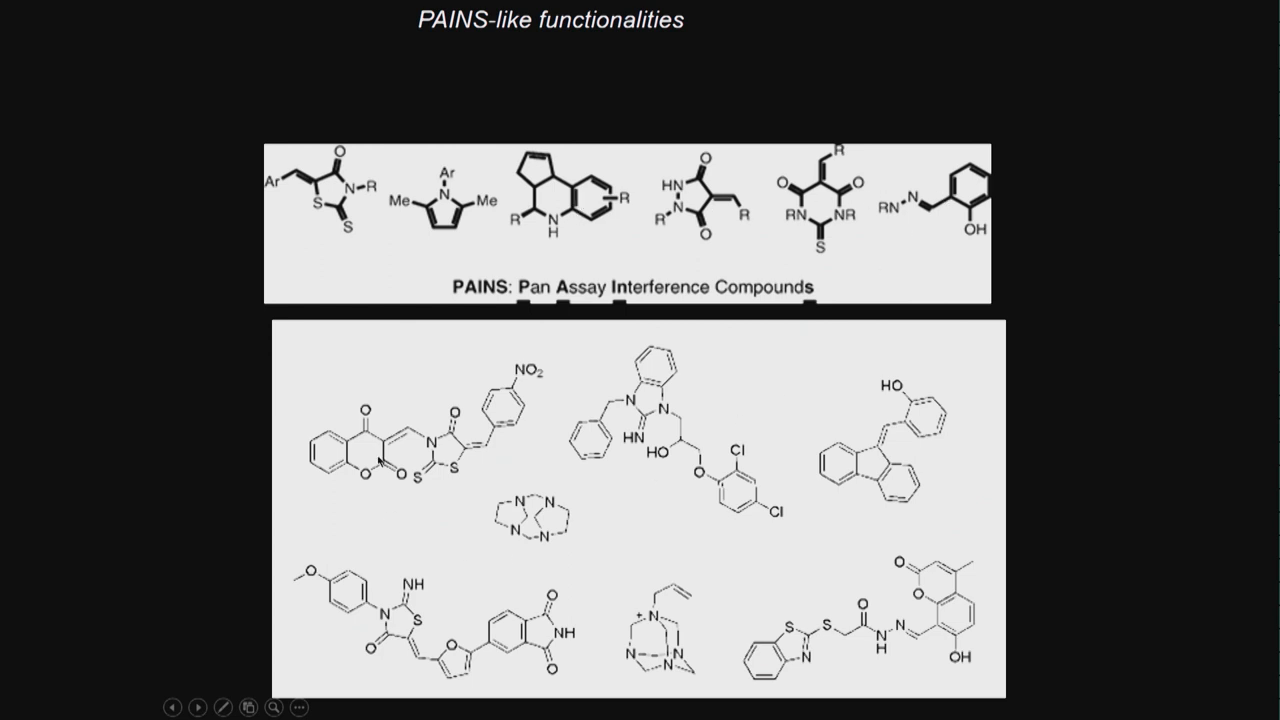
mouse_move(400, 568)
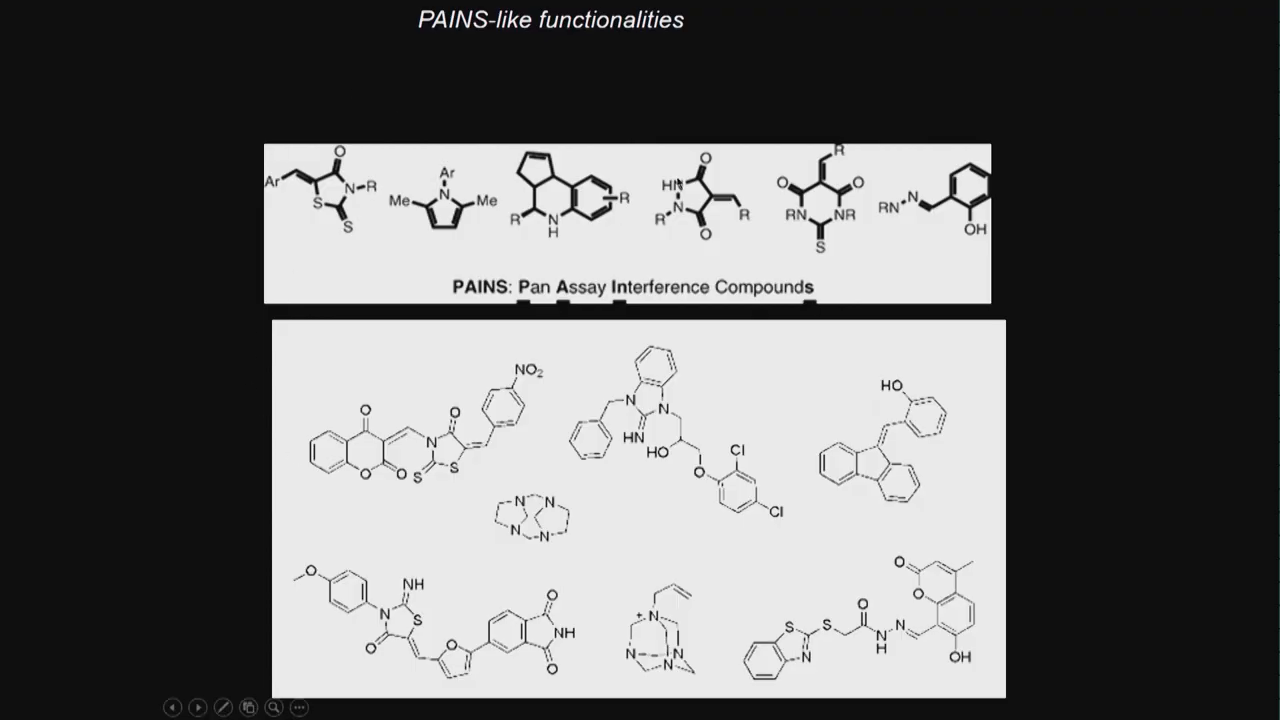
mouse_move(392, 544)
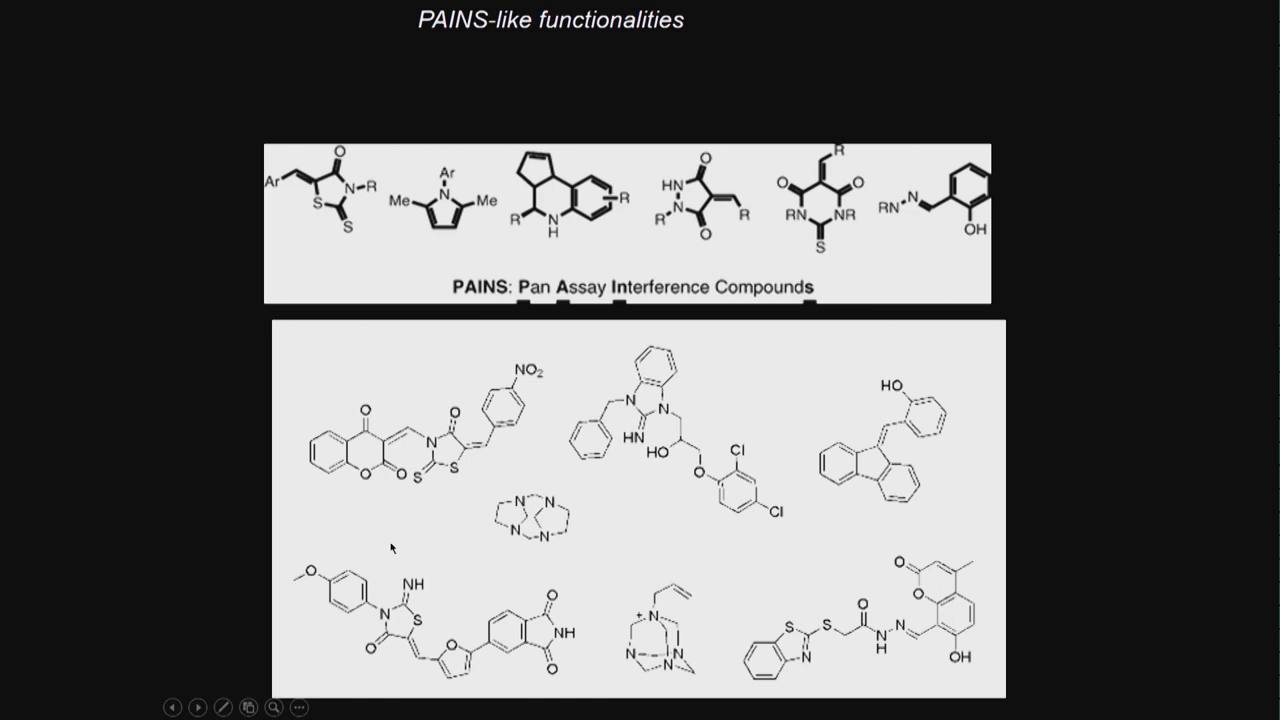
Advance the slideshow to the slide on how a PAINS compound can be identified.
click(196, 706)
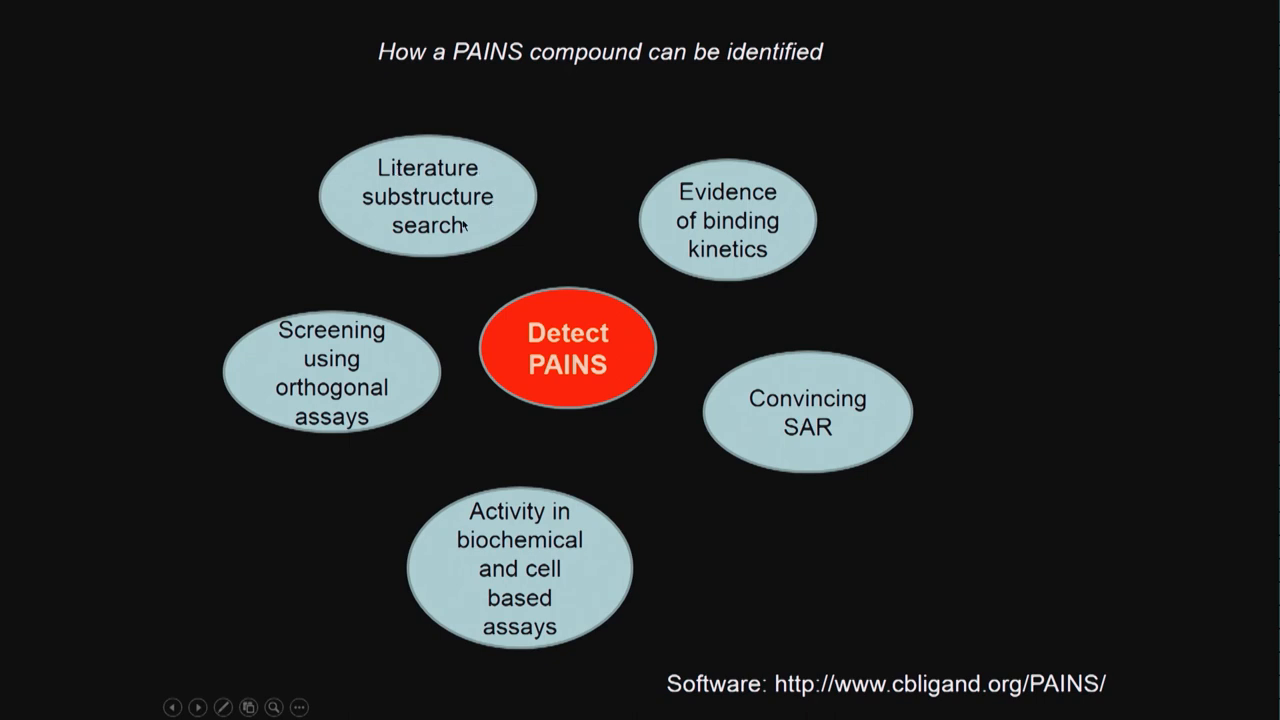